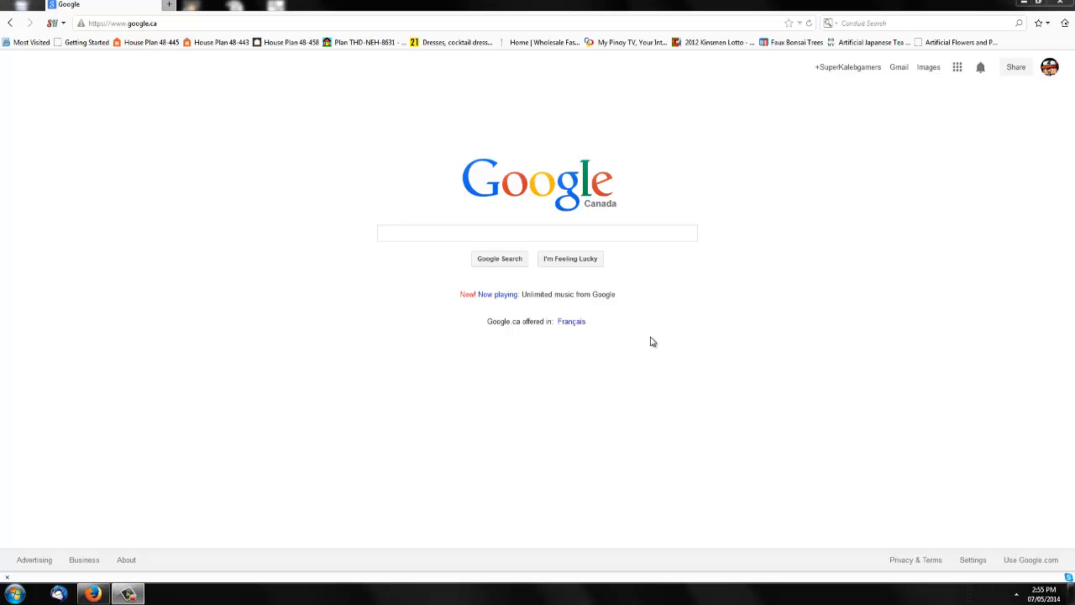
{"action": "mouse_move", "coordinate": [468, 234]}
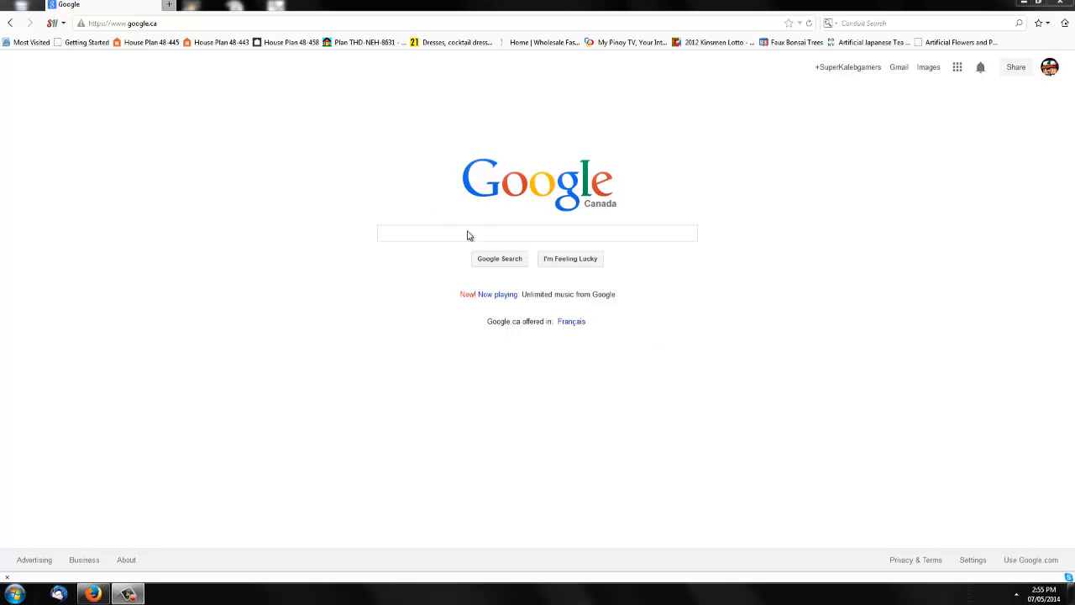
Search Google for 'reflector' and open the Reflector AirPlay receiver result.
{"action": "left_click", "coordinate": [536, 233]}
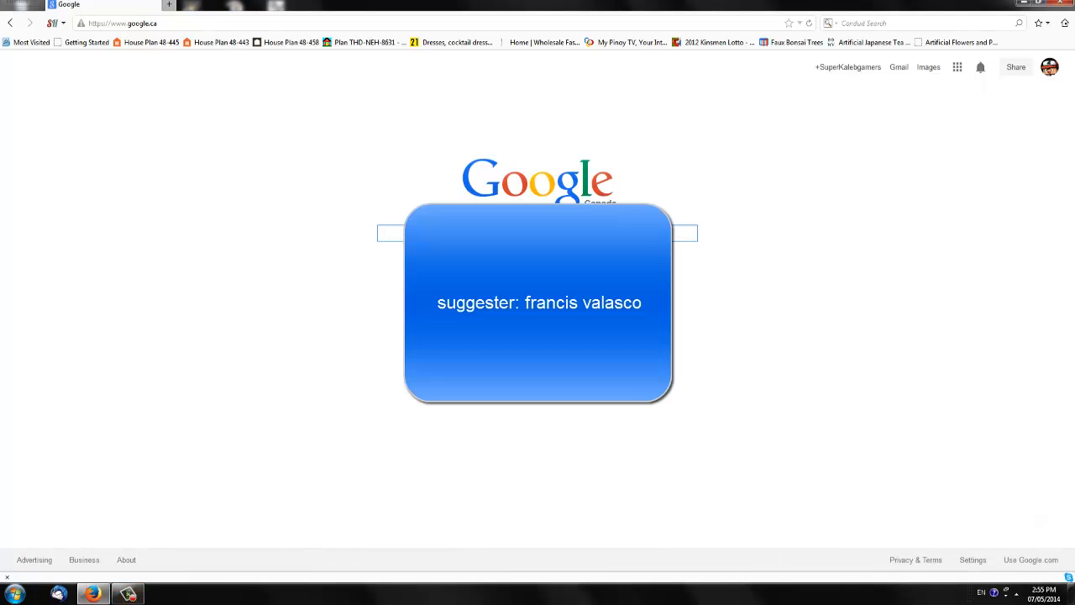
{"action": "mouse_move", "coordinate": [350, 257]}
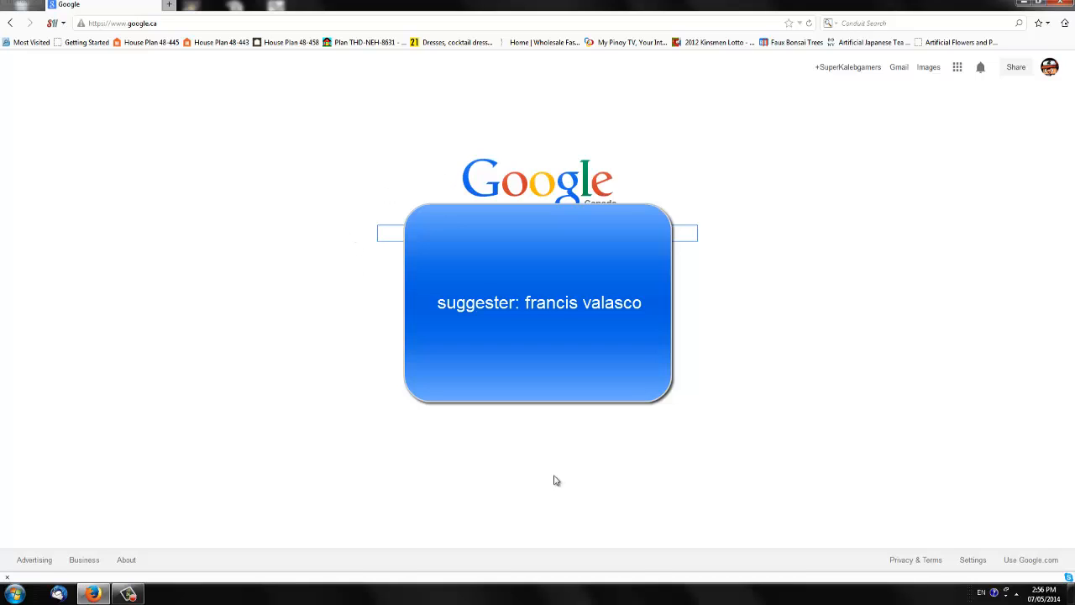
{"action": "mouse_move", "coordinate": [474, 473]}
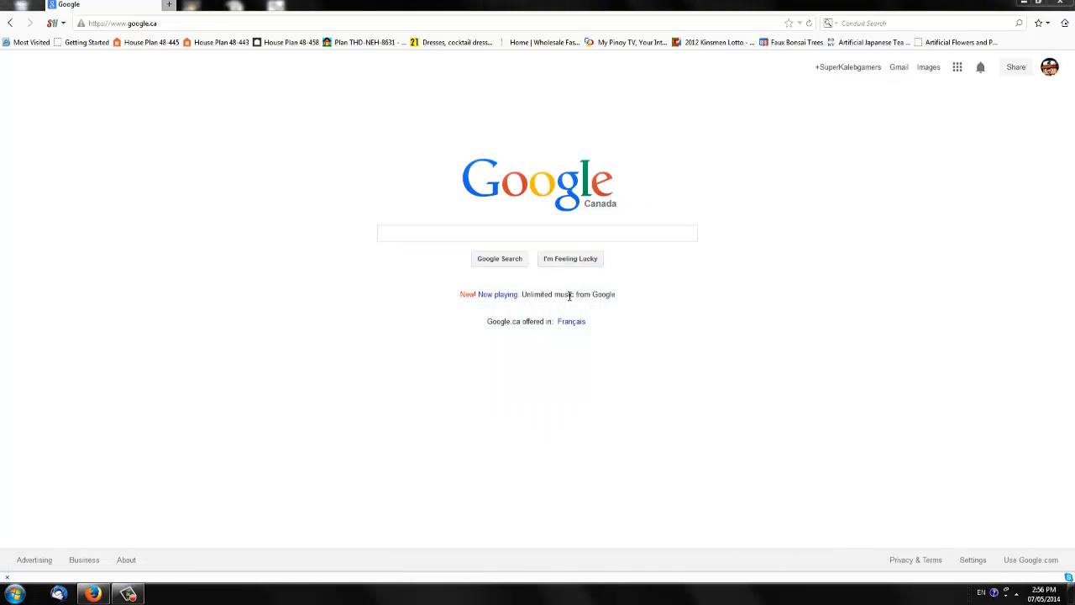
{"action": "left_click", "coordinate": [536, 233]}
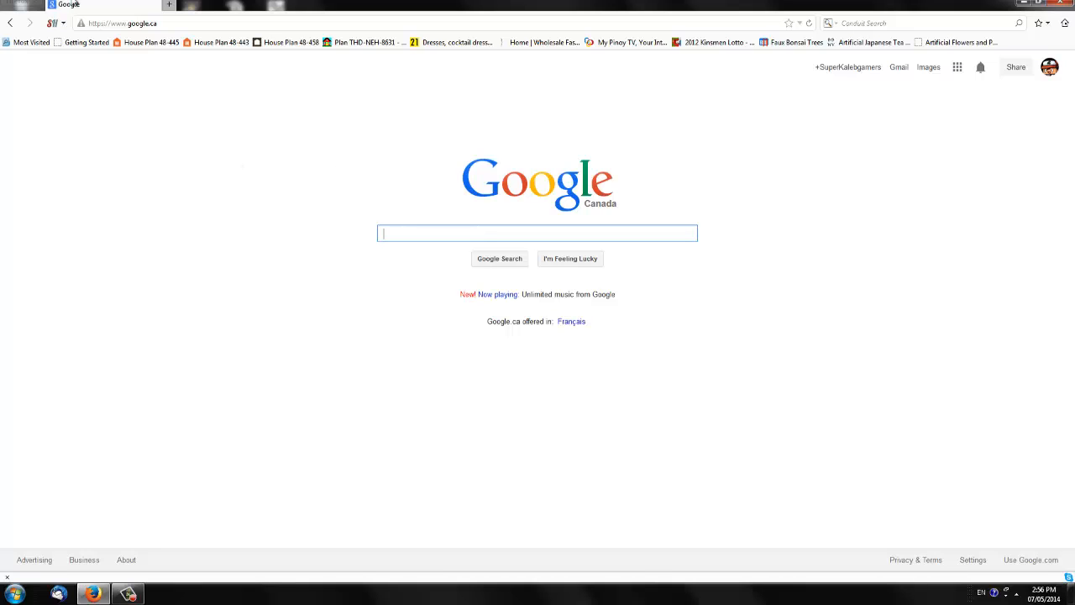
{"action": "left_click", "coordinate": [9, 593]}
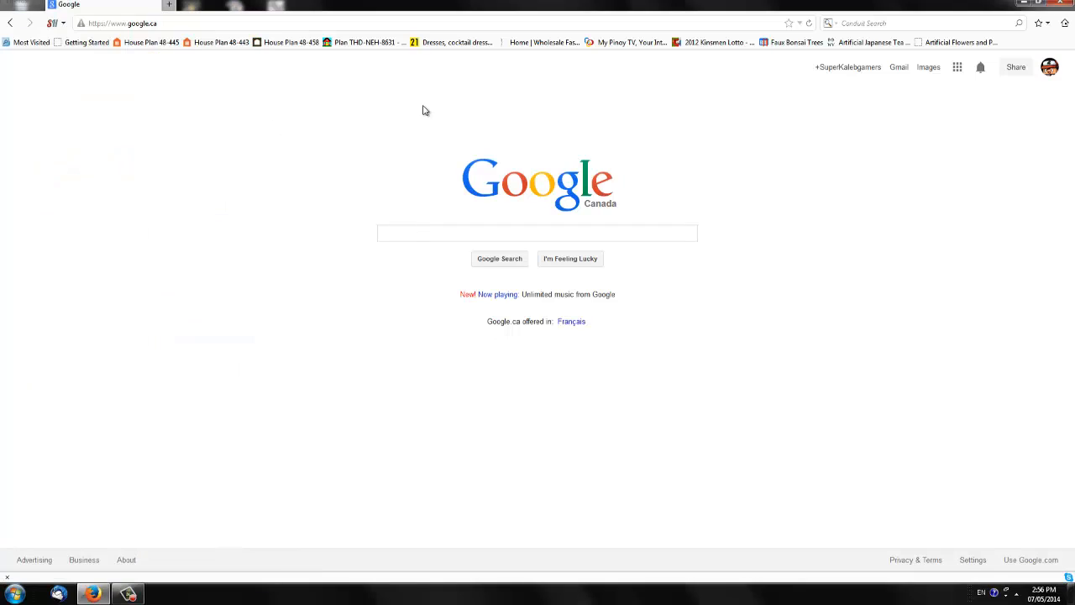
{"action": "left_click", "coordinate": [537, 233]}
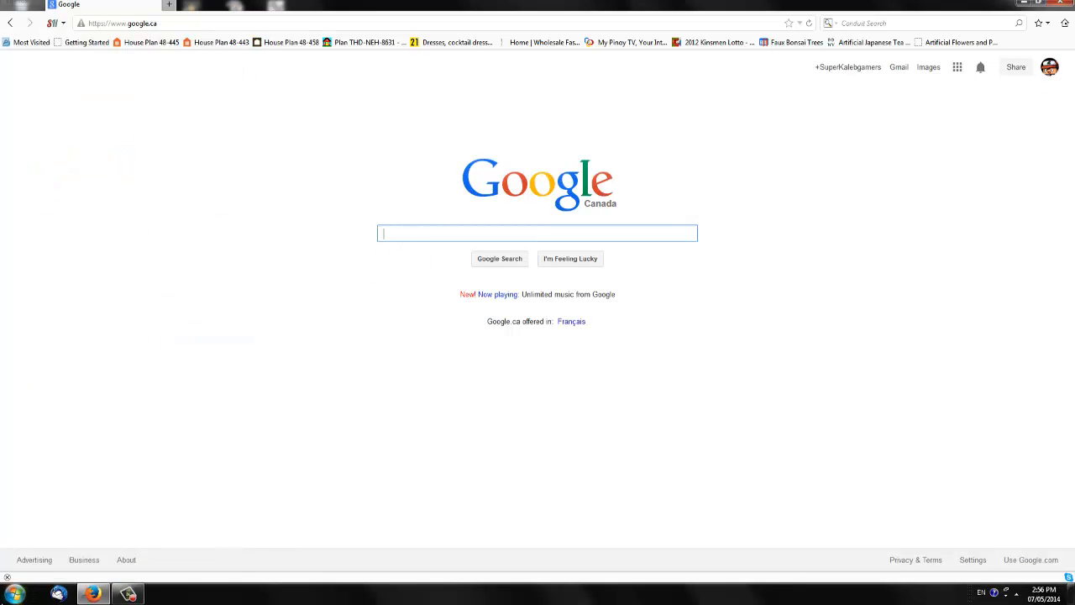
{"action": "left_click", "coordinate": [13, 593]}
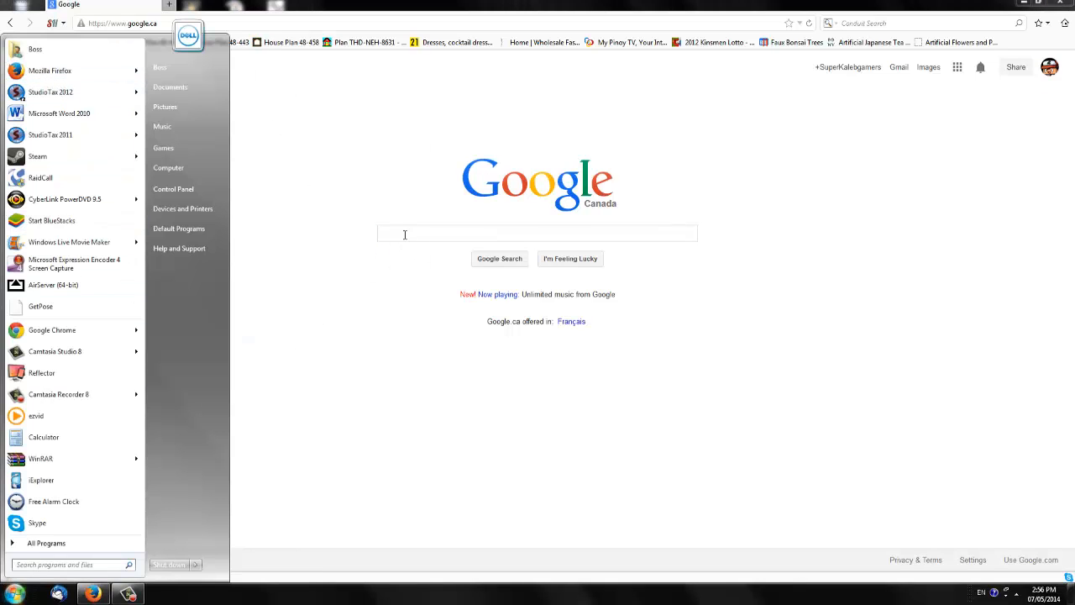
{"action": "left_click", "coordinate": [435, 255]}
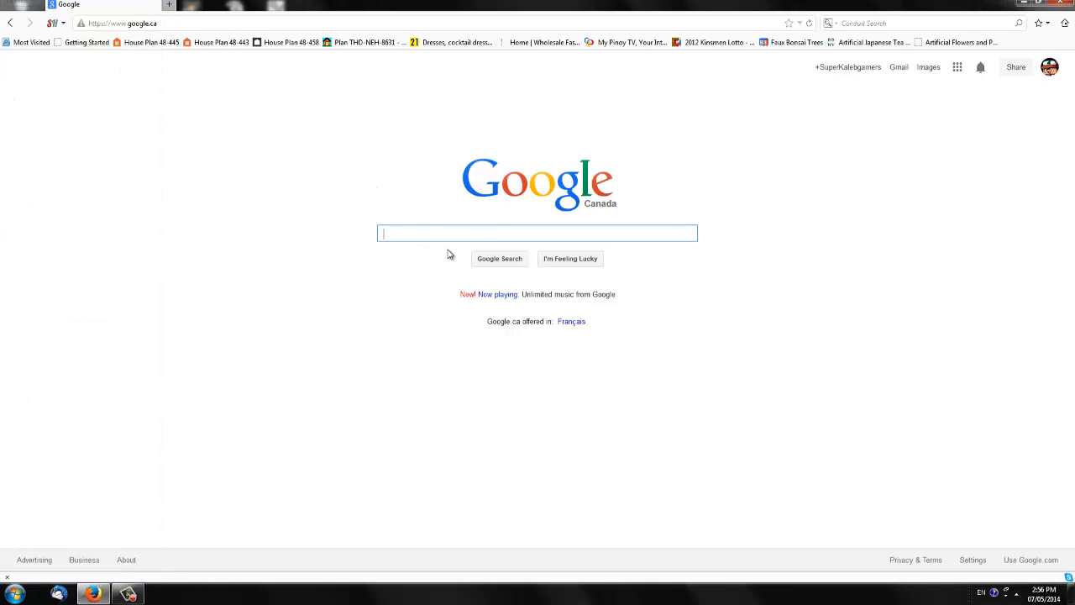
{"action": "type", "text": "reflector"}
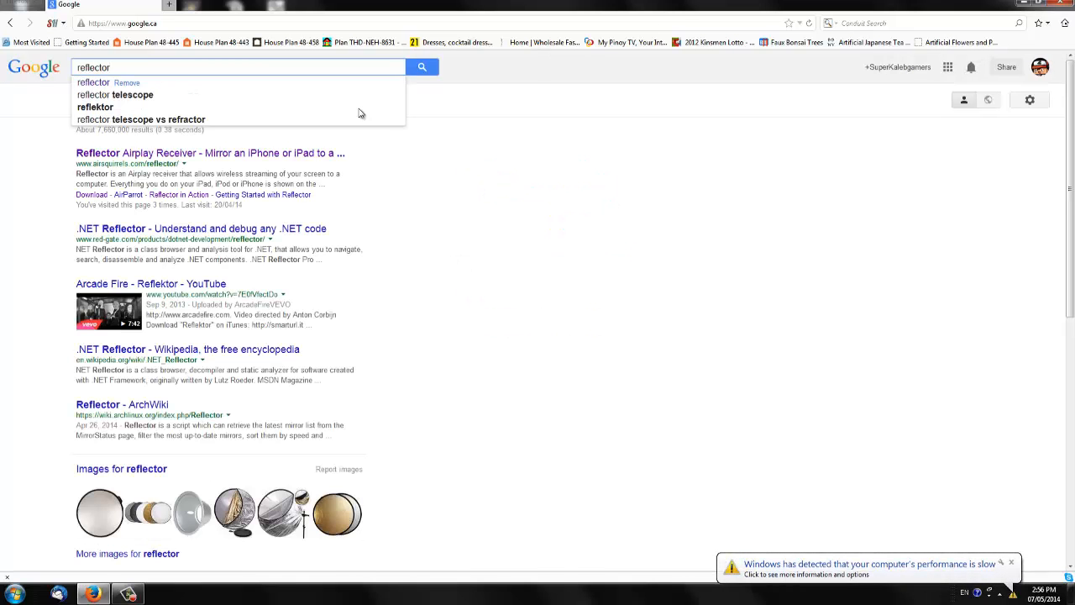
{"action": "left_click", "coordinate": [211, 153]}
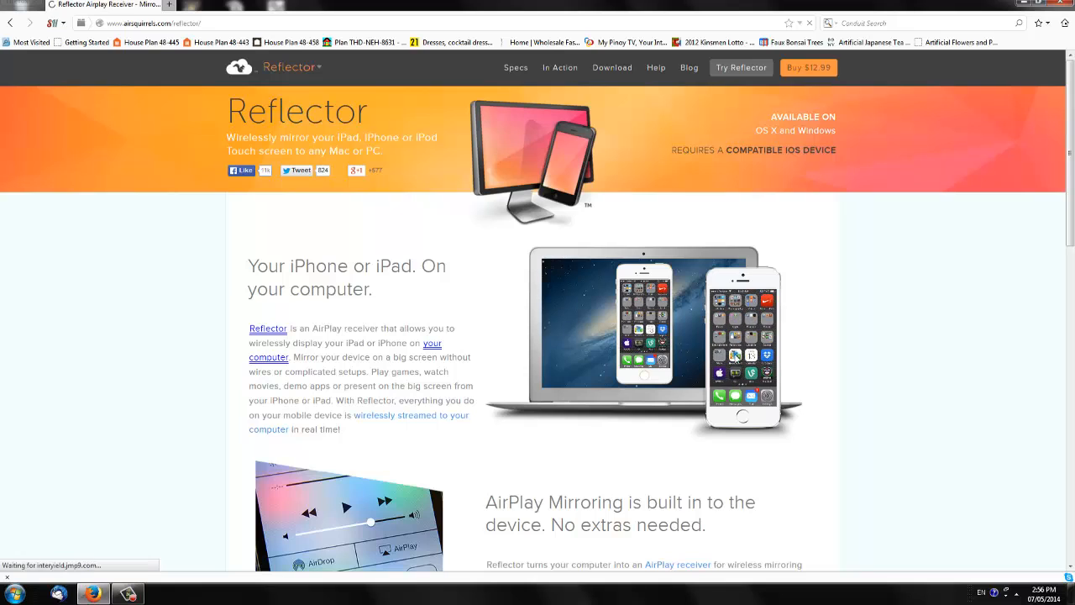
{"action": "mouse_move", "coordinate": [831, 320]}
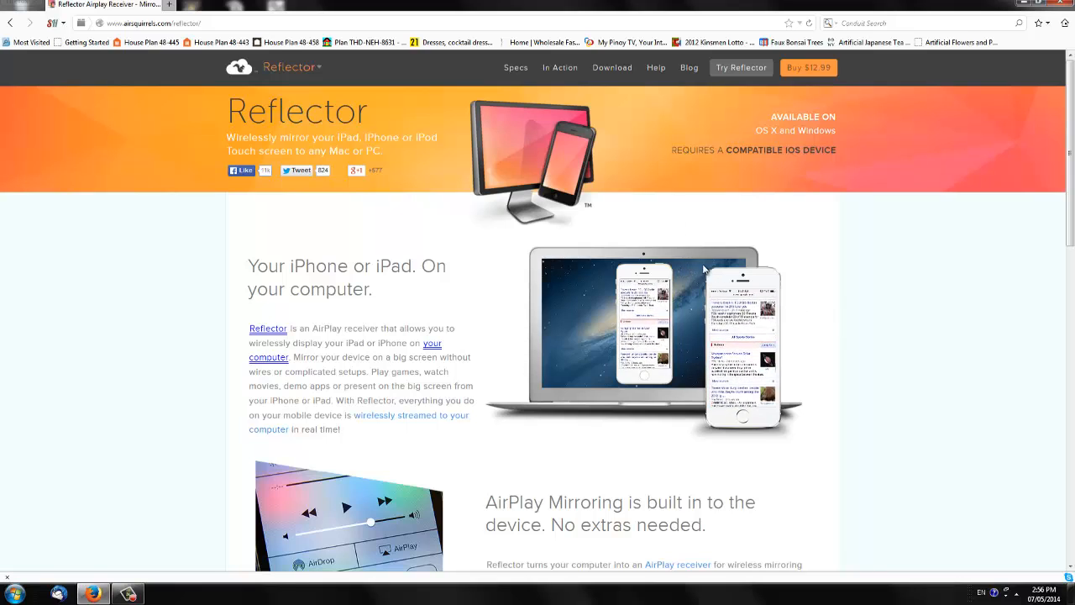
Scroll the Reflector page and dismiss the support advertisement pop-ups.
{"action": "scroll", "scroll_direction": "down", "scroll_amount": 3}
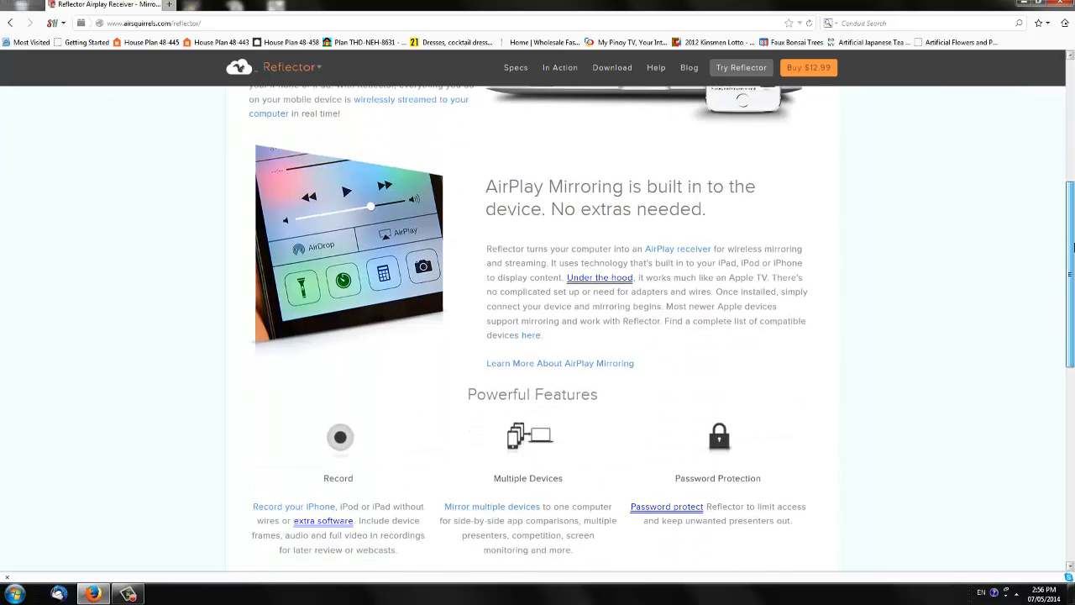
{"action": "scroll", "scroll_direction": "down", "scroll_amount": 3}
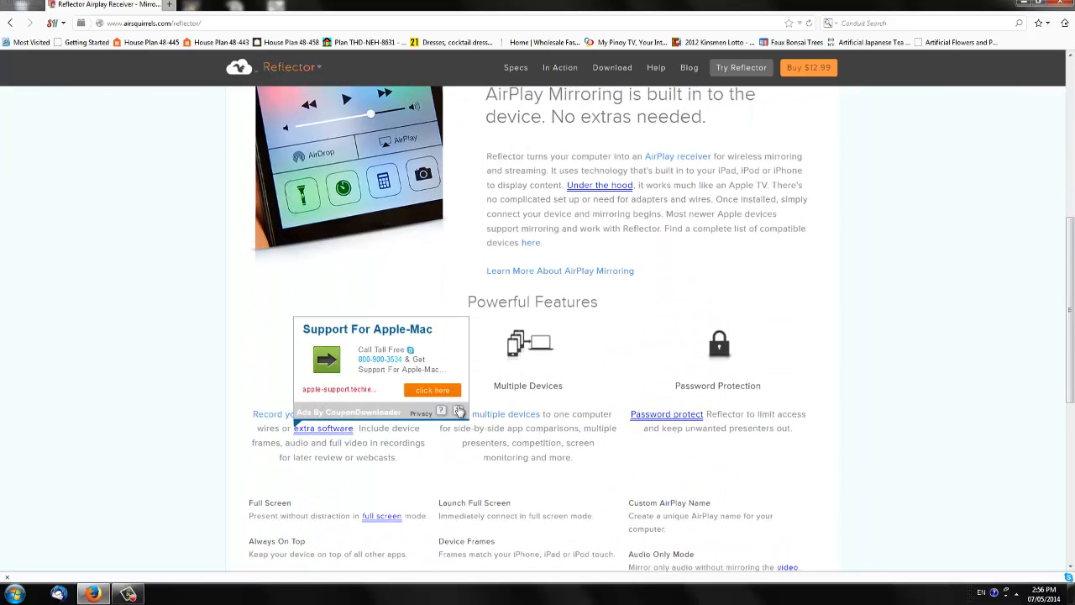
{"action": "left_click", "coordinate": [459, 411]}
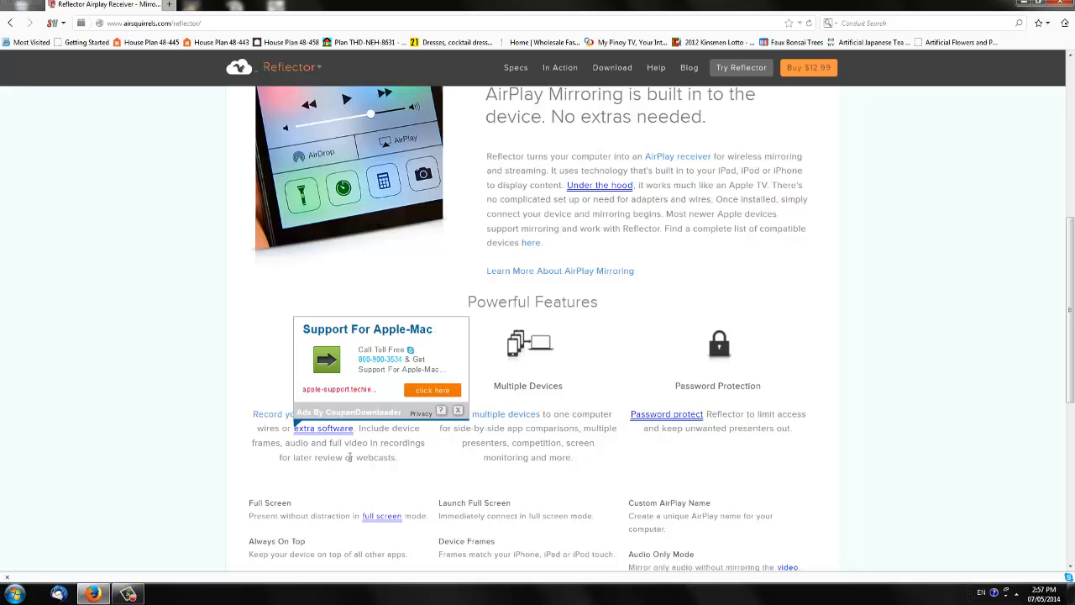
{"action": "left_click", "coordinate": [459, 411]}
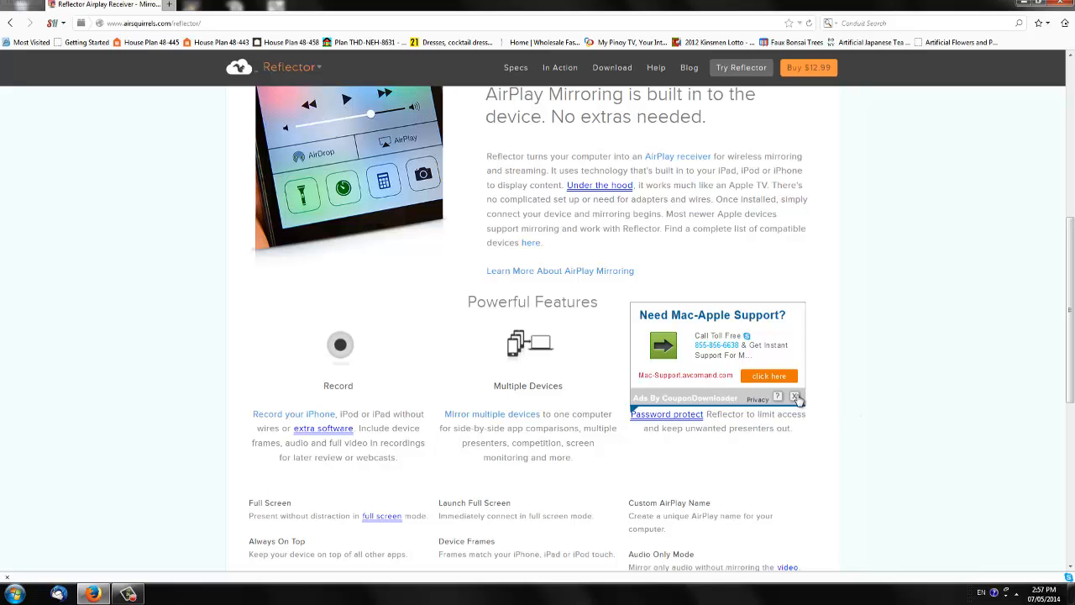
{"action": "left_click", "coordinate": [795, 396]}
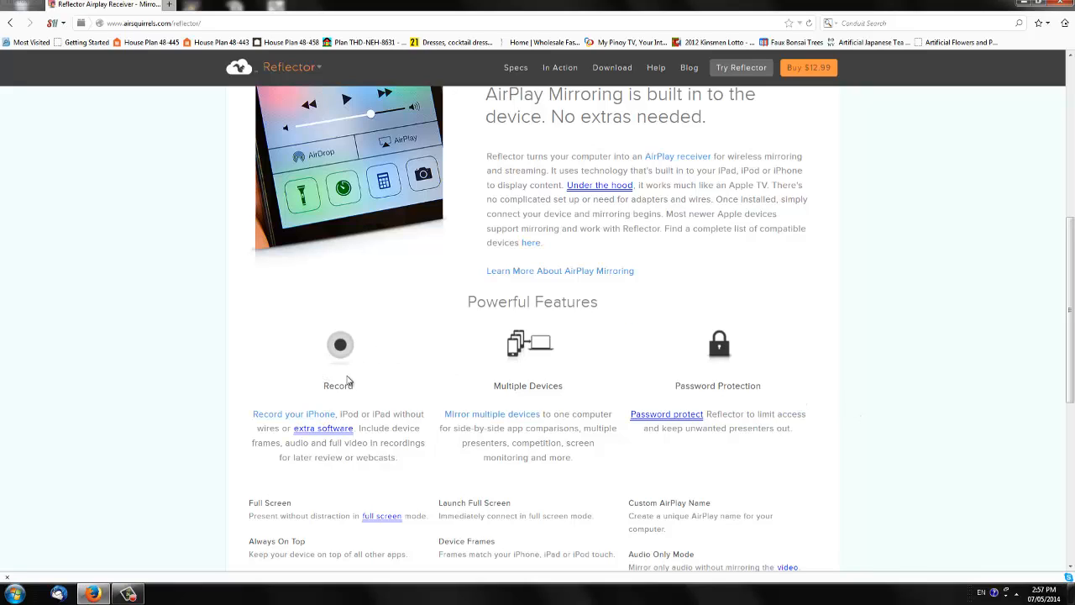
{"action": "mouse_move", "coordinate": [719, 344]}
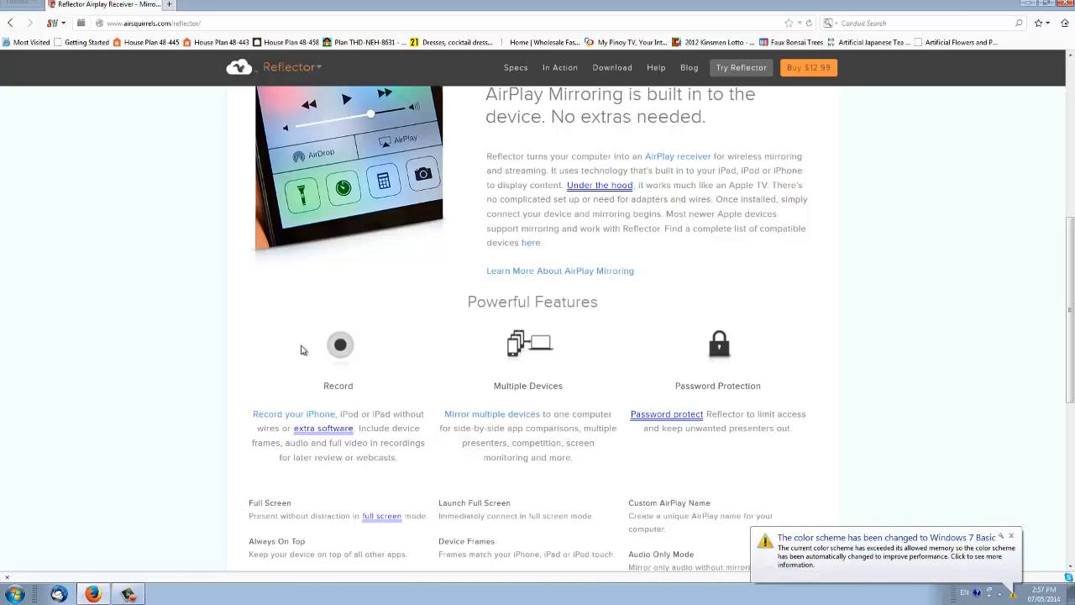
{"action": "scroll", "scroll_direction": "down", "scroll_amount": 3}
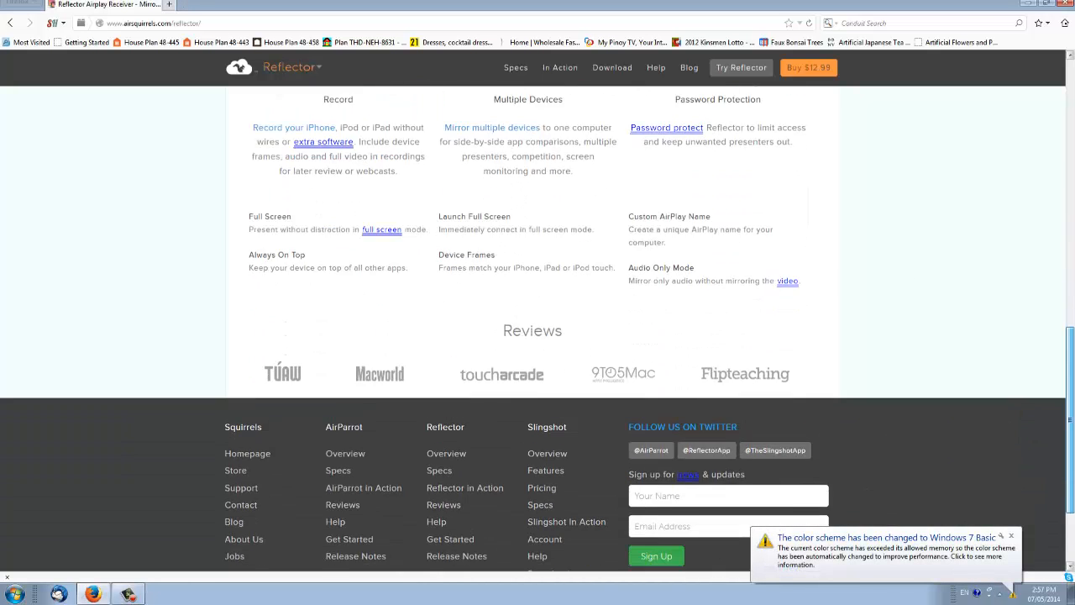
{"action": "scroll", "scroll_direction": "up", "scroll_amount": 3}
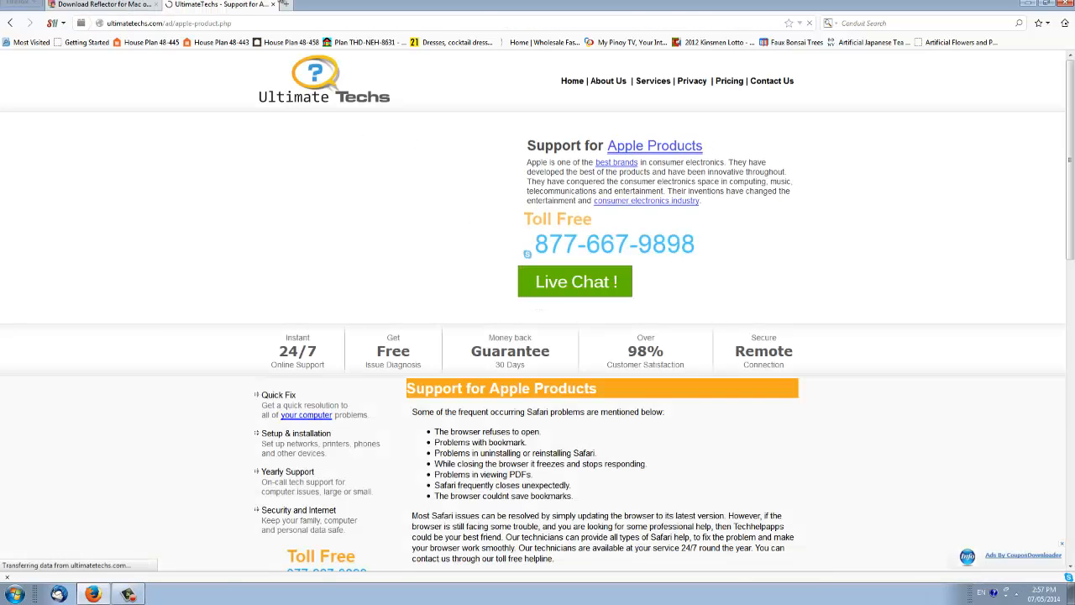
Return to the Reflector download tab and close the UltimateTechs support tab.
{"action": "left_click", "coordinate": [101, 5]}
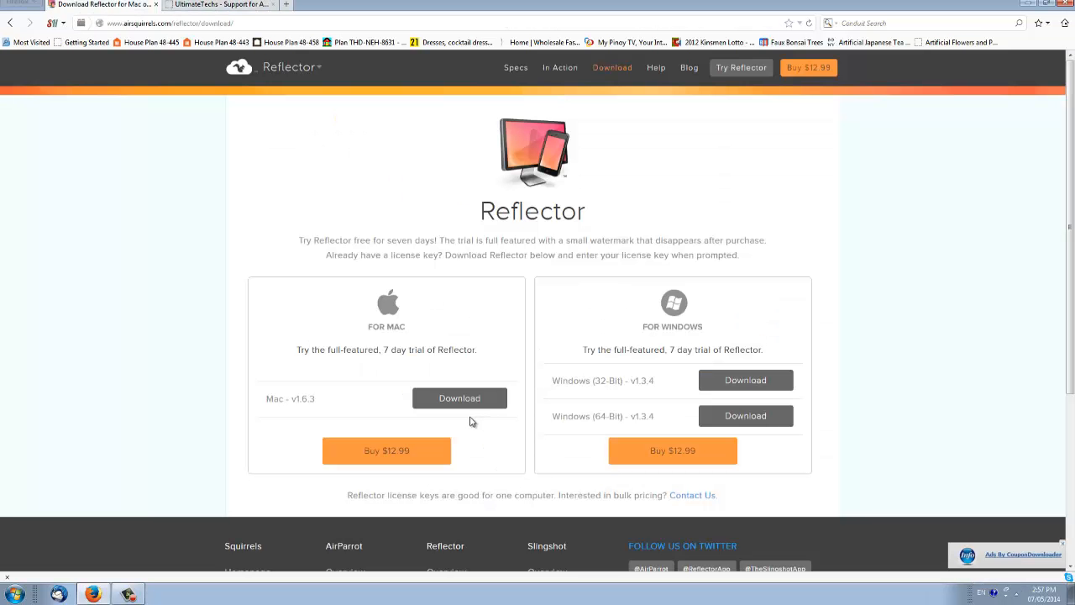
{"action": "mouse_move", "coordinate": [344, 362]}
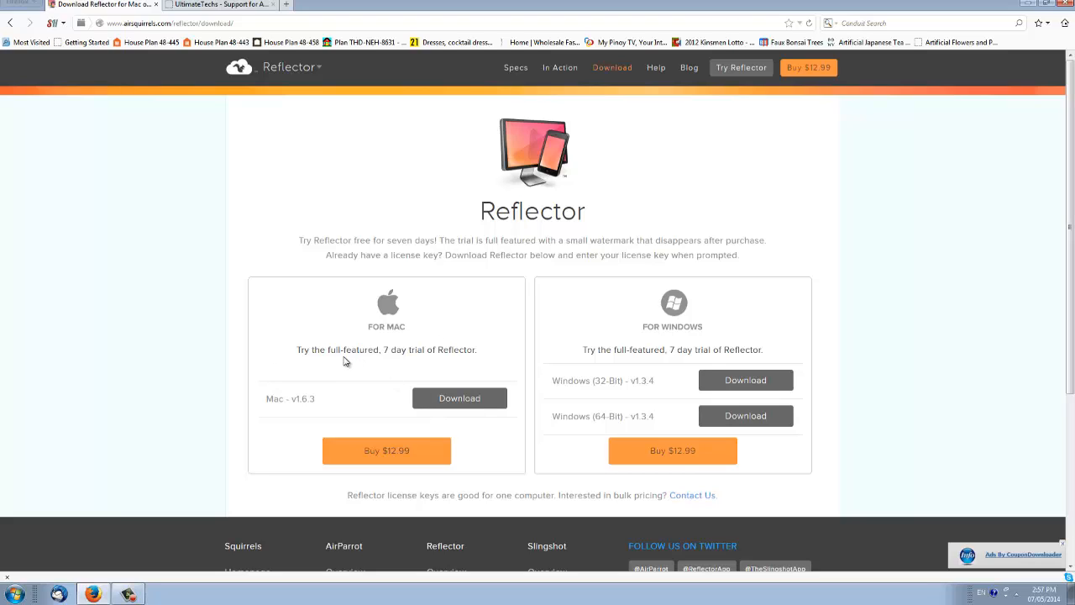
{"action": "mouse_move", "coordinate": [437, 375]}
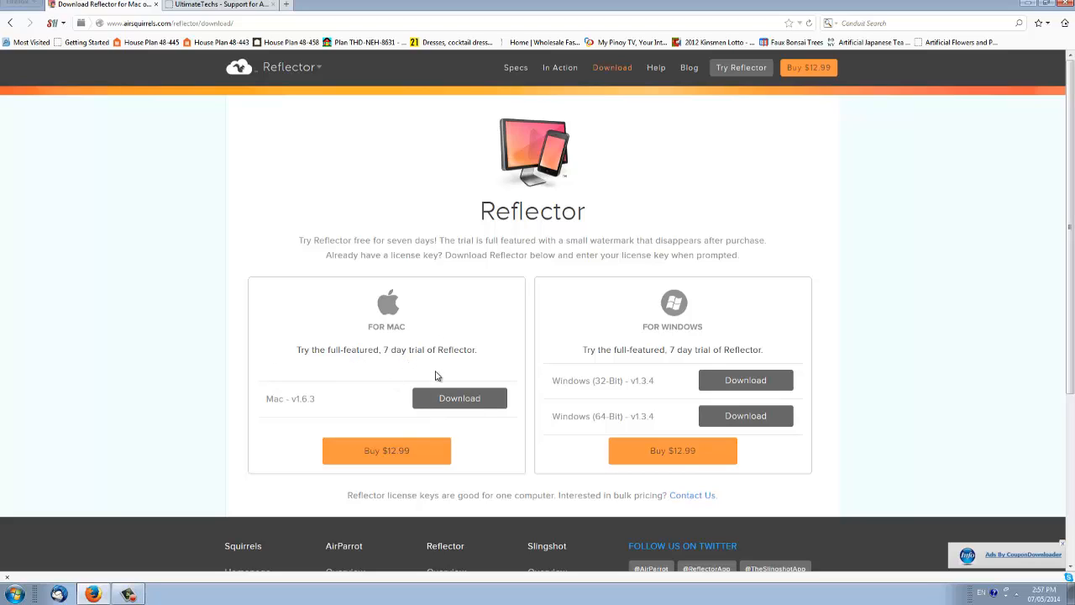
{"action": "mouse_move", "coordinate": [720, 392]}
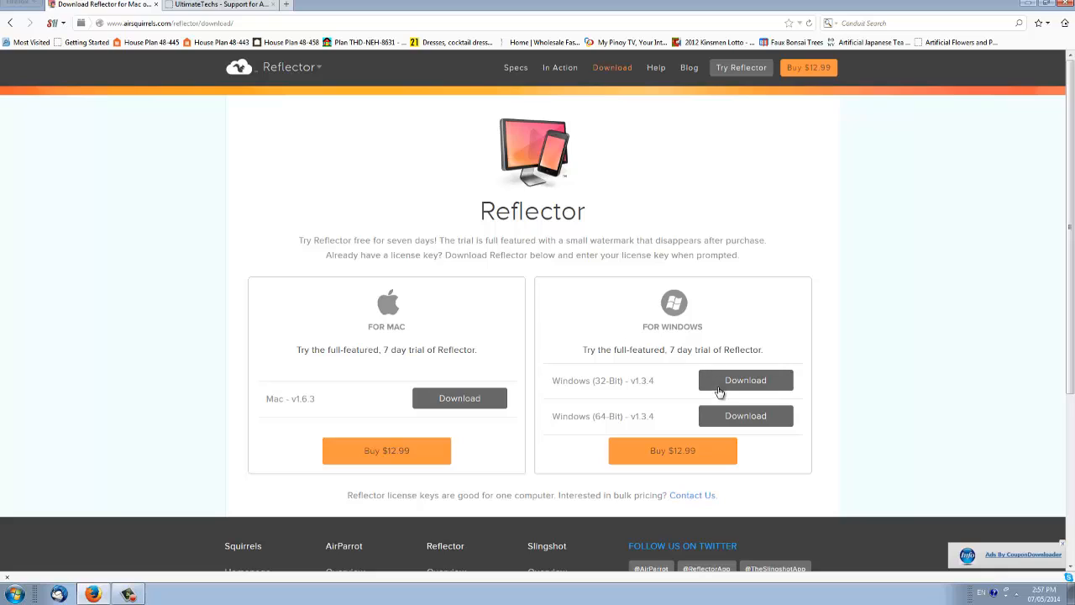
{"action": "mouse_move", "coordinate": [807, 67]}
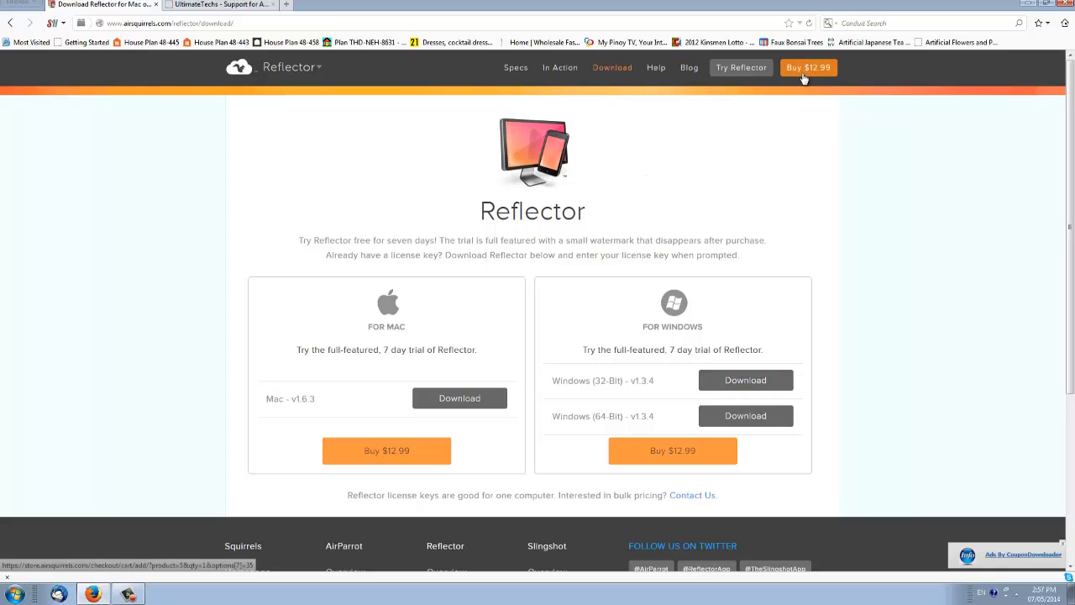
{"action": "mouse_move", "coordinate": [544, 197]}
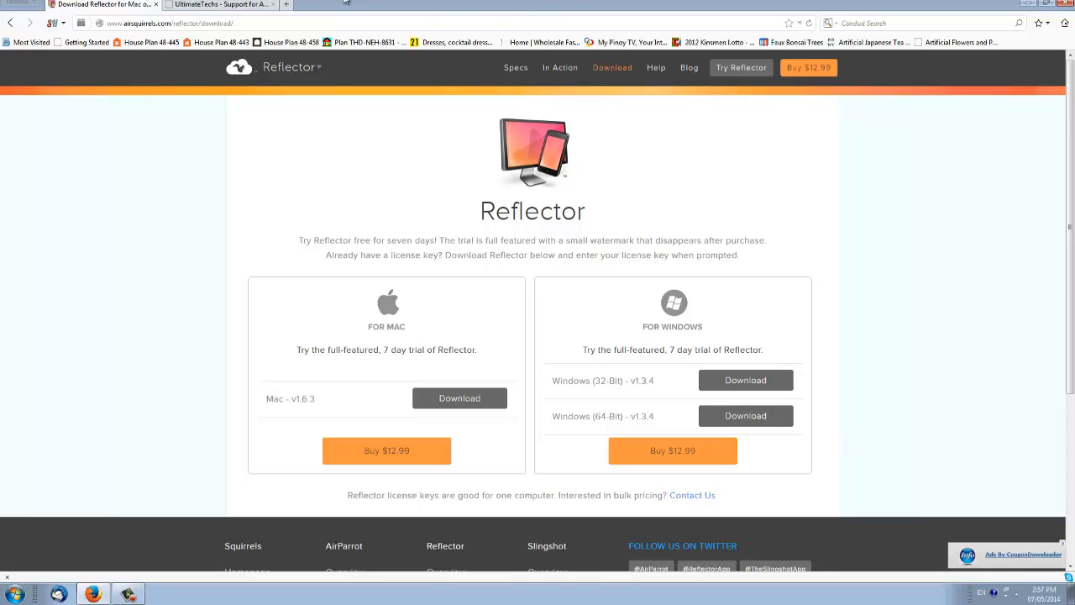
{"action": "left_click", "coordinate": [218, 5]}
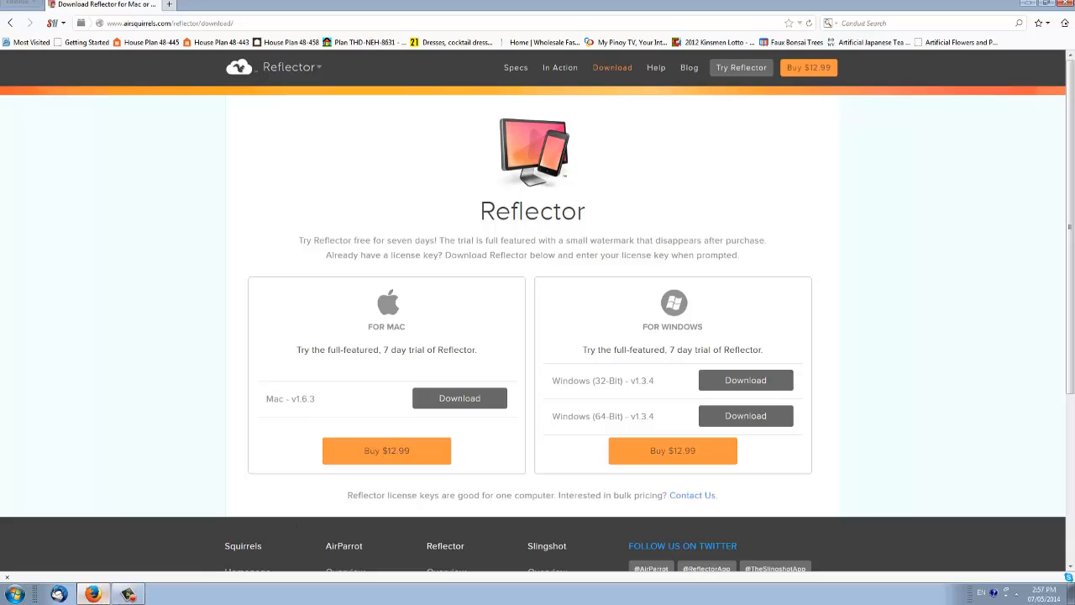
{"action": "mouse_move", "coordinate": [315, 415]}
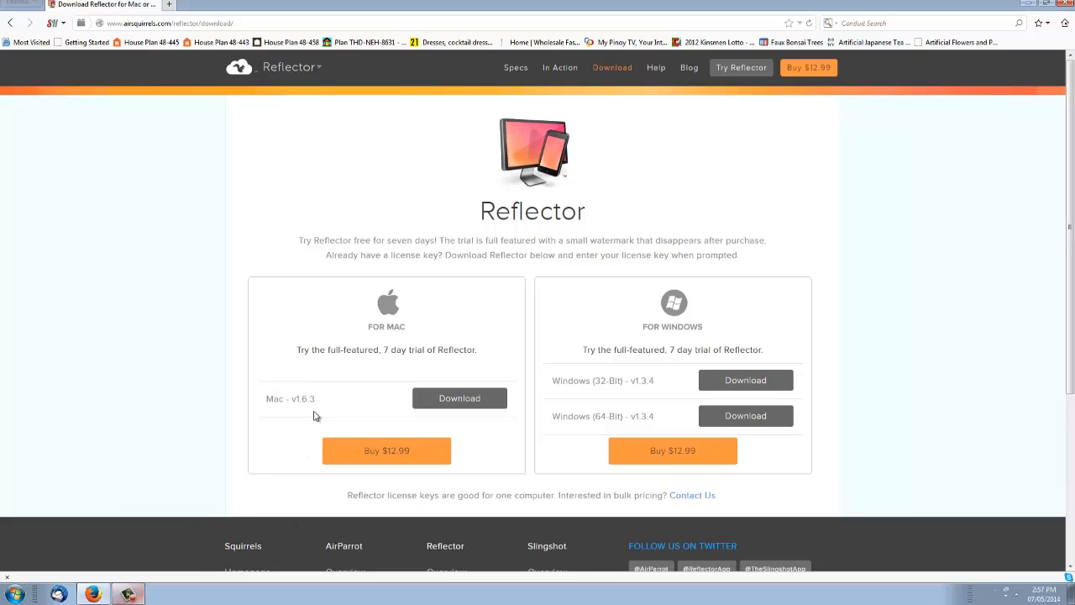
{"action": "mouse_move", "coordinate": [676, 82]}
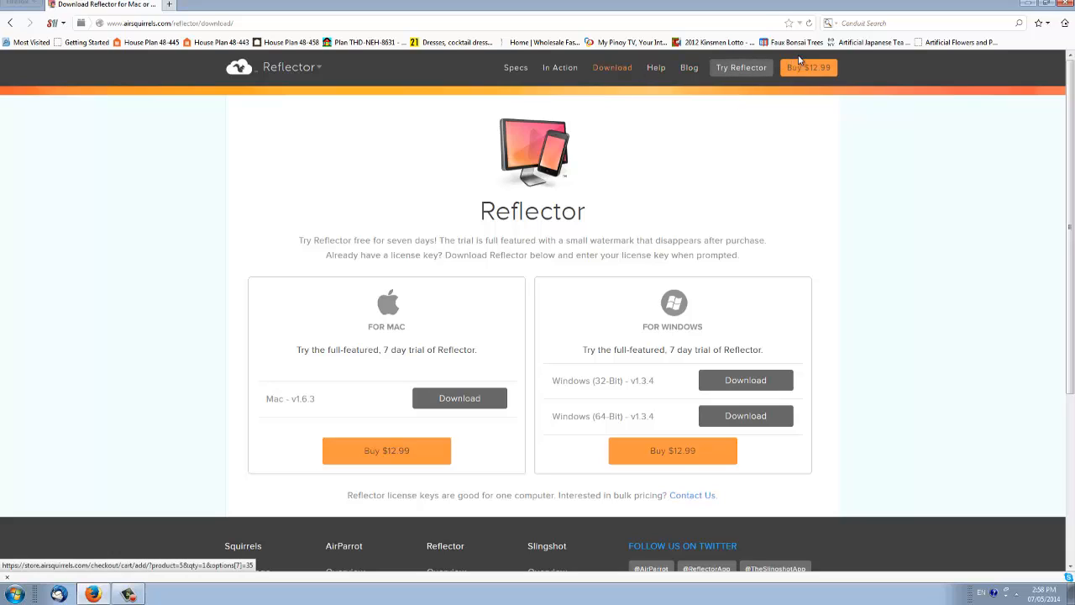
Buy the $12.99 Windows Reflector license and review the Squirrels store cart.
{"action": "left_click", "coordinate": [807, 67]}
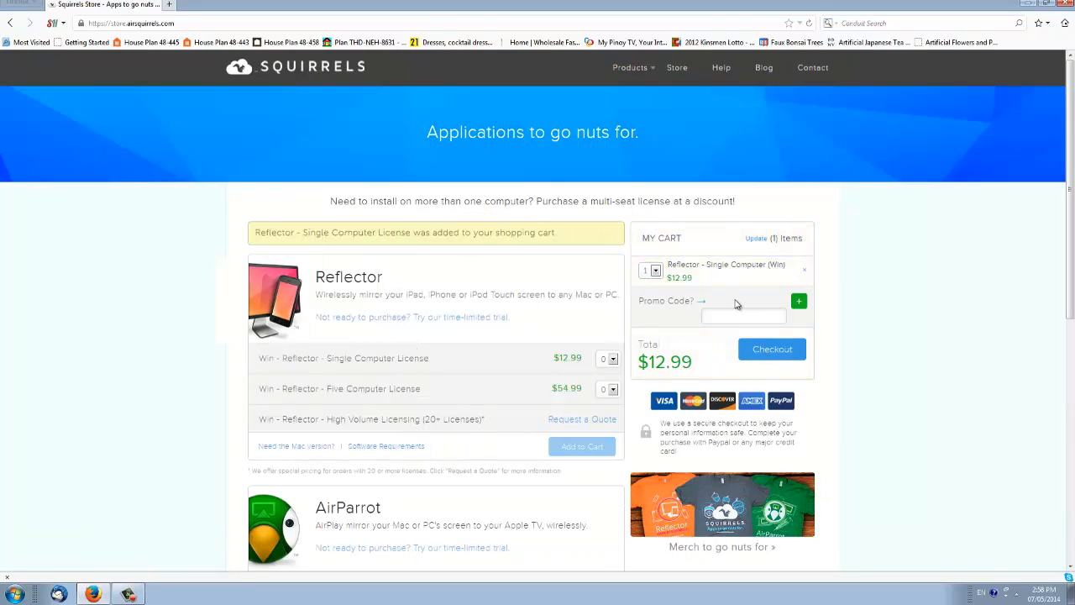
{"action": "scroll", "scroll_direction": "down", "scroll_amount": 3}
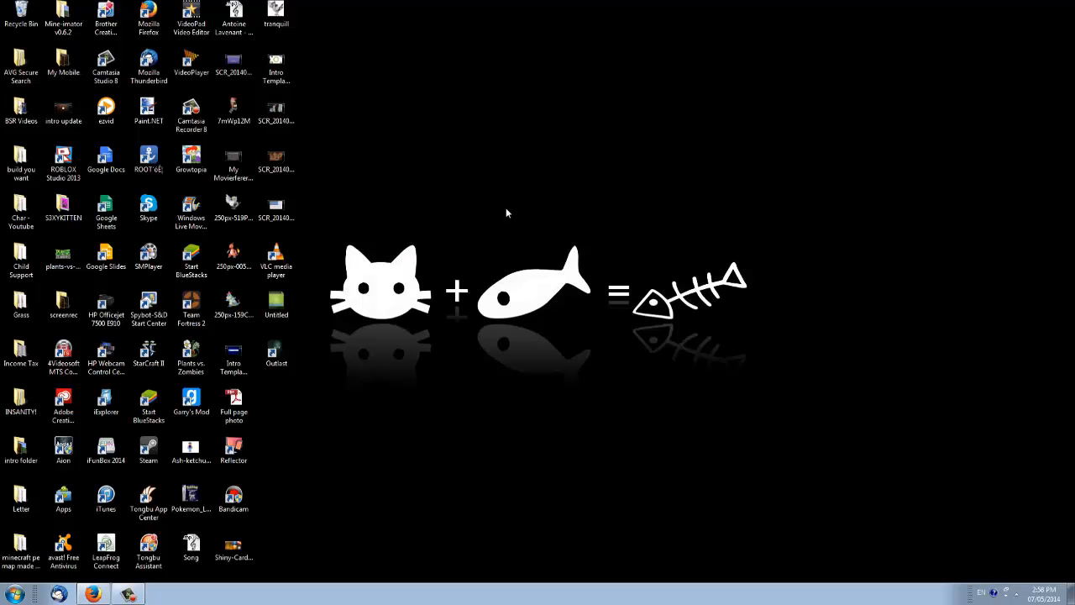
{"action": "mouse_move", "coordinate": [517, 206]}
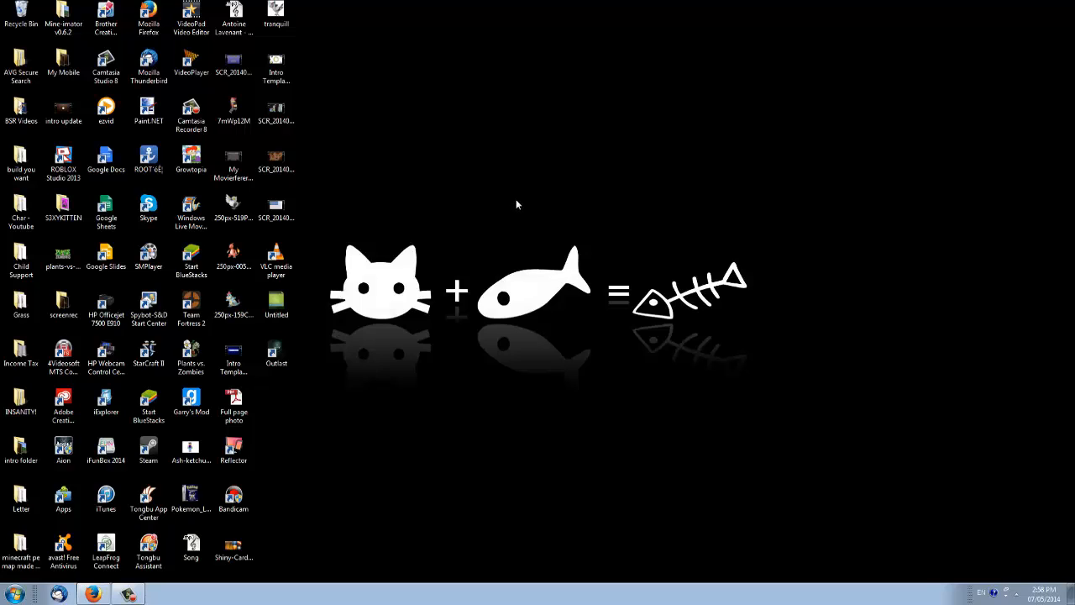
Minimize Firefox and open Preferences from the Reflector system tray icon.
{"action": "left_click", "coordinate": [233, 449]}
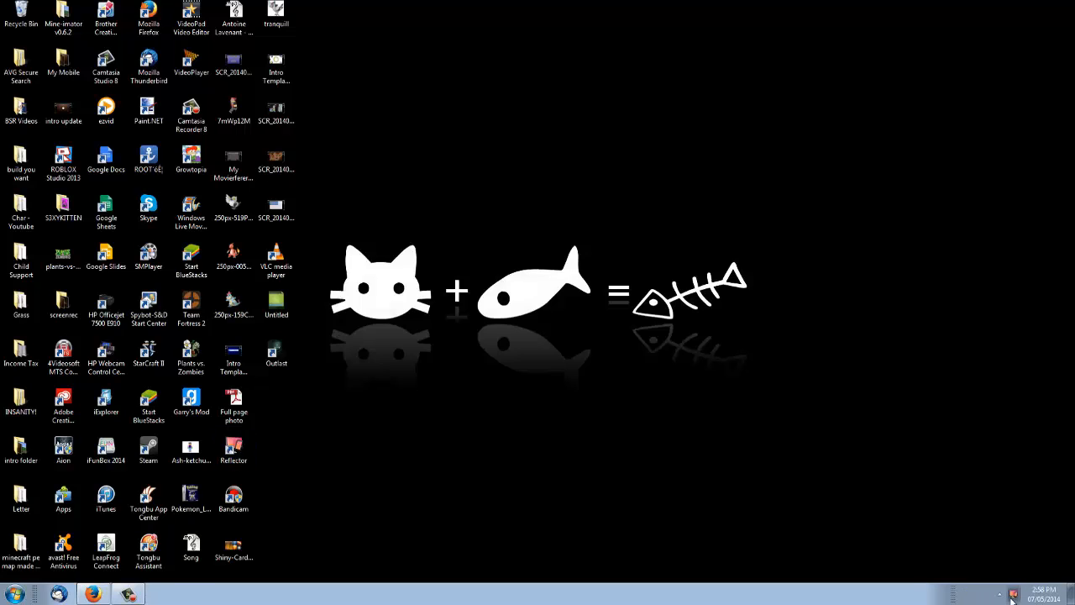
{"action": "left_click", "coordinate": [1000, 593]}
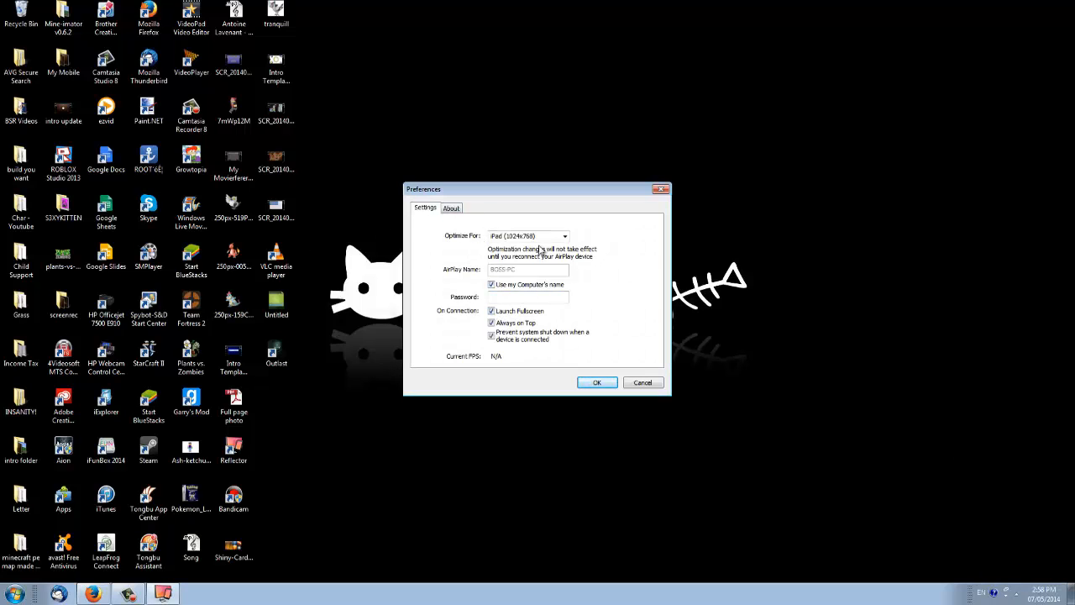
Keep optimization set to iPad and uncheck Launch Fullscreen and Always on Top.
{"action": "left_click", "coordinate": [564, 235]}
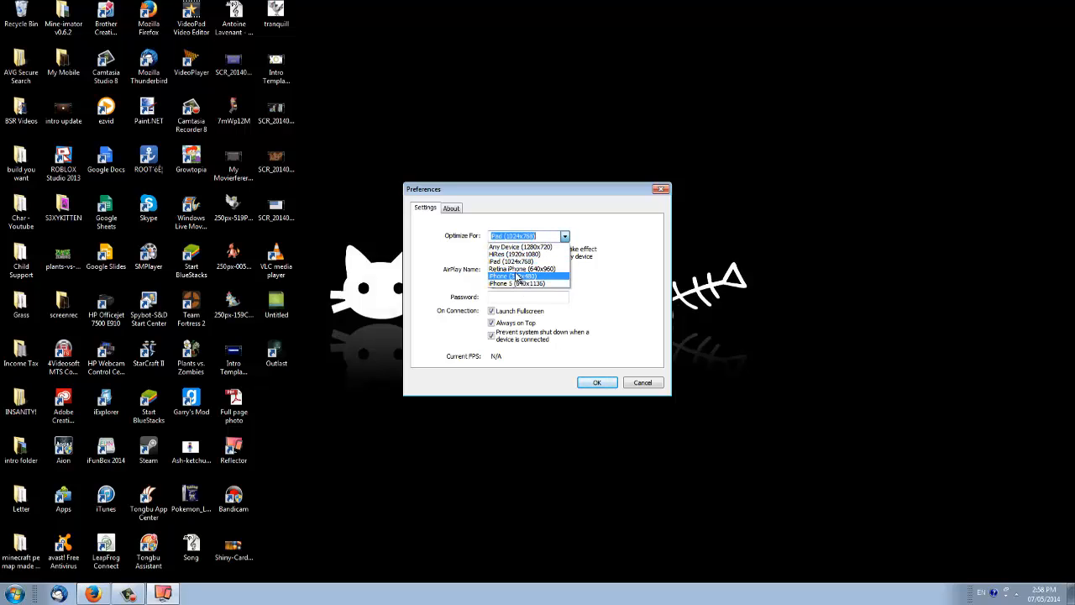
{"action": "left_click", "coordinate": [513, 261]}
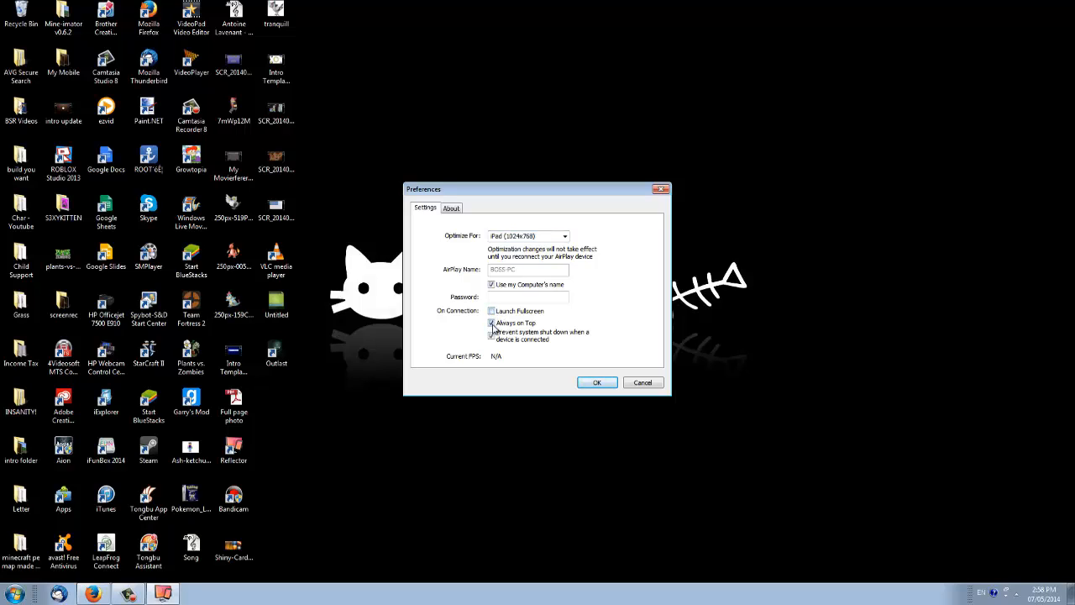
{"action": "left_click", "coordinate": [491, 334]}
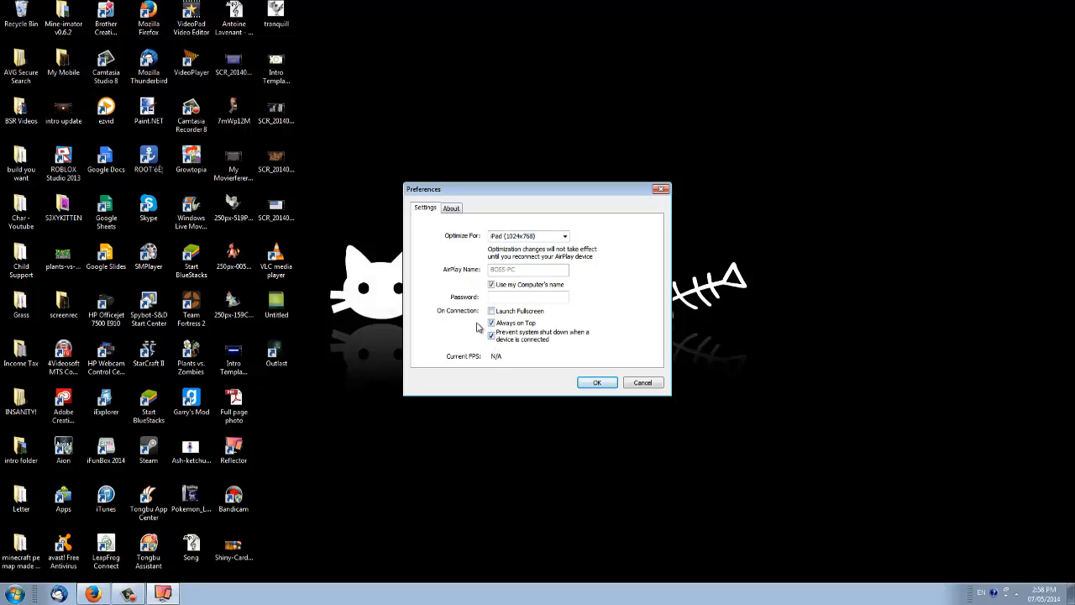
{"action": "left_click", "coordinate": [492, 323]}
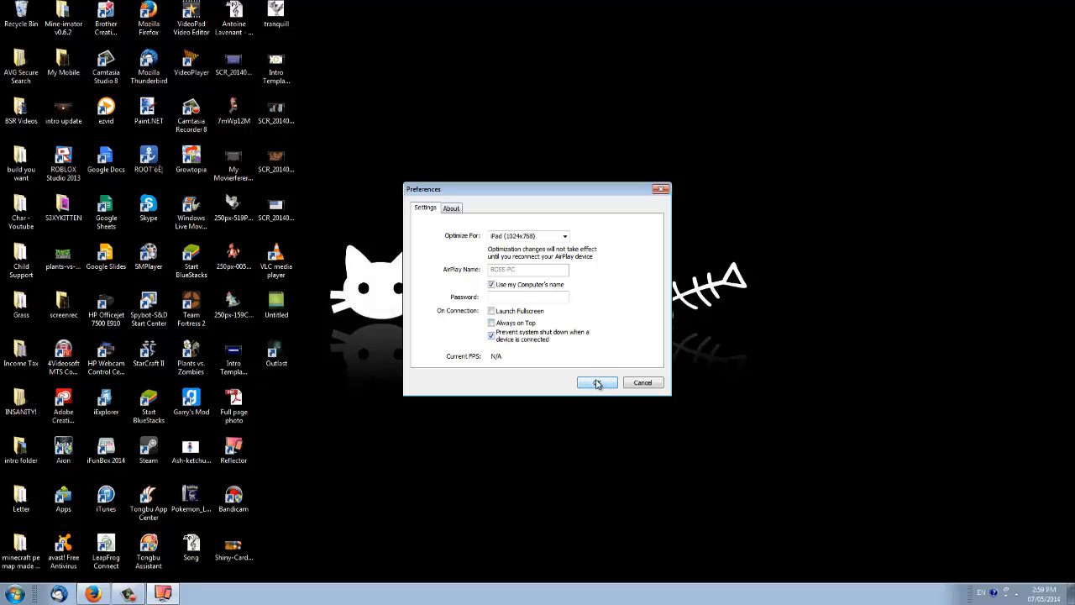
Browse the About tab's version 1.3.4 and acknowledgements, then confirm with OK.
{"action": "left_click", "coordinate": [451, 208]}
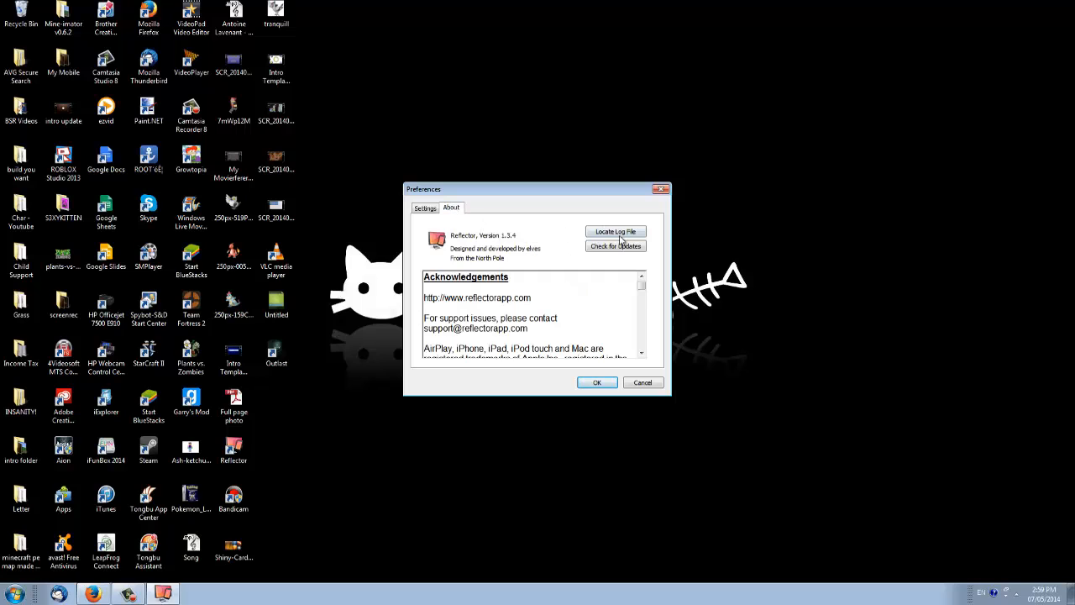
{"action": "scroll", "scroll_direction": "down", "scroll_amount": 3}
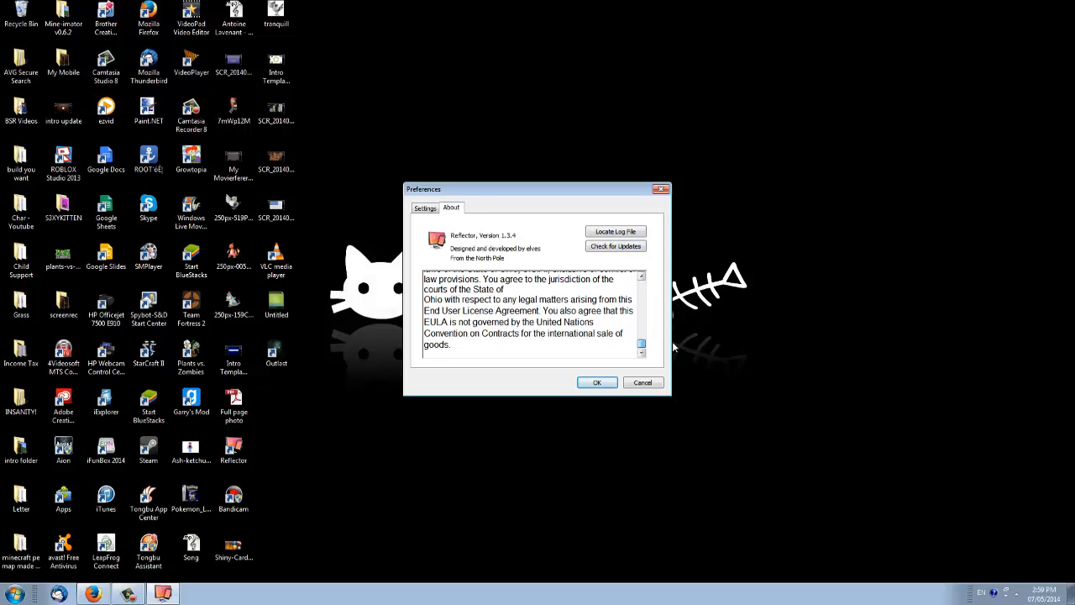
{"action": "scroll", "scroll_direction": "up", "scroll_amount": 3}
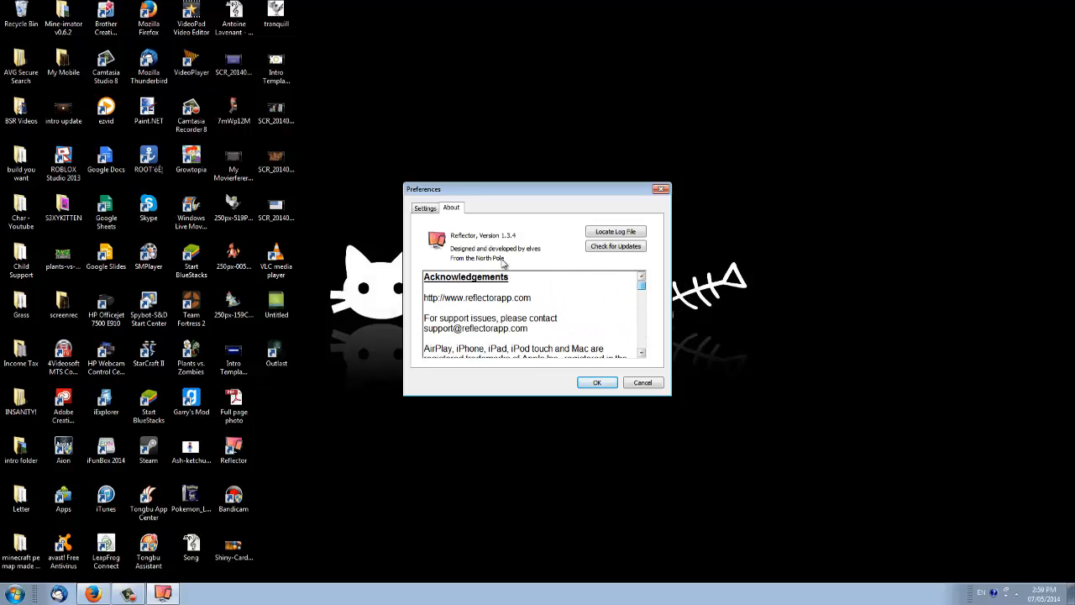
{"action": "left_click", "coordinate": [425, 207]}
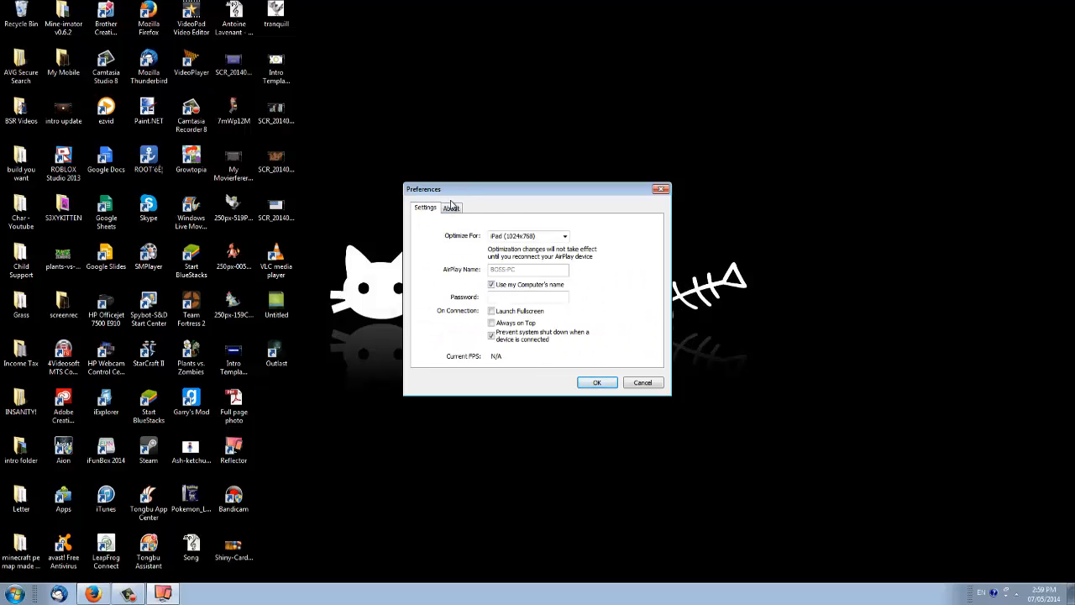
{"action": "left_click", "coordinate": [451, 207]}
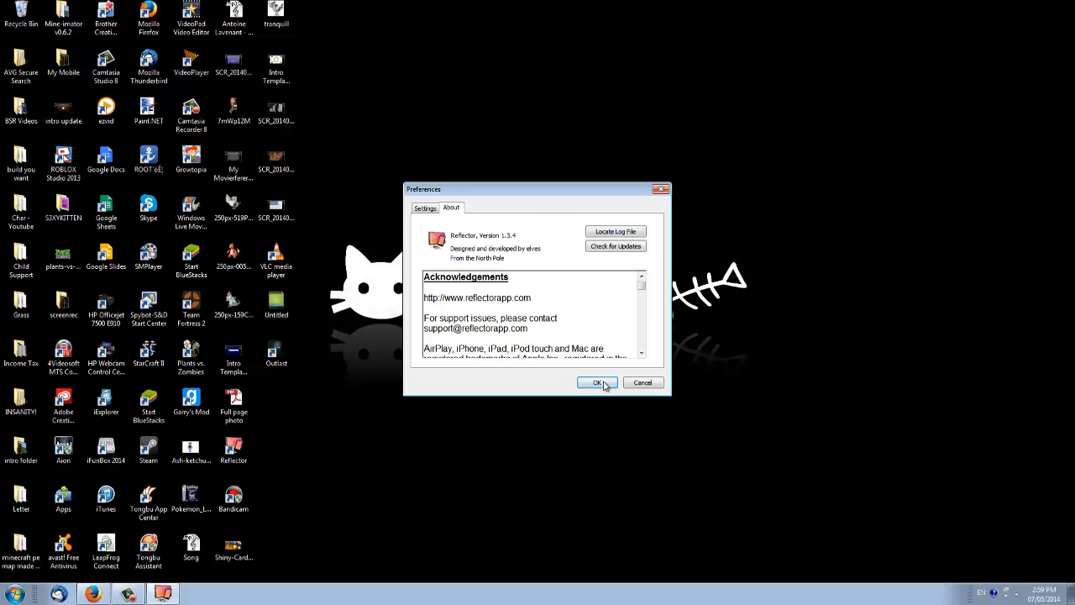
{"action": "left_click", "coordinate": [597, 382]}
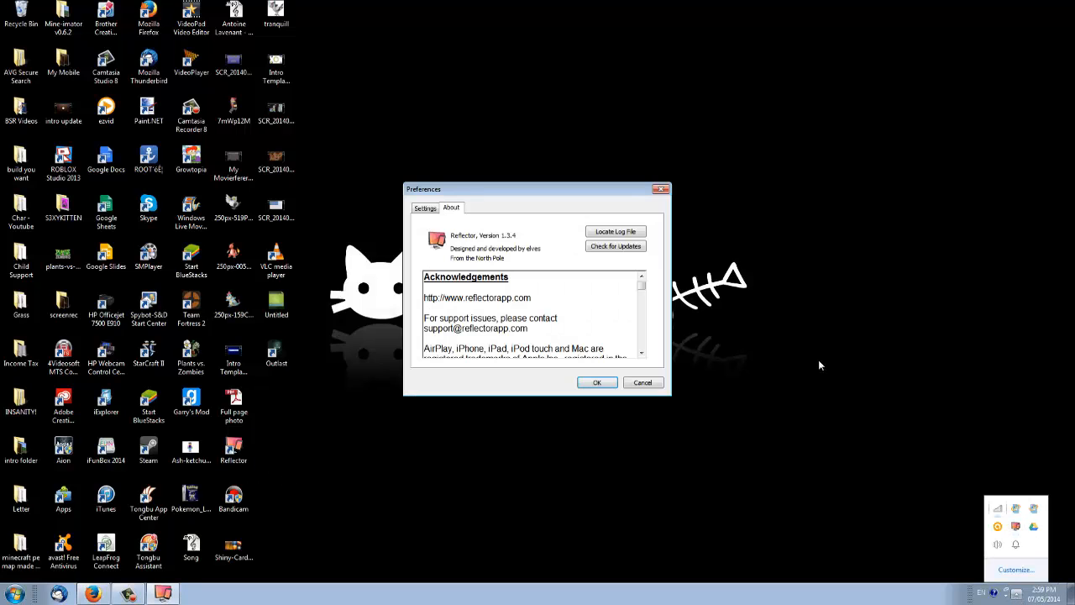
Close Preferences and enable AirPlay mirroring from the iPad's Control Center.
{"action": "left_click", "coordinate": [596, 382]}
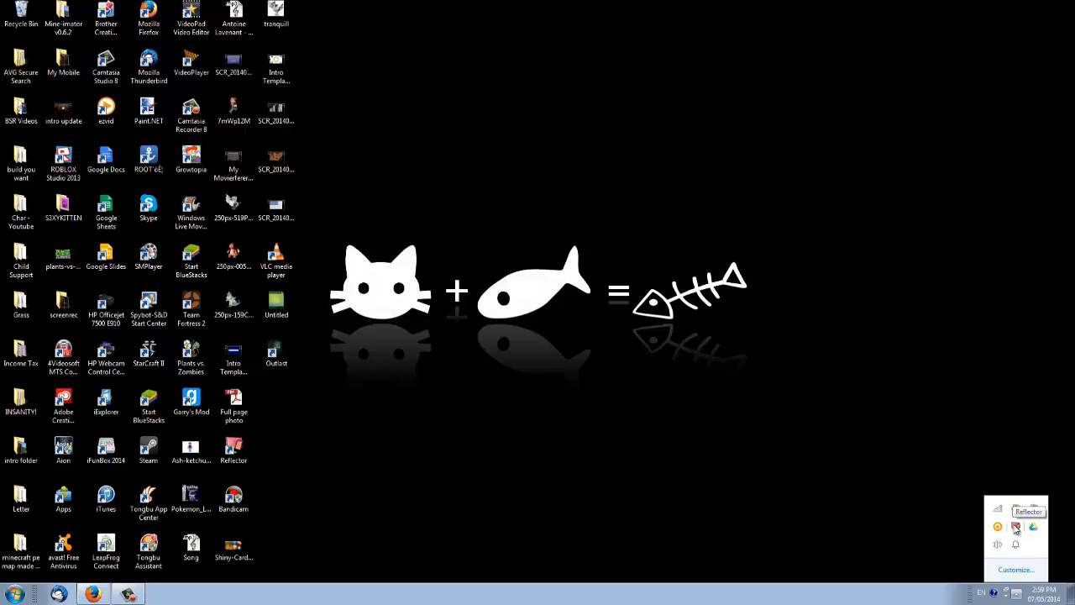
{"action": "mouse_move", "coordinate": [1016, 527]}
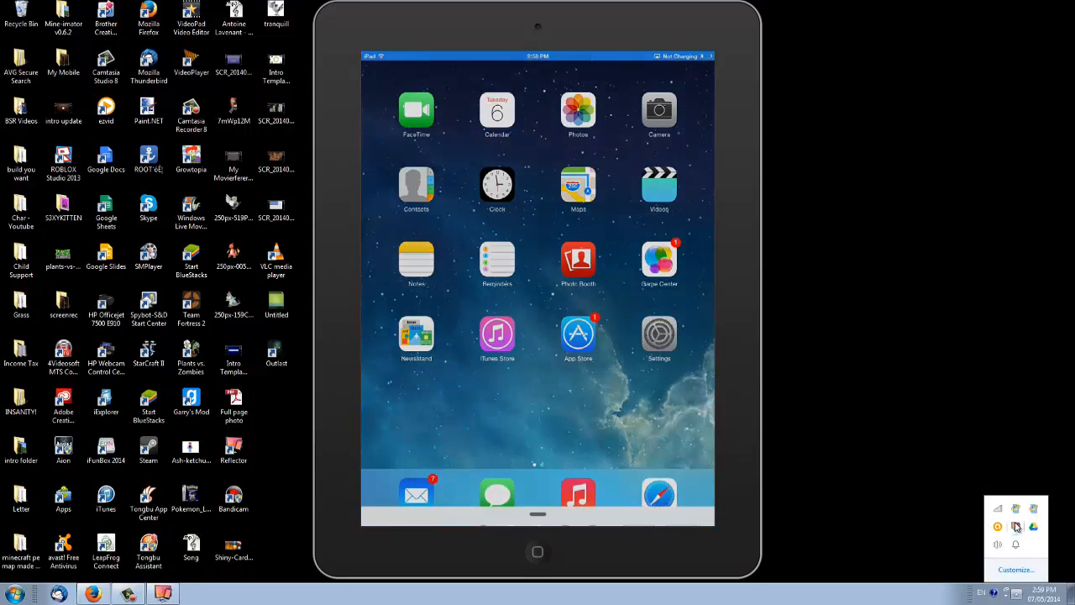
{"action": "left_click_drag", "start_coordinate": [538, 517], "coordinate": [537, 453]}
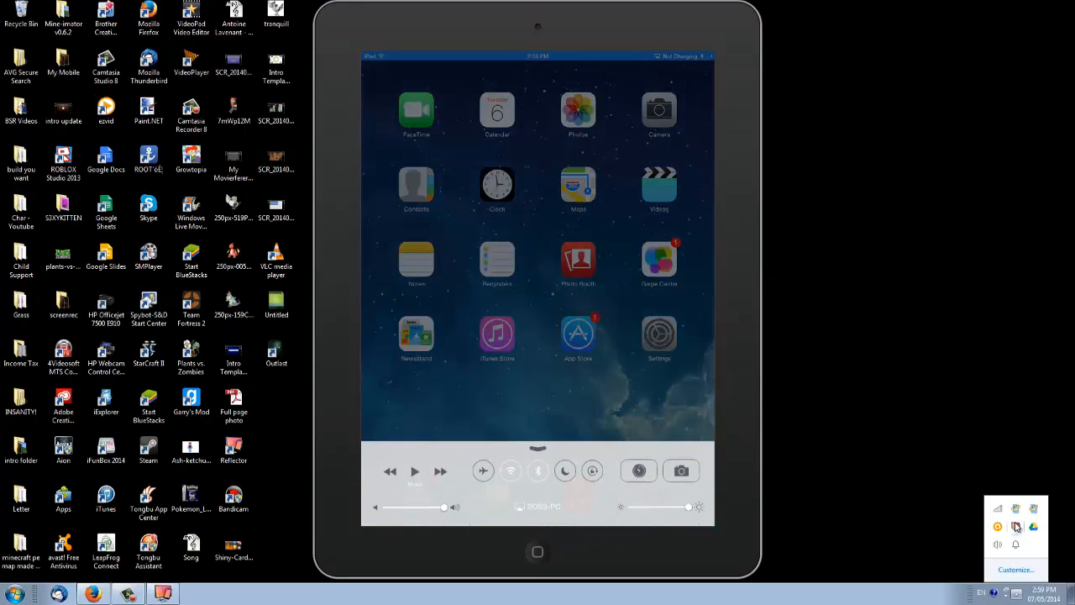
{"action": "left_click", "coordinate": [591, 471]}
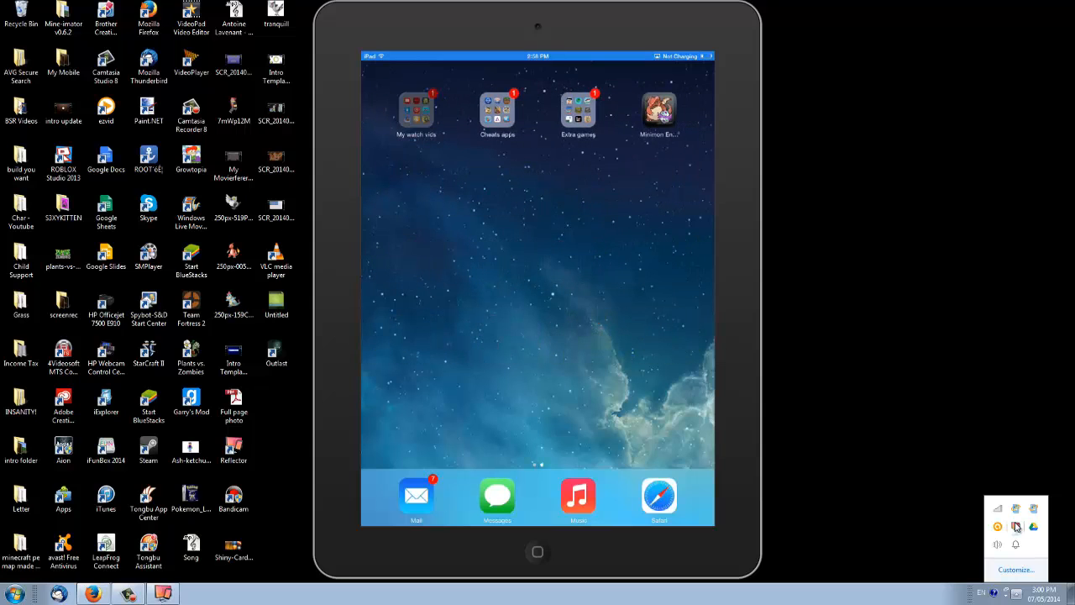
{"action": "left_click", "coordinate": [577, 109]}
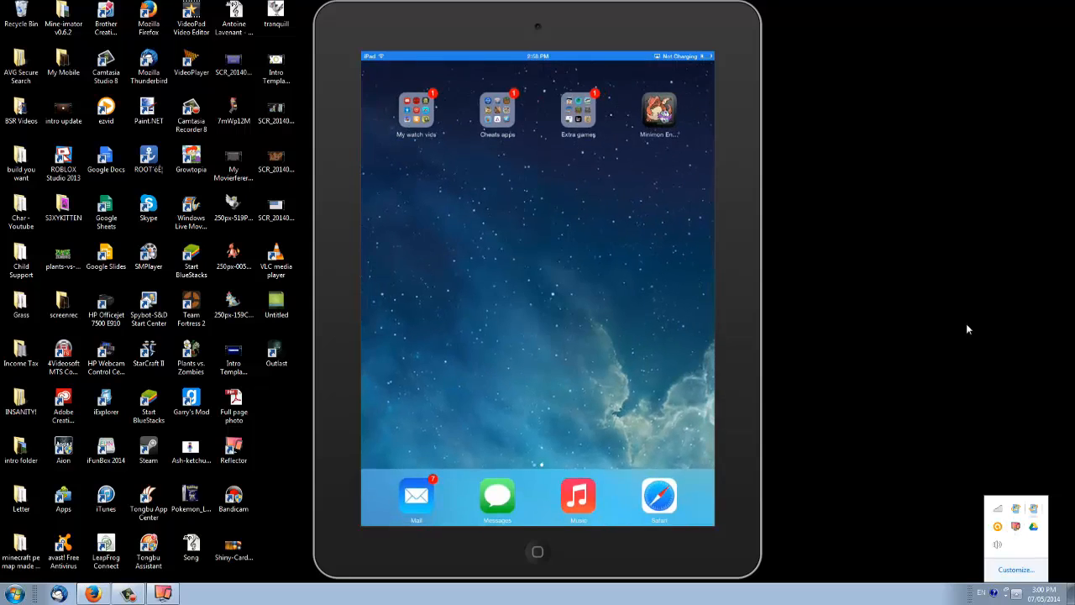
Choose Start Recording from the mirror window's right-click menu.
{"action": "right_click", "coordinate": [537, 336]}
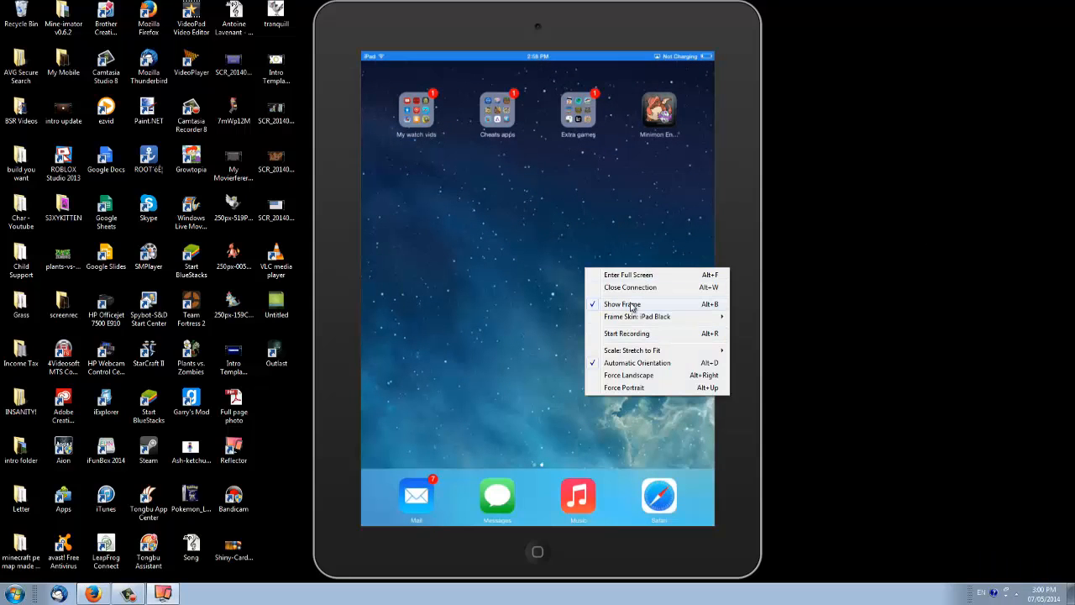
{"action": "mouse_move", "coordinate": [651, 375]}
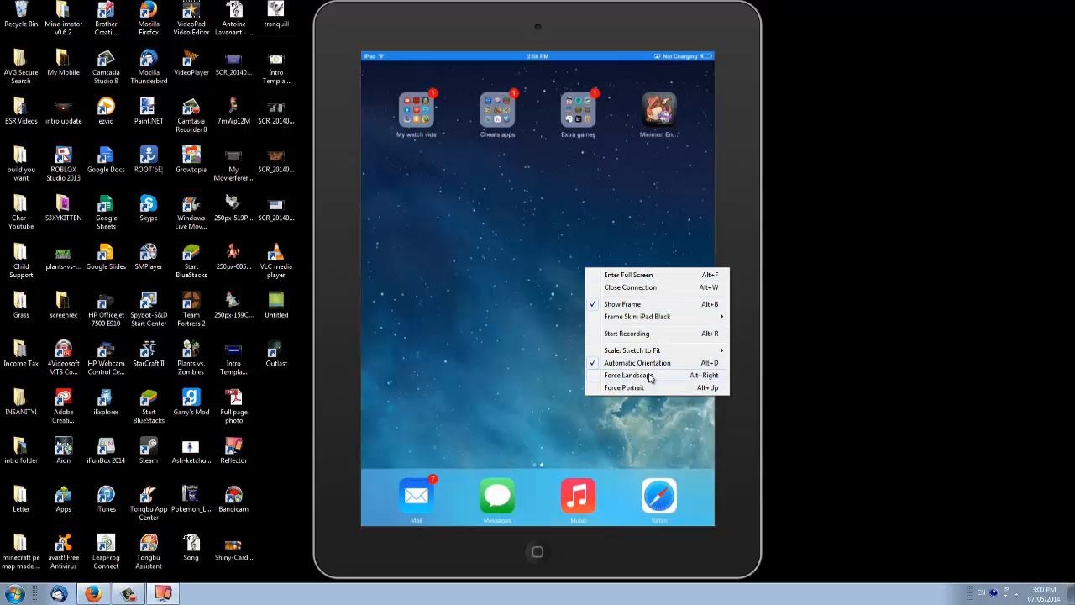
{"action": "mouse_move", "coordinate": [653, 275]}
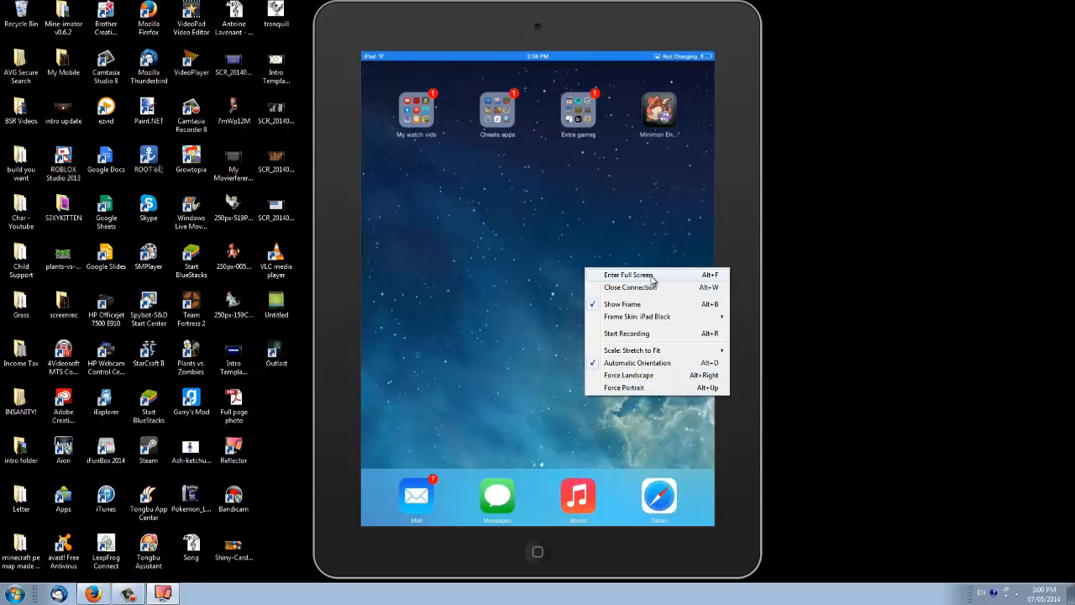
{"action": "mouse_move", "coordinate": [651, 336]}
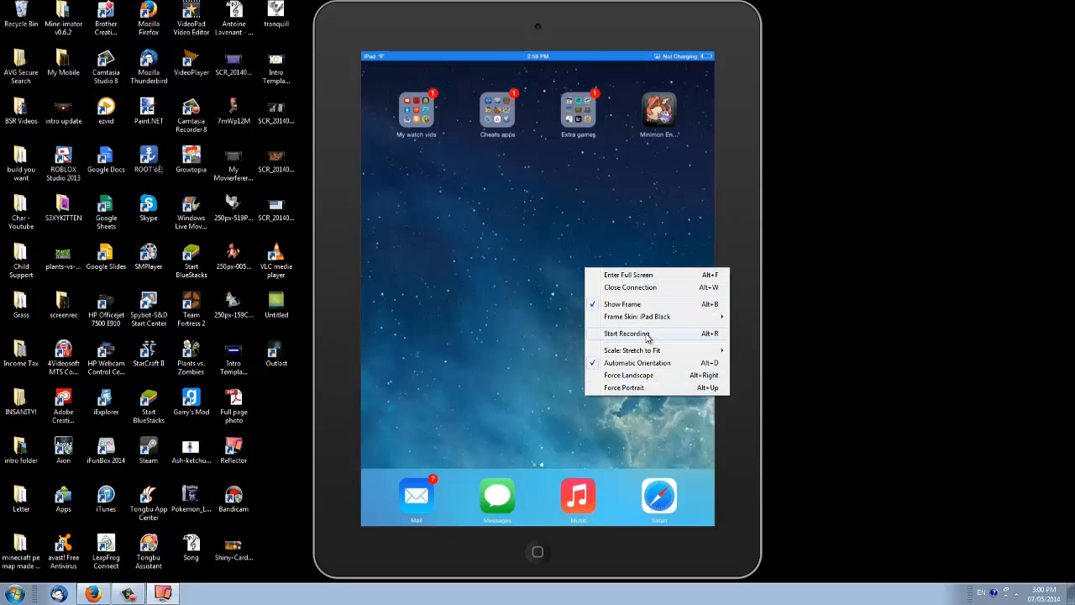
{"action": "left_click", "coordinate": [626, 334]}
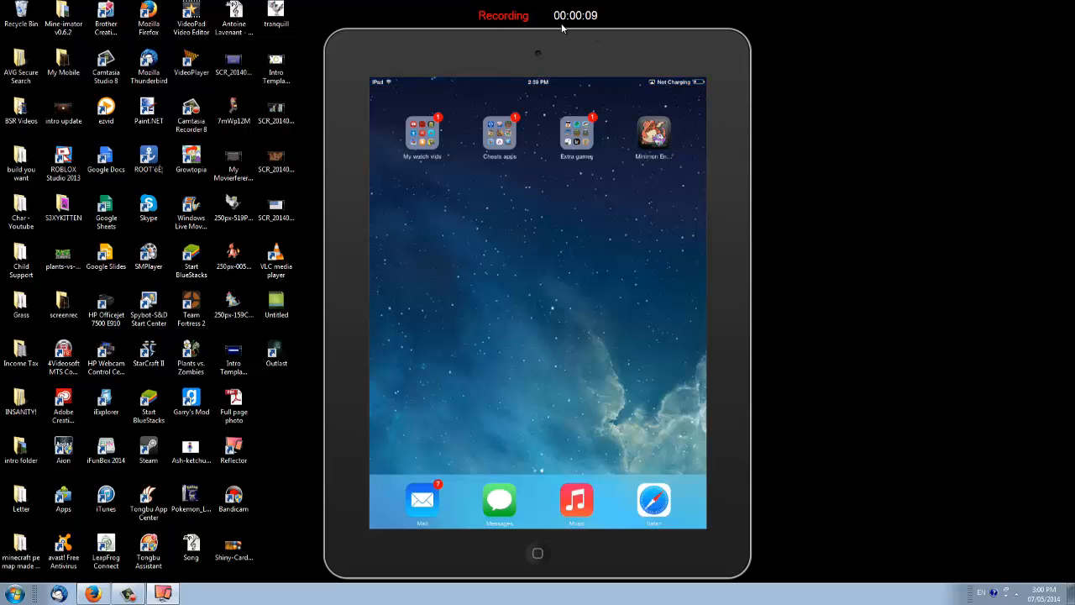
{"action": "left_click", "coordinate": [499, 134]}
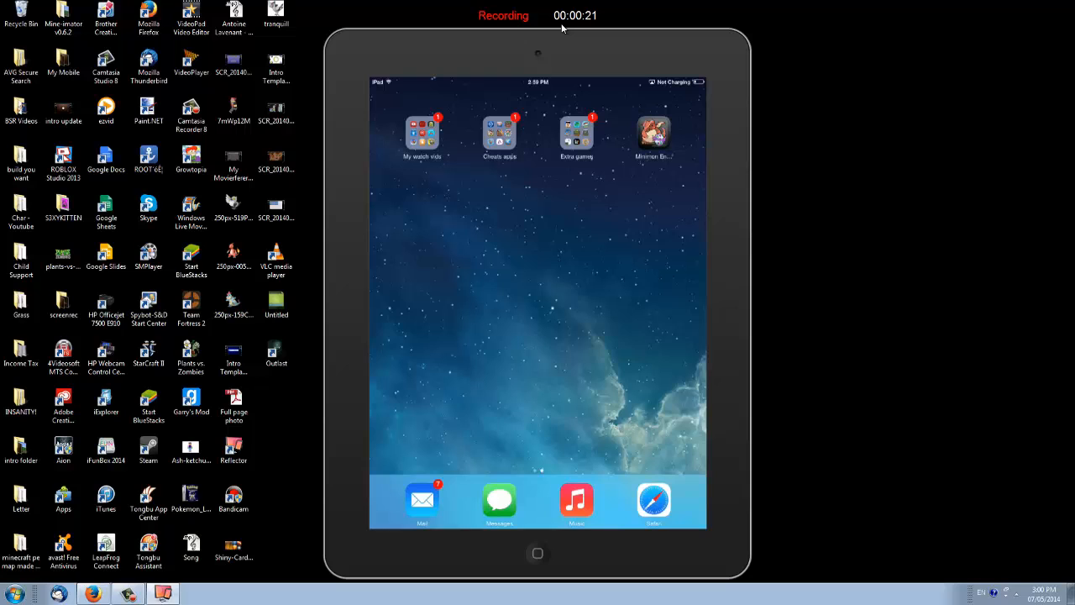
{"action": "left_click", "coordinate": [499, 133]}
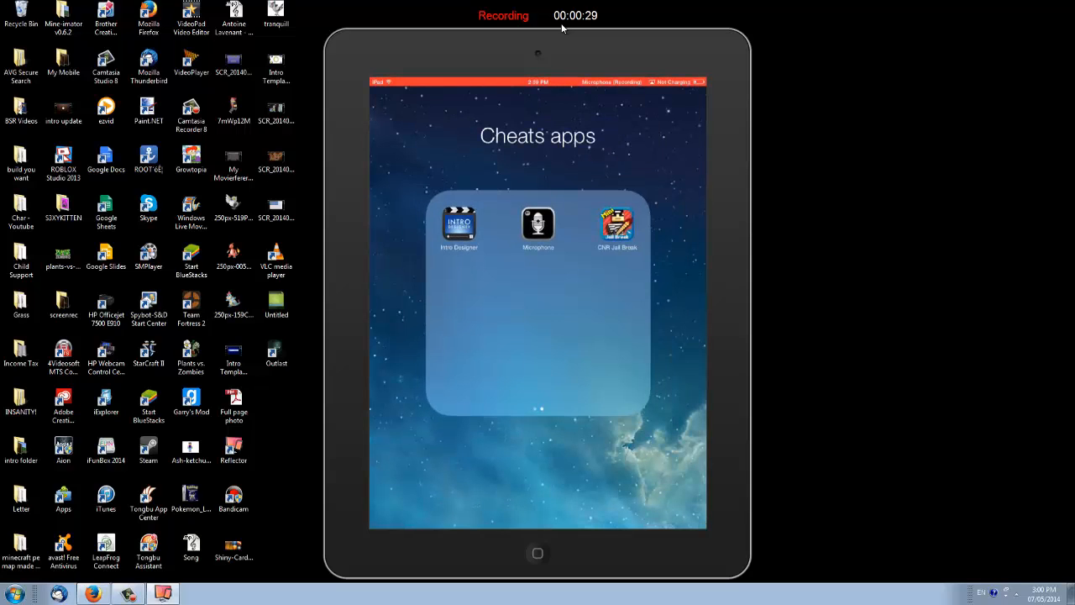
{"action": "left_click", "coordinate": [537, 223]}
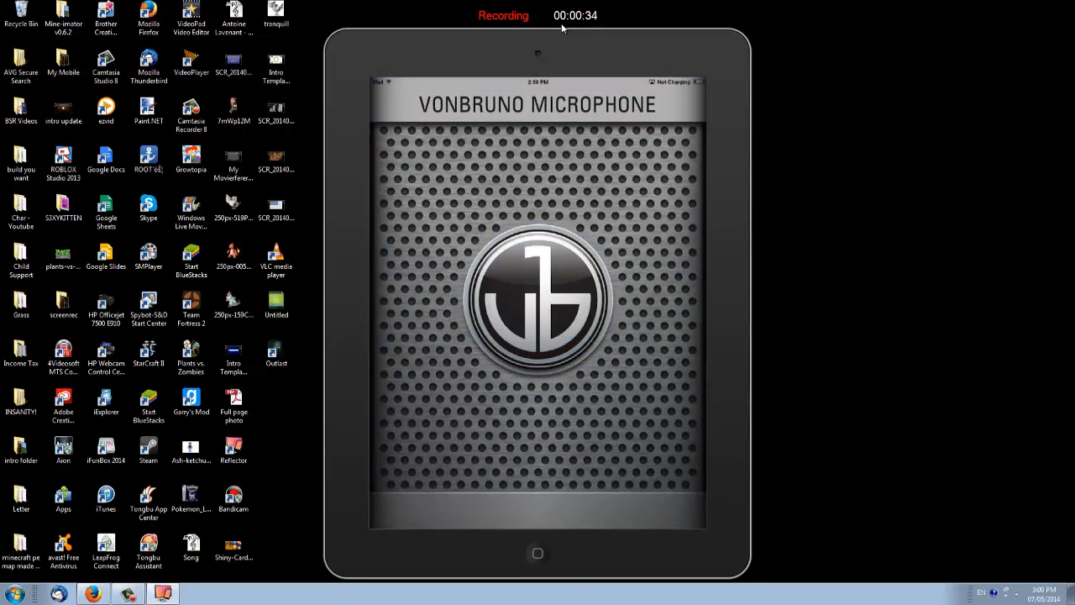
{"action": "left_click", "coordinate": [537, 553]}
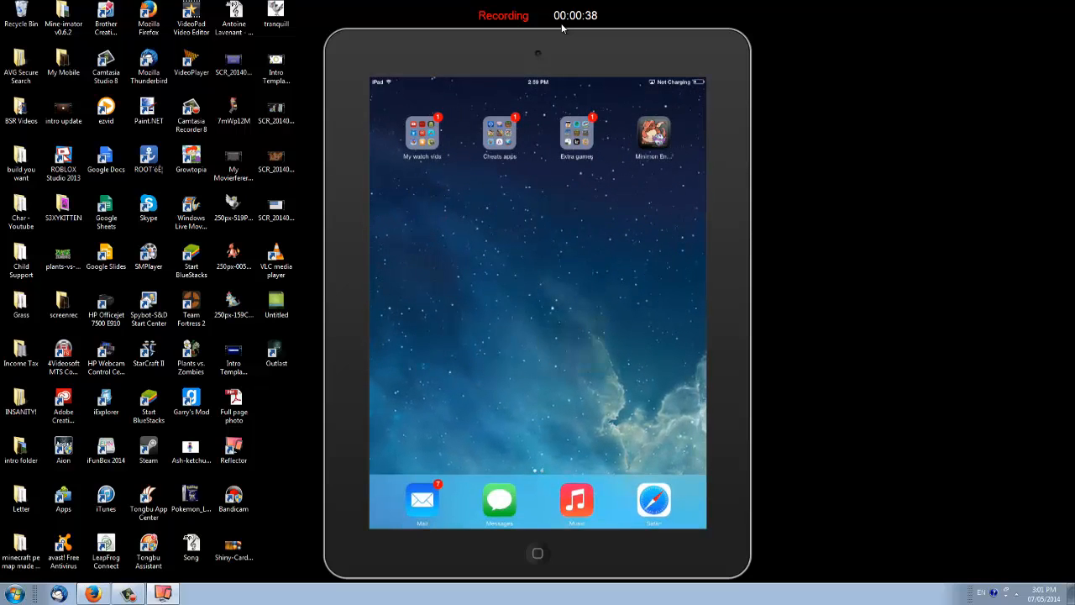
{"action": "left_click", "coordinate": [499, 135]}
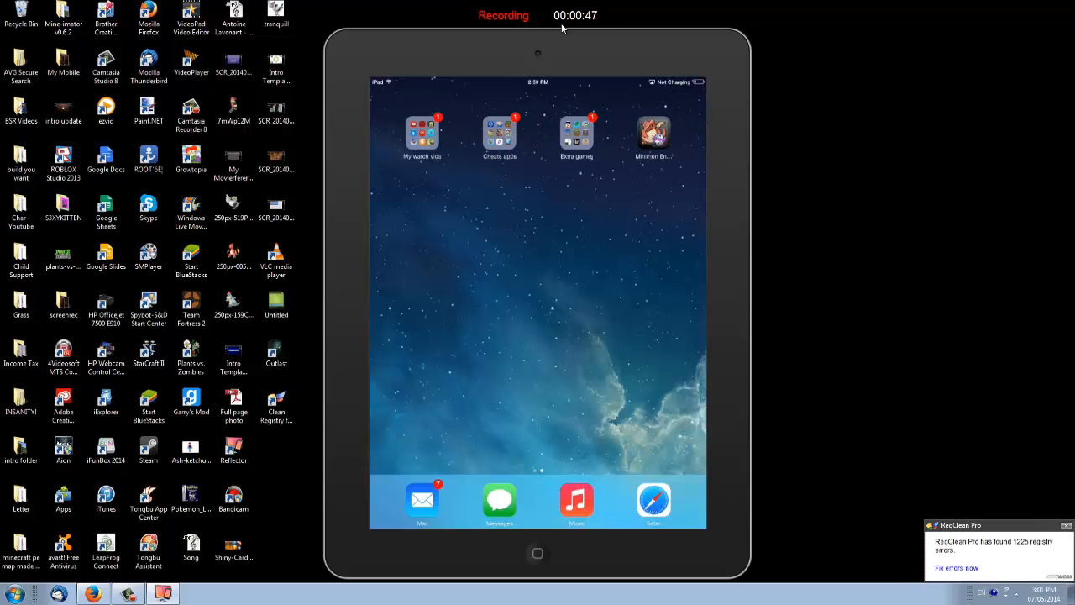
{"action": "left_click", "coordinate": [576, 134]}
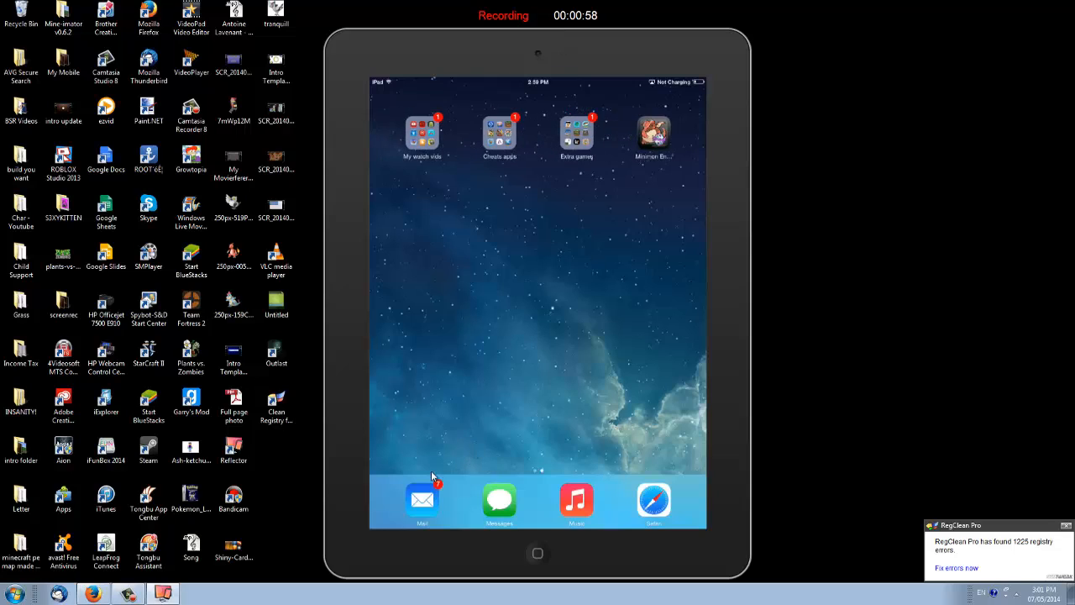
Stop recording and save the MP4 file as 'Reflector Recording'.
{"action": "right_click", "coordinate": [521, 336]}
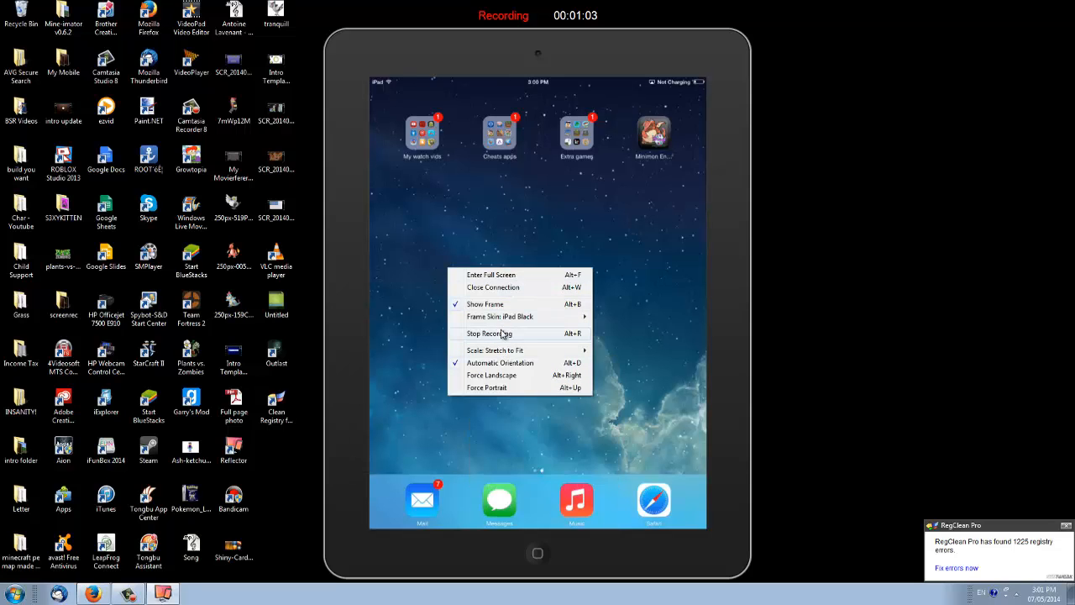
{"action": "left_click", "coordinate": [490, 334]}
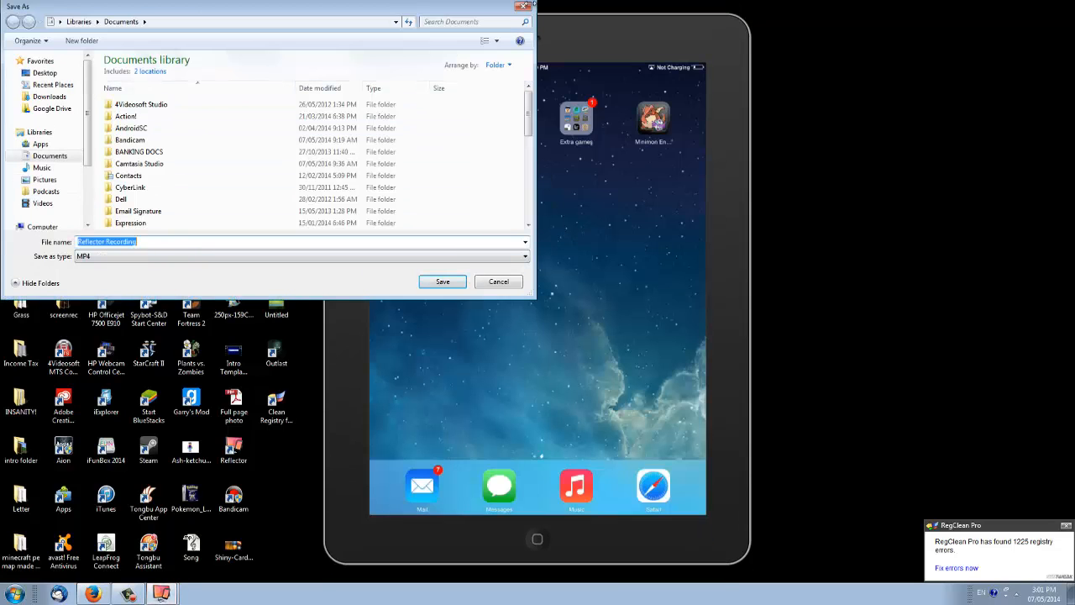
{"action": "left_click", "coordinate": [498, 281]}
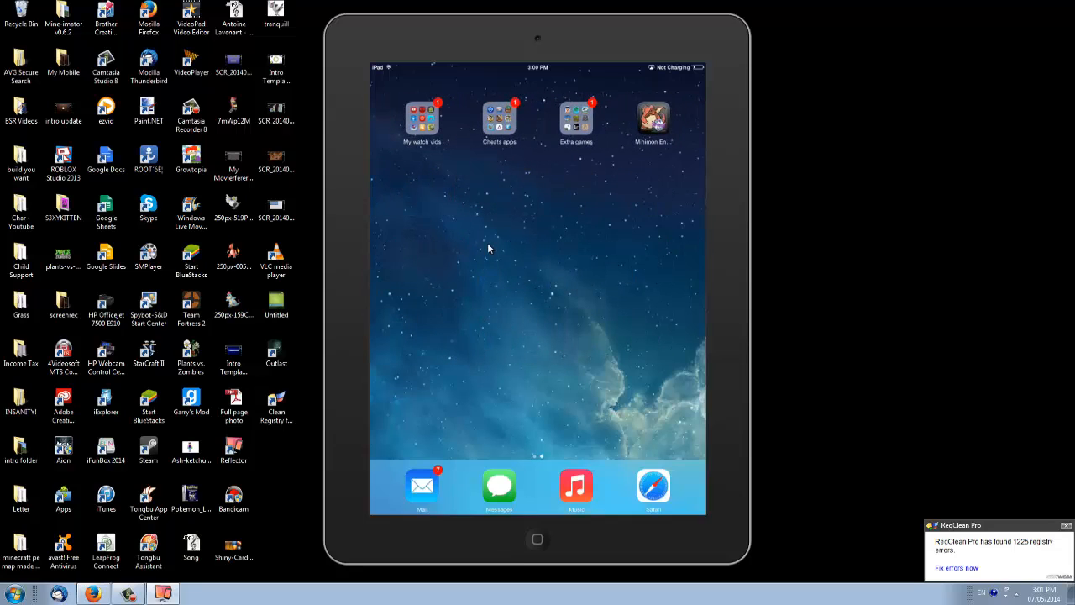
Open and close the Cheats folder, then swipe to the second home screen page.
{"action": "left_click", "coordinate": [499, 120]}
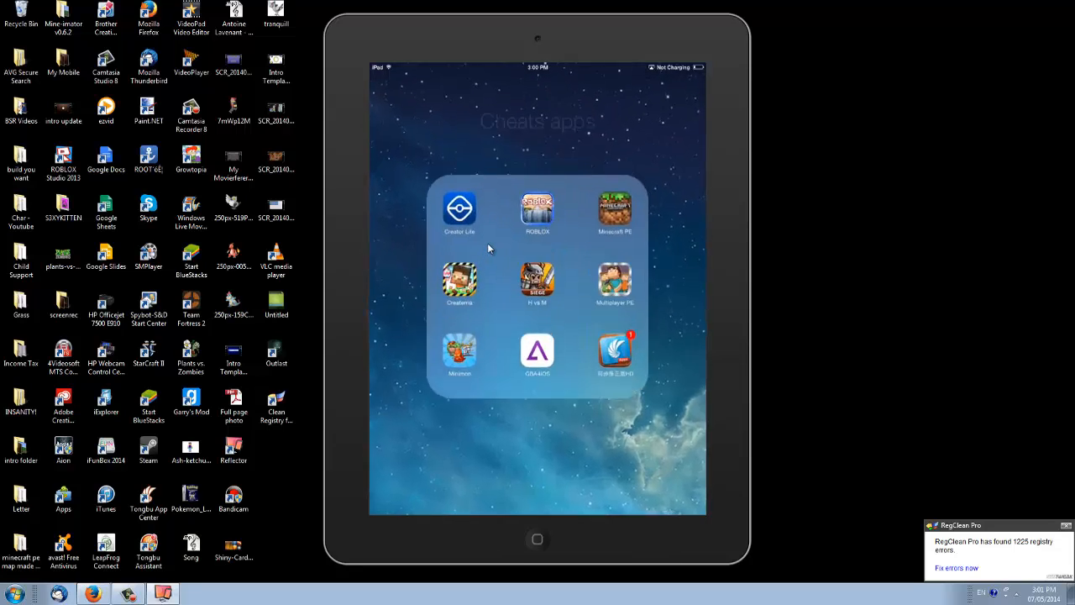
{"action": "scroll", "scroll_direction": "right", "scroll_amount": 3}
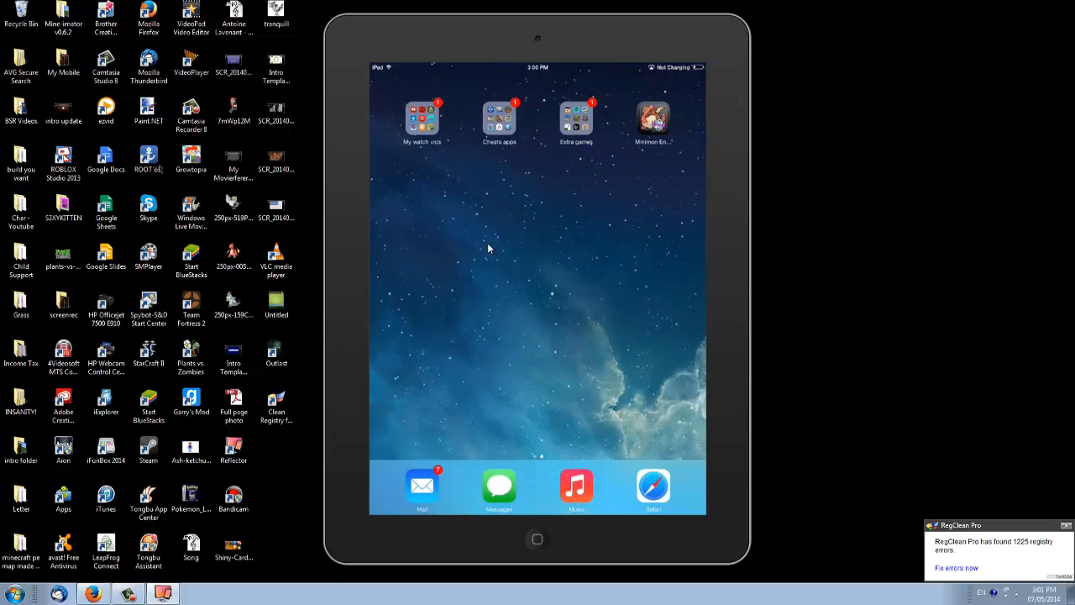
{"action": "left_click", "coordinate": [576, 119]}
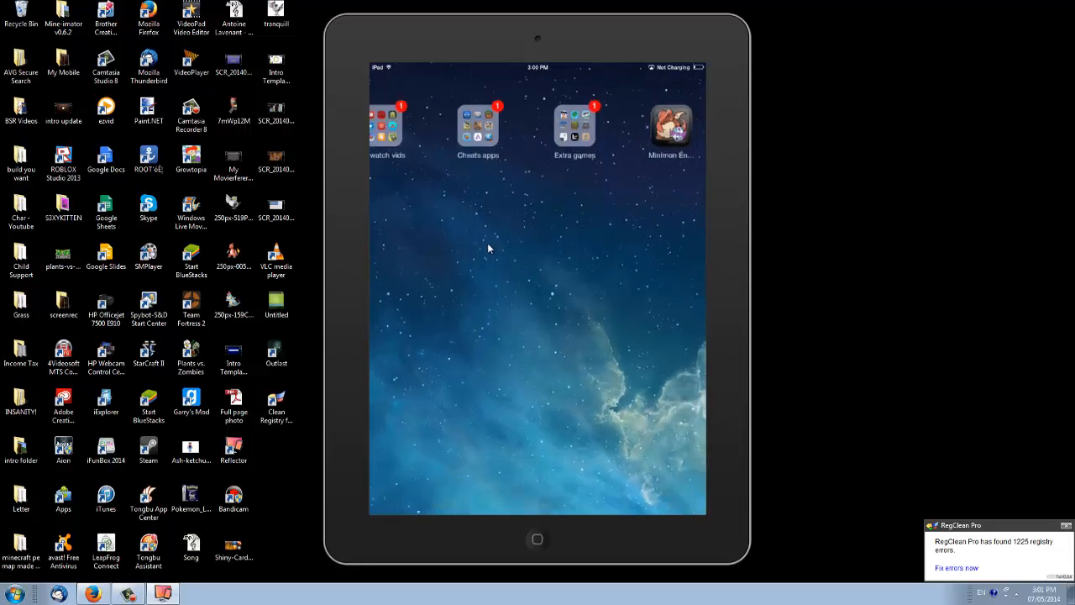
{"action": "left_click", "coordinate": [478, 128]}
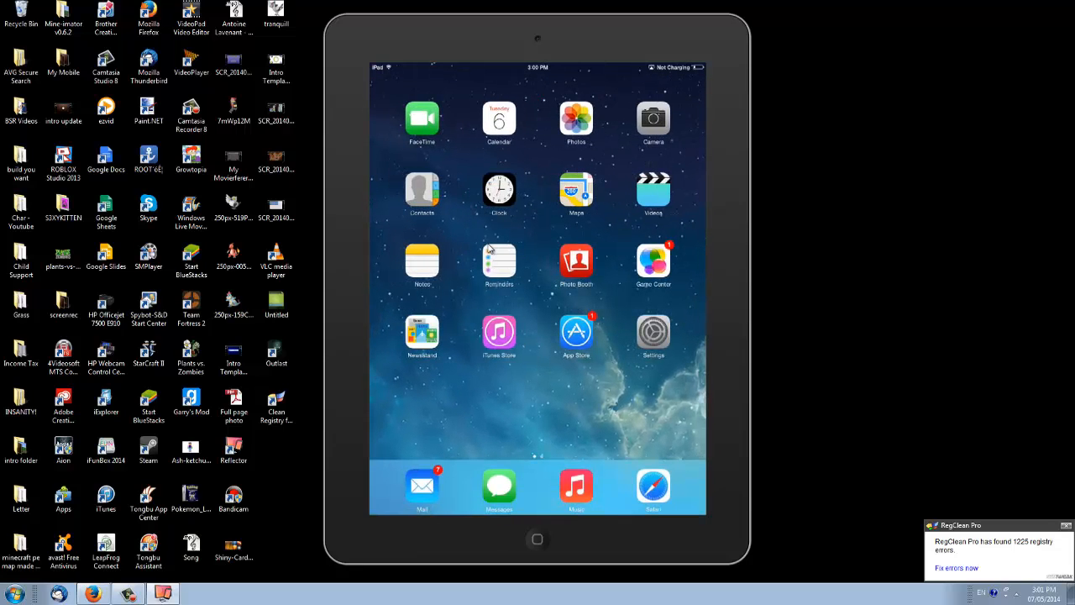
Search the iPad App Store for 'voice recorder', replacing an initial 'cloud player' query, and browse results.
{"action": "left_click", "coordinate": [654, 487]}
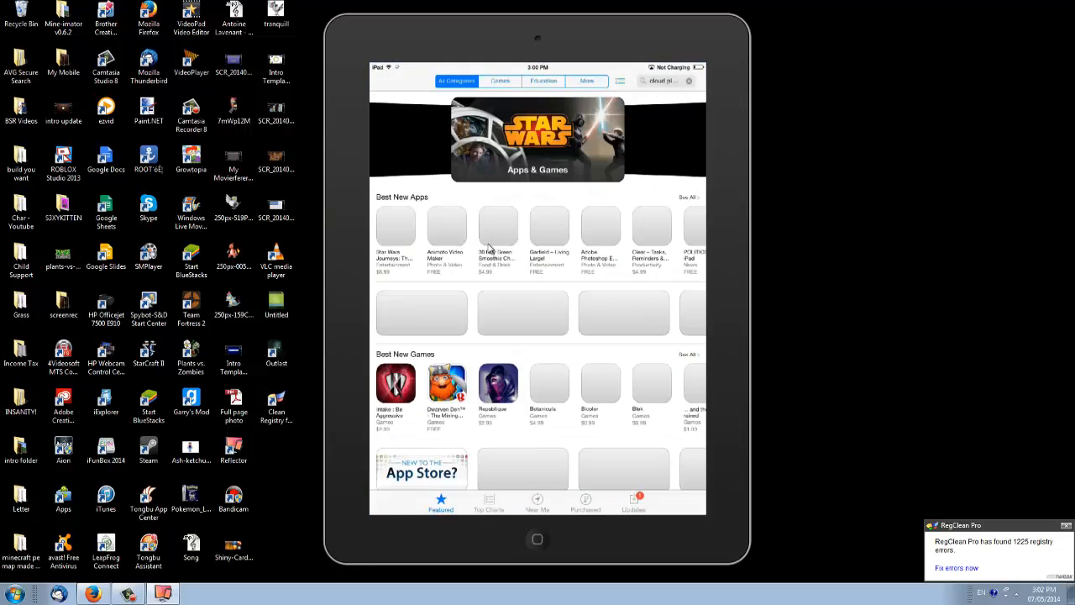
{"action": "left_click", "coordinate": [663, 81]}
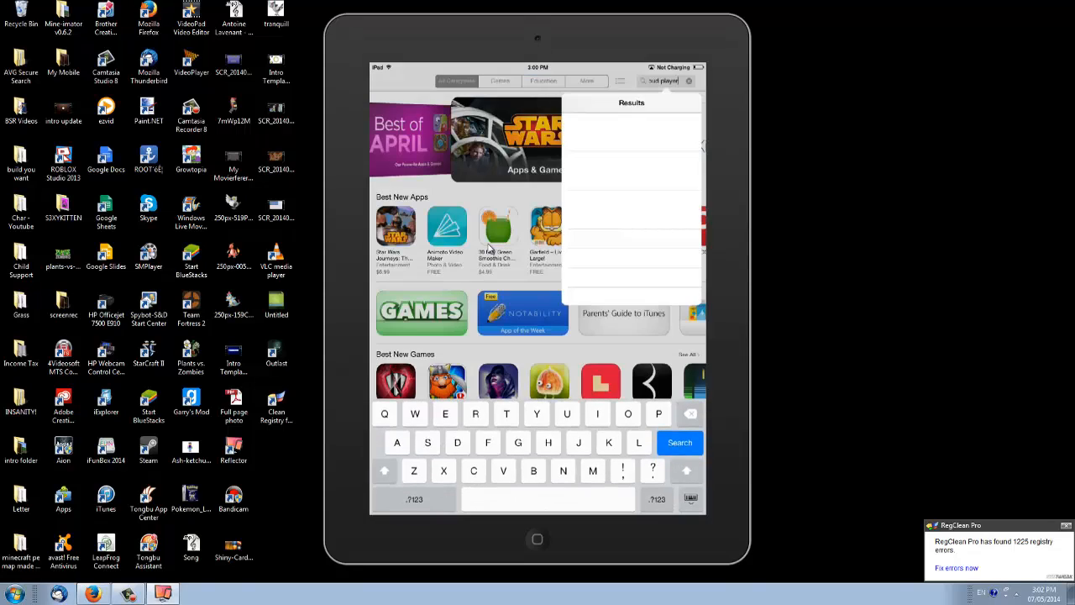
{"action": "type", "text": "cloud pl"}
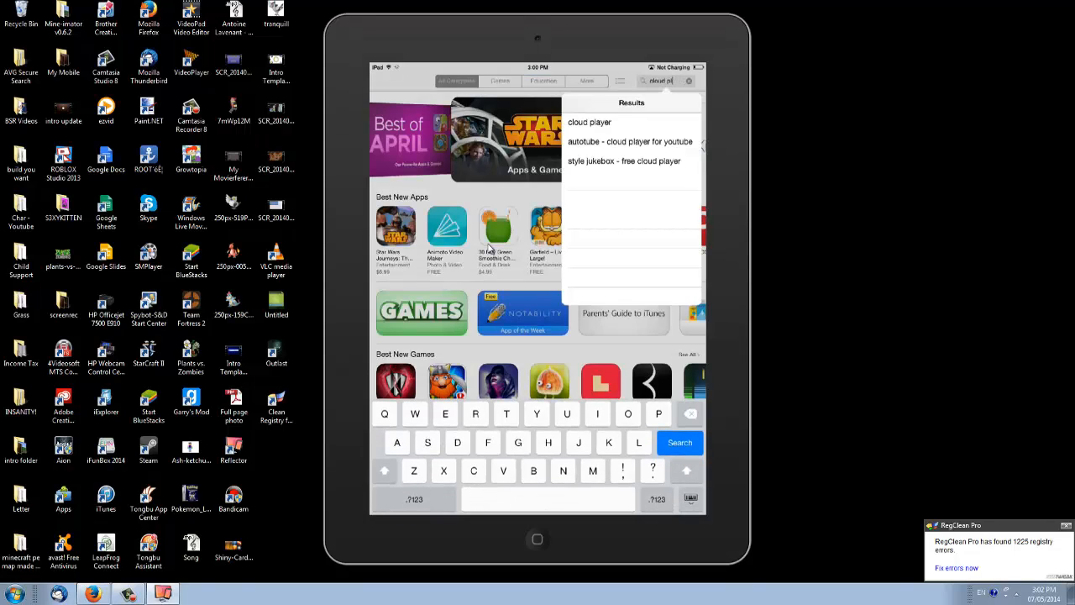
{"action": "left_click", "coordinate": [688, 80]}
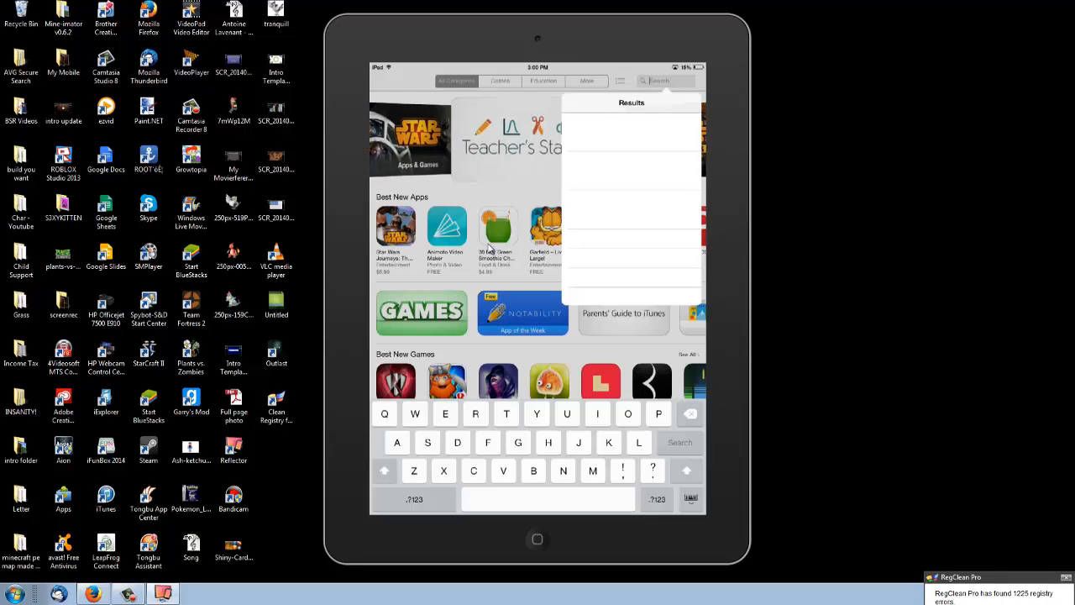
{"action": "type", "text": "dd"}
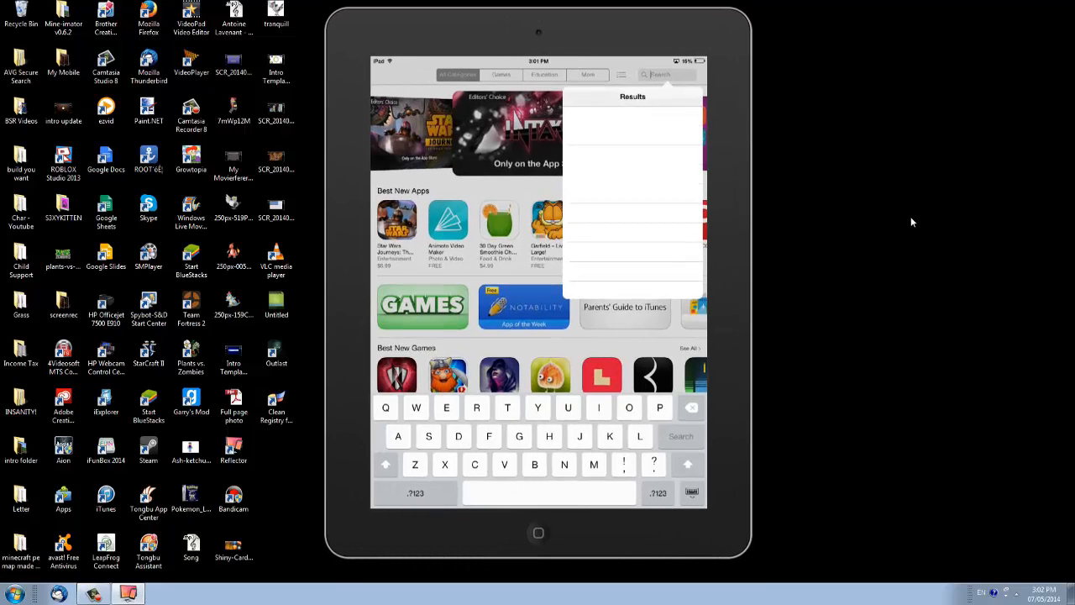
{"action": "type", "text": "voice re"}
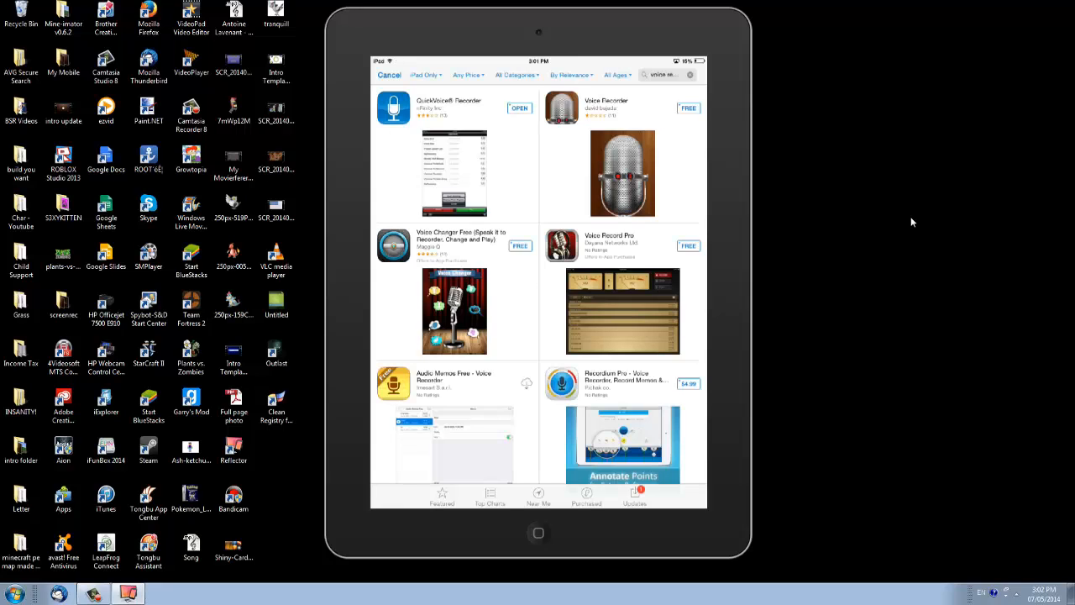
{"action": "scroll", "scroll_direction": "down", "scroll_amount": 3}
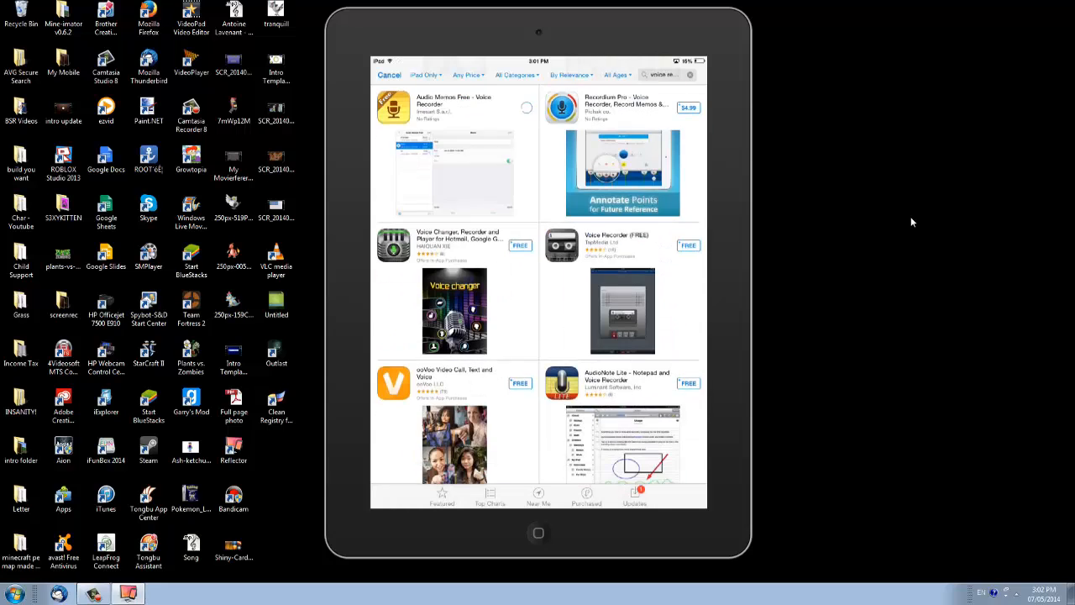
{"action": "scroll", "scroll_direction": "up", "scroll_amount": 3}
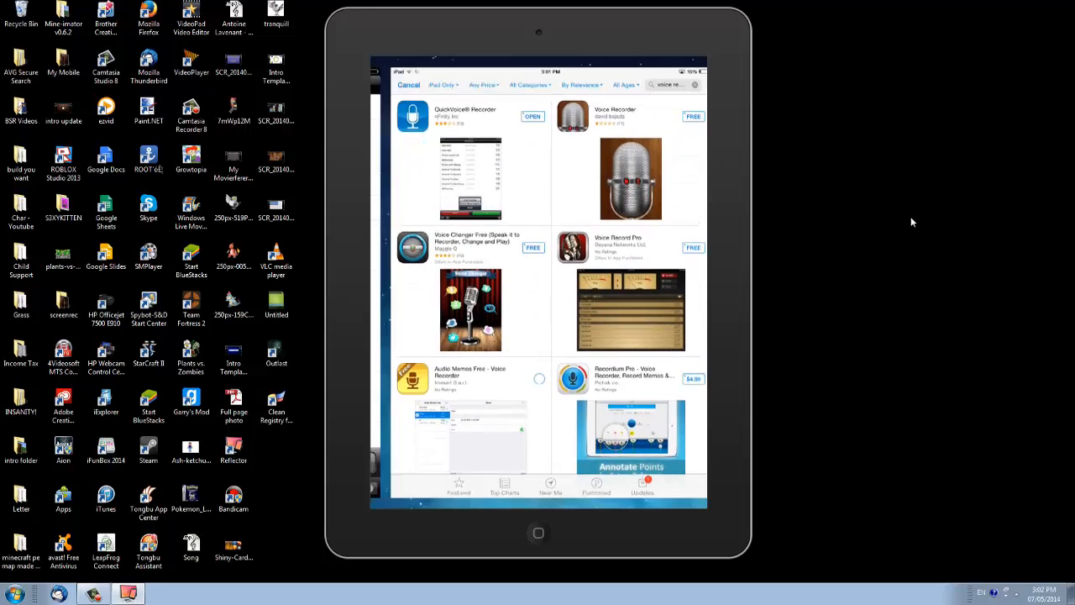
Open QuickVoice Recorder on the iPad, then close Reflector's mirroring connection.
{"action": "left_click", "coordinate": [532, 116]}
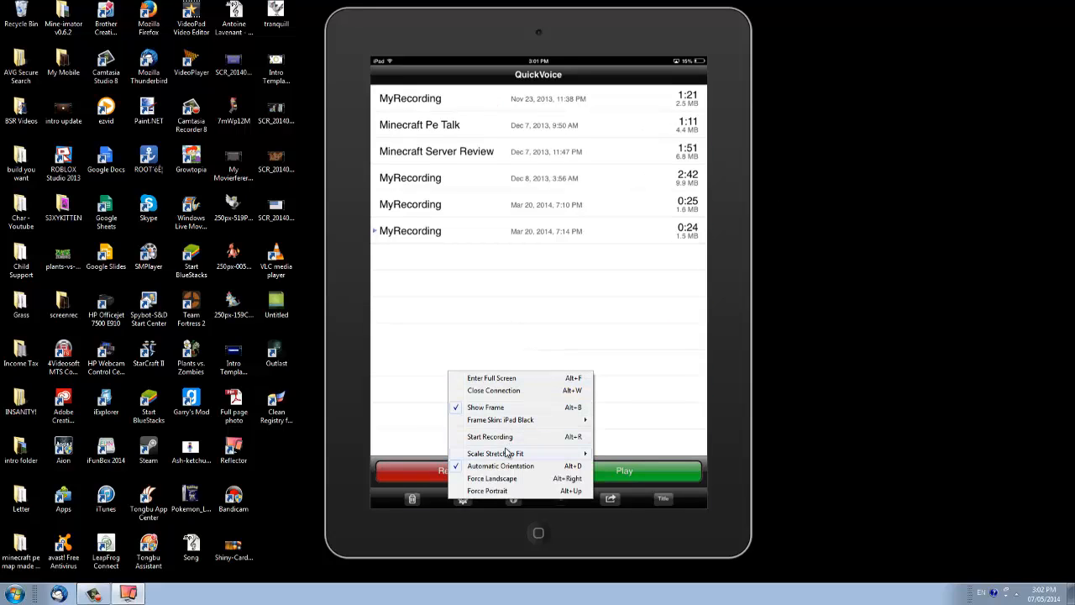
{"action": "left_click", "coordinate": [490, 436]}
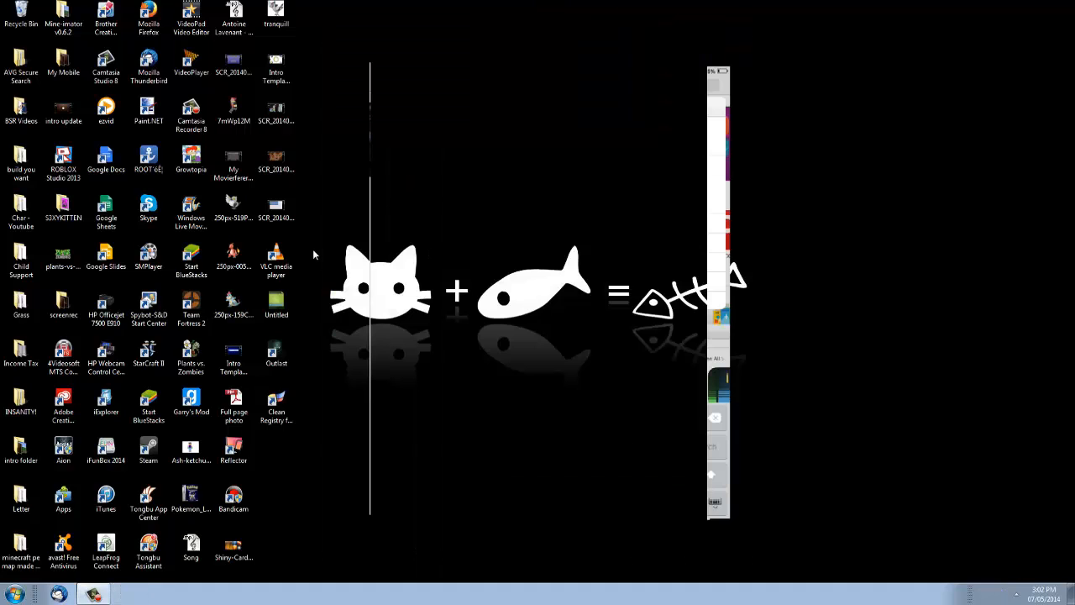
{"action": "mouse_move", "coordinate": [594, 299]}
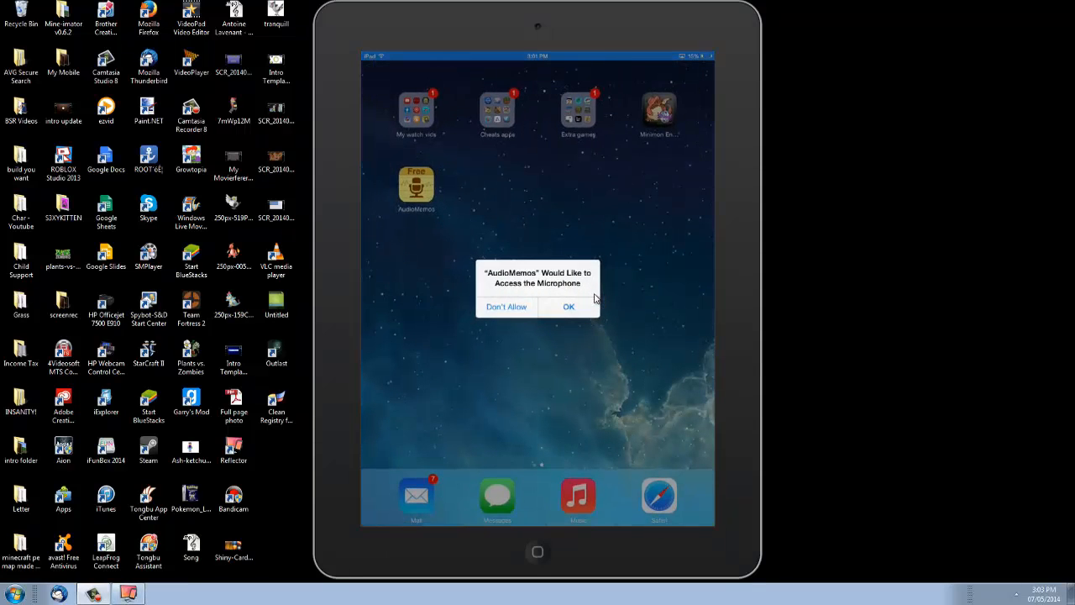
Grant AudioMemos microphone access, skip the tutorial, resume the memo, then launch another app.
{"action": "left_click", "coordinate": [568, 306]}
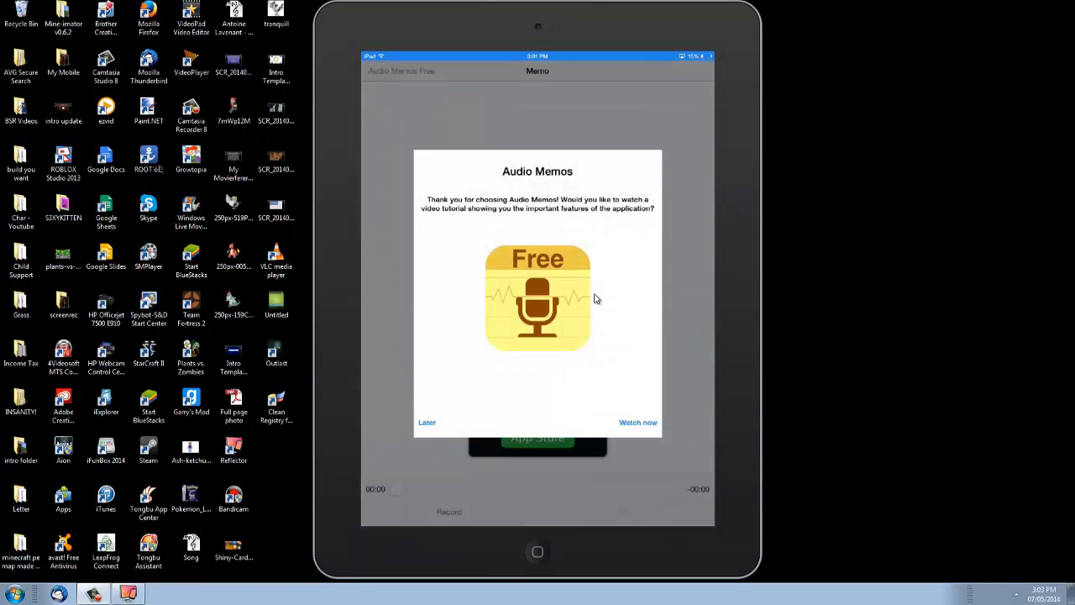
{"action": "left_click", "coordinate": [426, 423]}
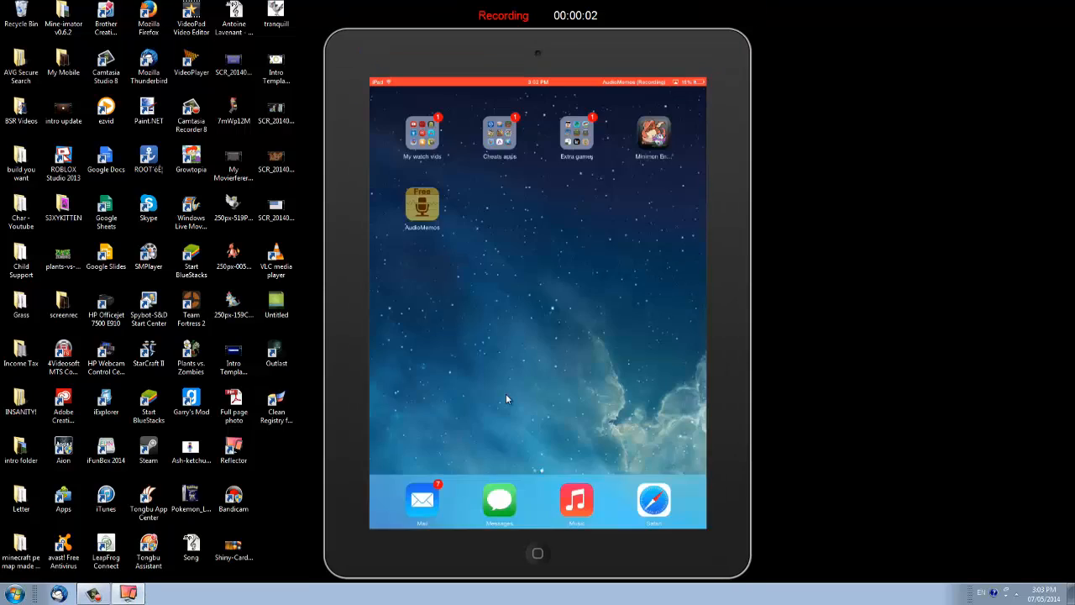
{"action": "left_click", "coordinate": [421, 207]}
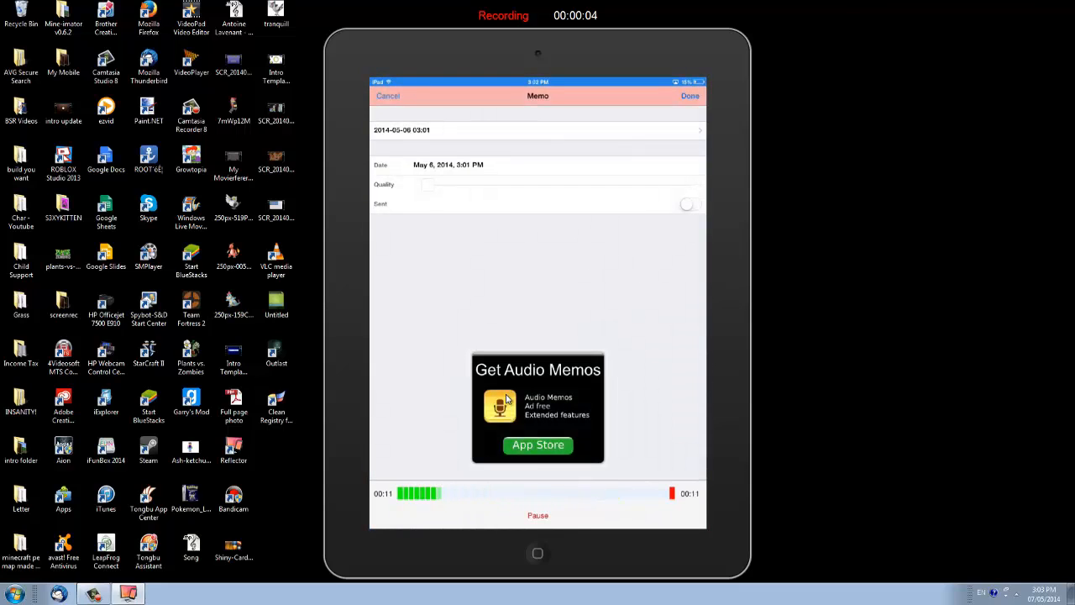
{"action": "left_click", "coordinate": [536, 553]}
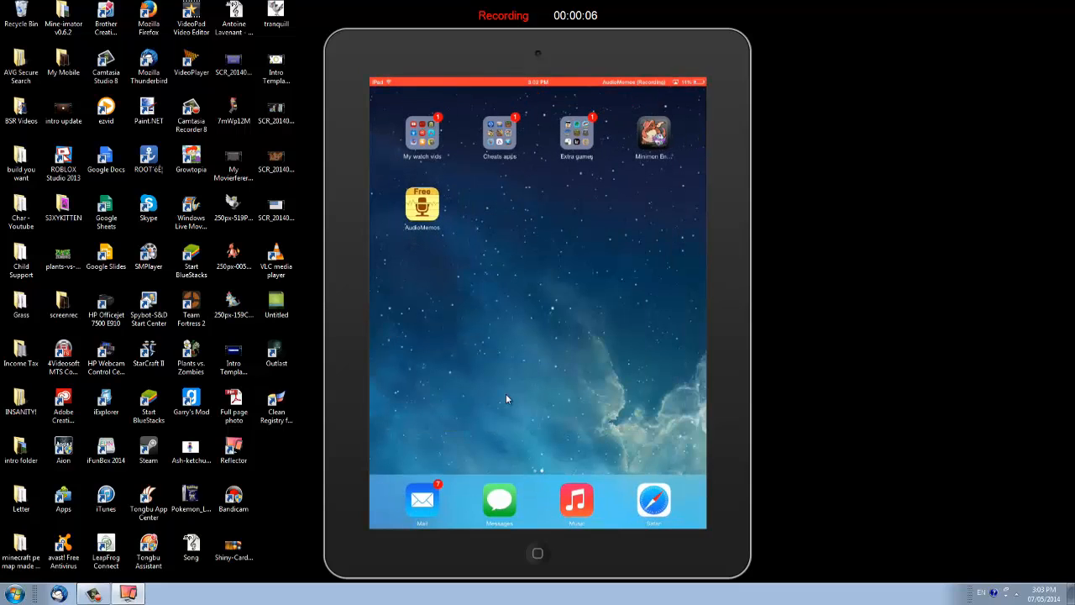
{"action": "left_click", "coordinate": [422, 205]}
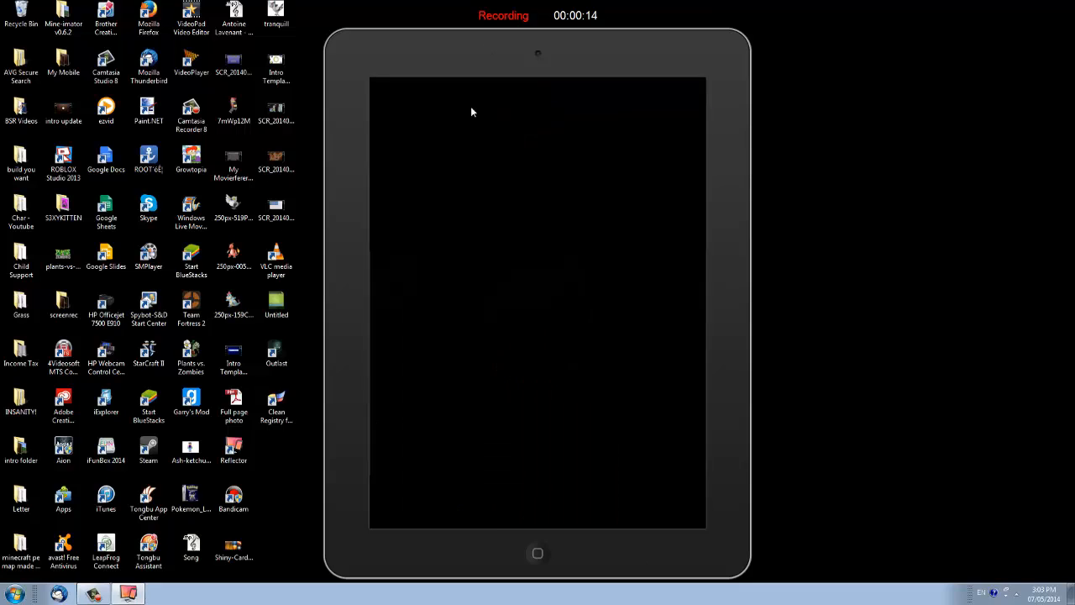
Stop the second recording, save it as Reflector Recording.mp4, and launch Windows Live Movie Maker.
{"action": "right_click", "coordinate": [471, 112]}
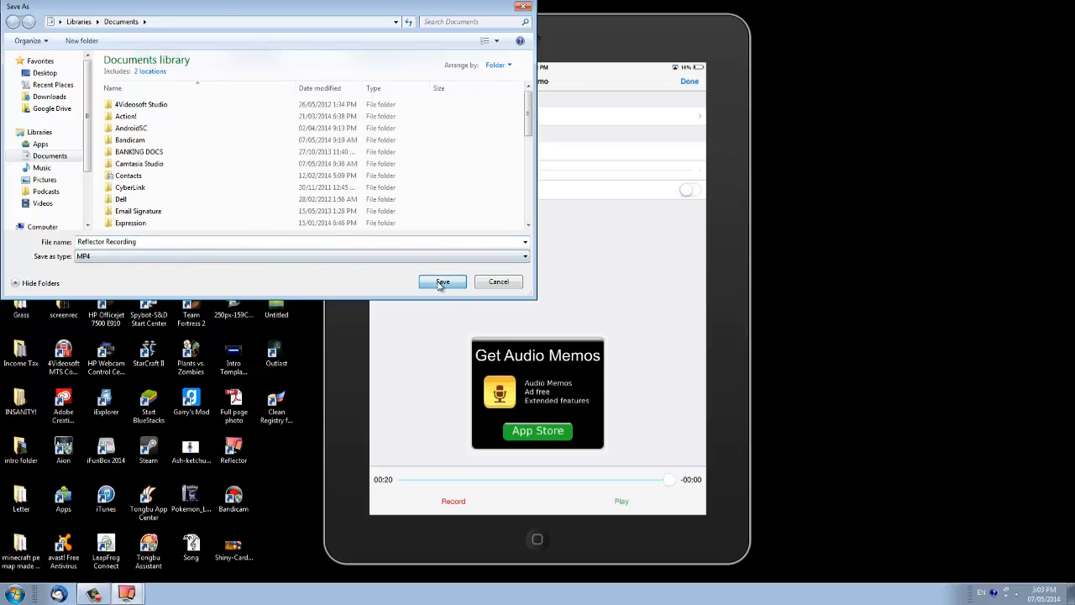
{"action": "left_click", "coordinate": [443, 282]}
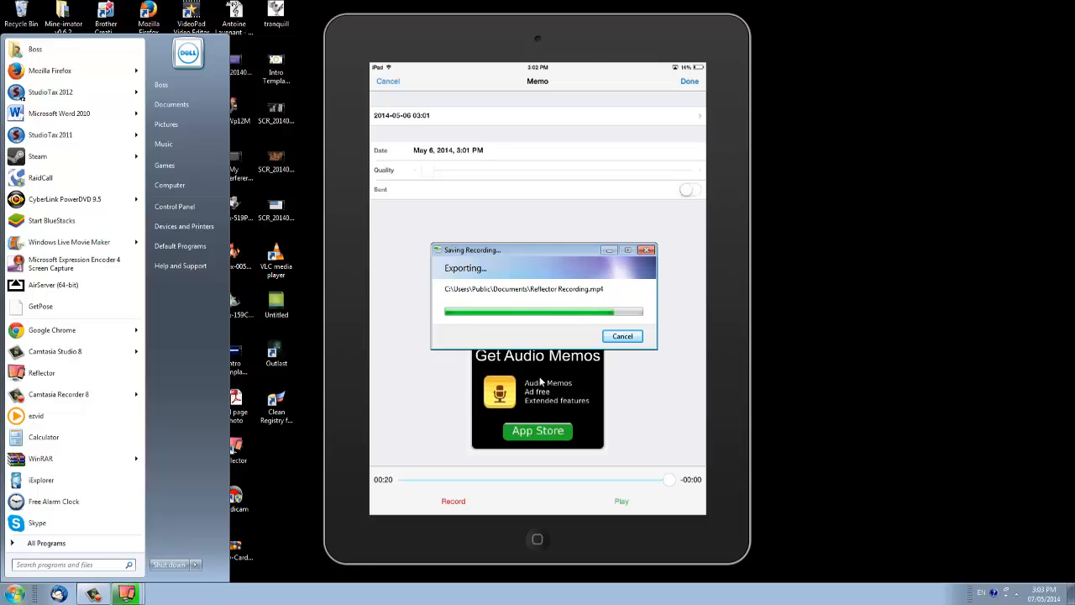
{"action": "left_click", "coordinate": [163, 593]}
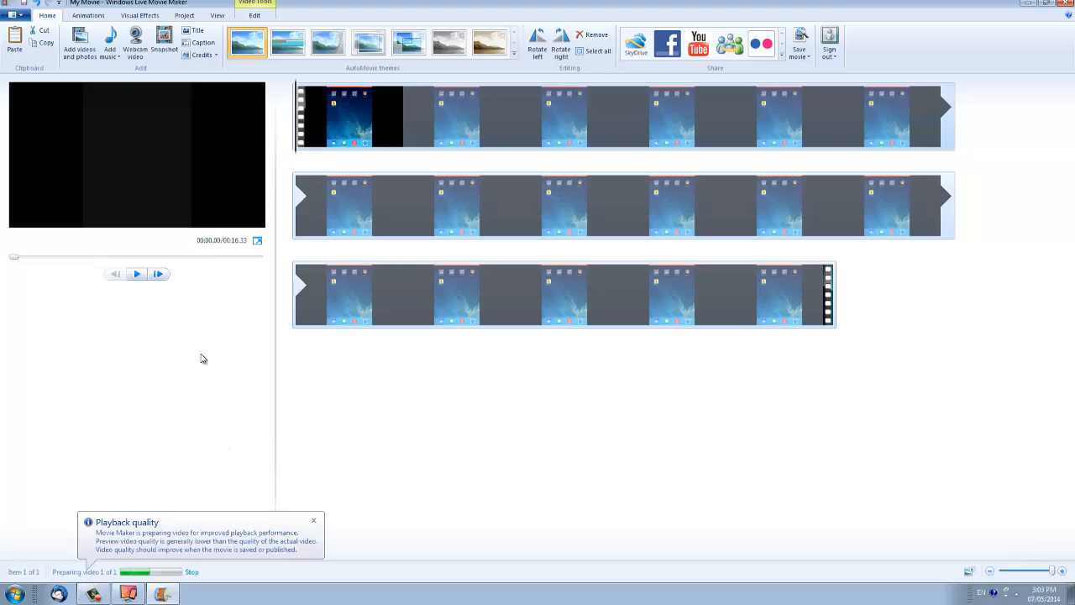
Play the recorded iPad clip in Movie Maker, then switch back to Reflector.
{"action": "left_click", "coordinate": [137, 273]}
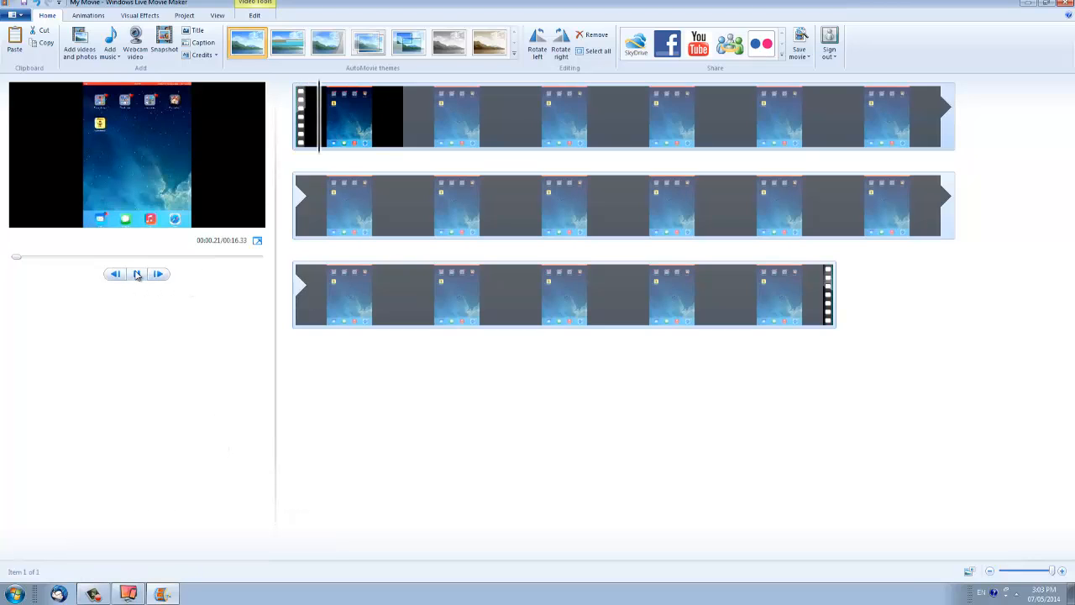
{"action": "left_click", "coordinate": [137, 274]}
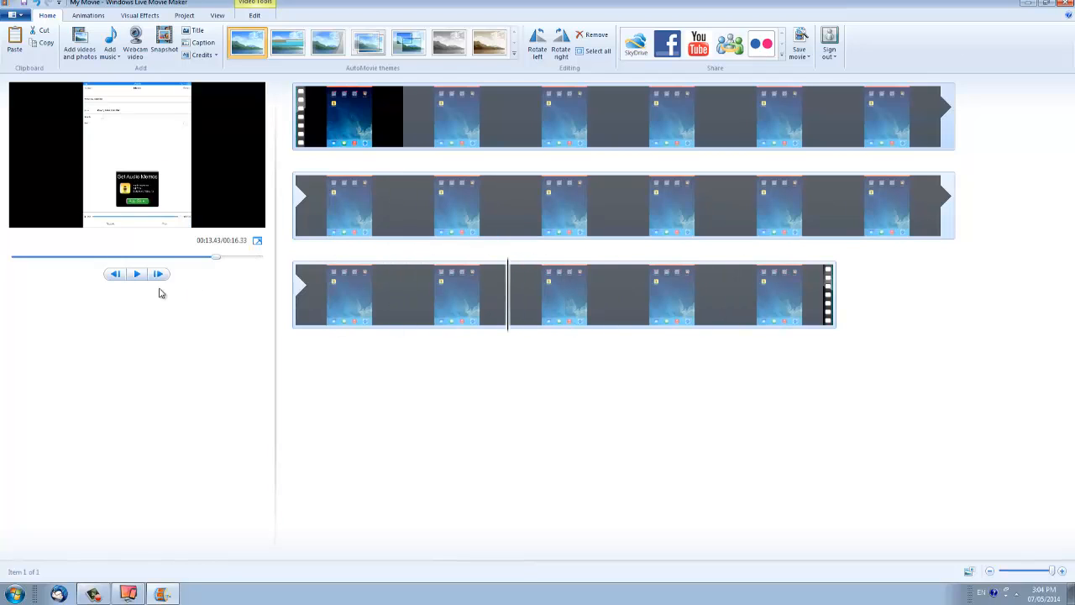
{"action": "left_click", "coordinate": [1067, 4]}
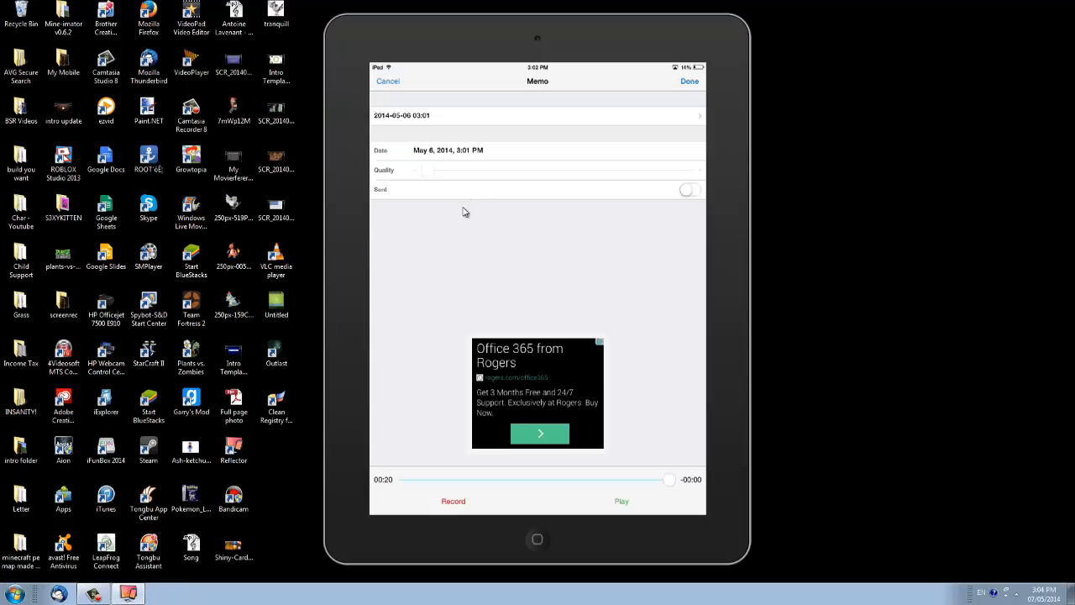
Start a Reflector recording of the mirrored microphone app.
{"action": "left_click", "coordinate": [537, 540]}
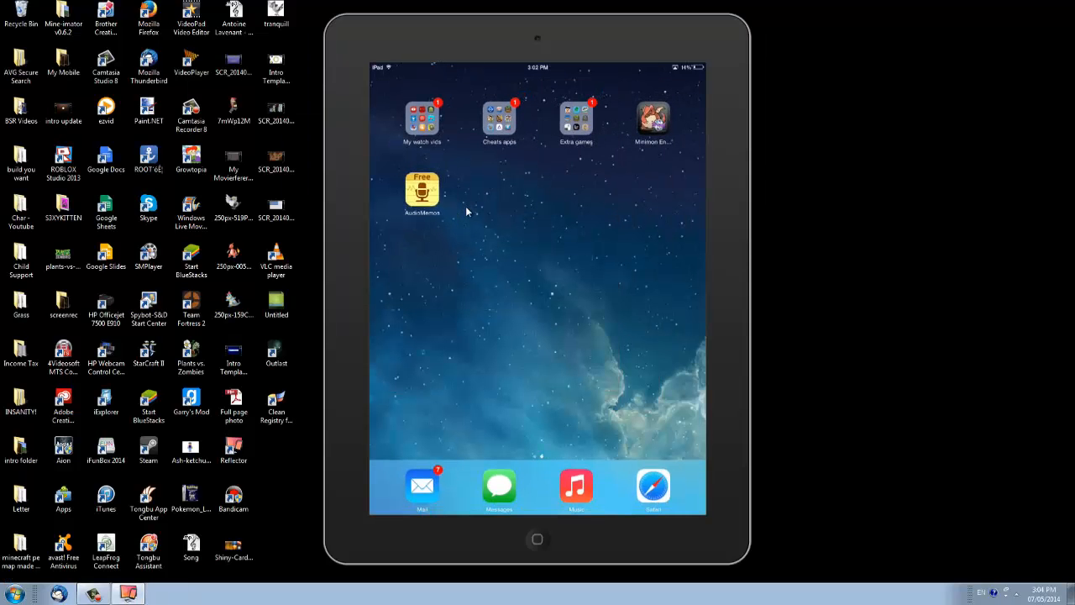
{"action": "left_click", "coordinate": [498, 121]}
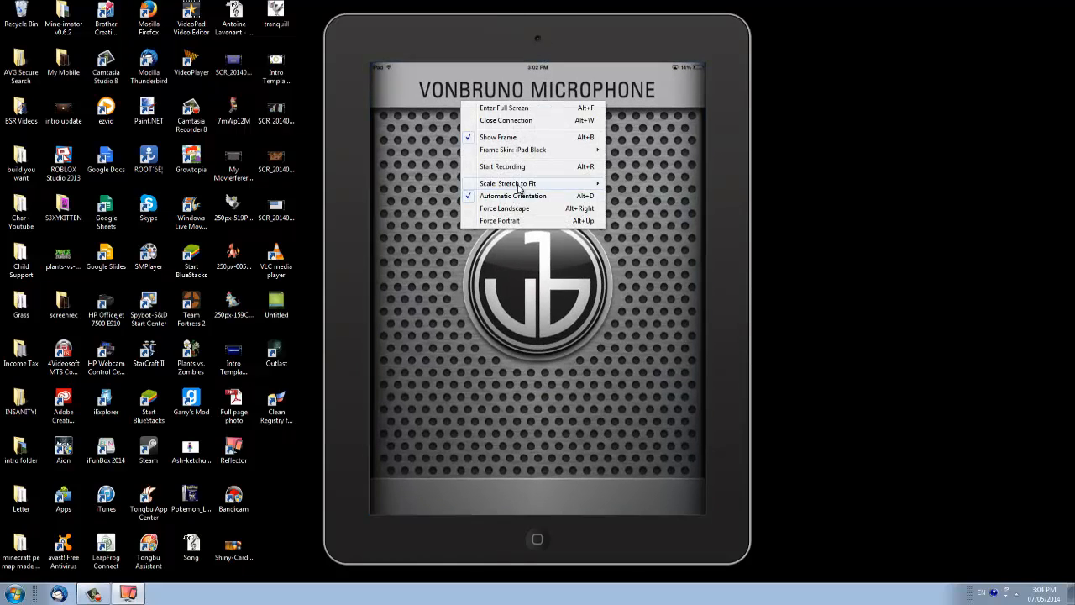
{"action": "left_click", "coordinate": [502, 167]}
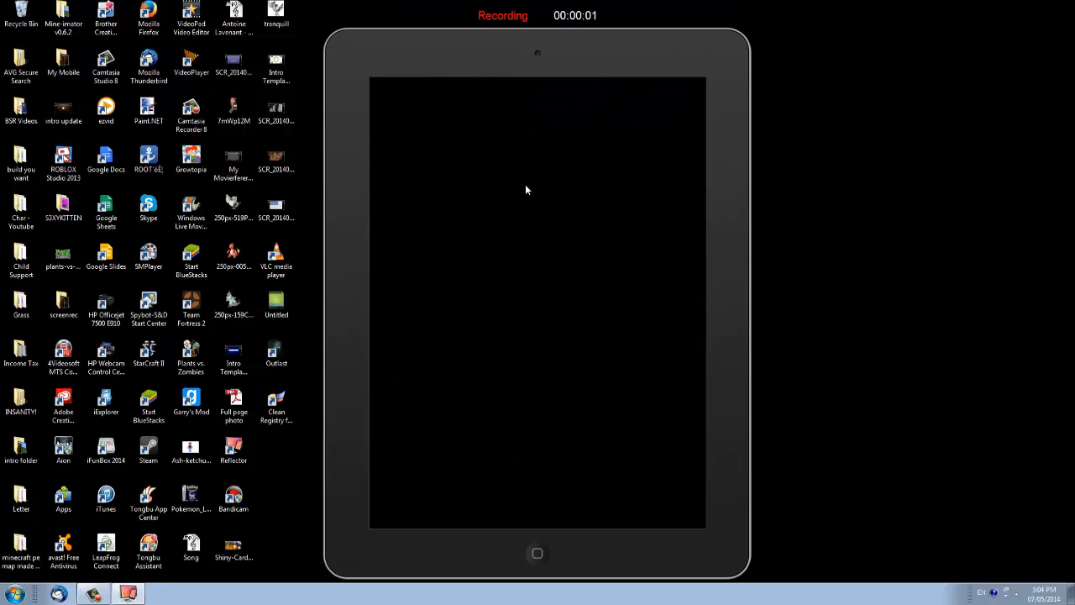
{"action": "mouse_move", "coordinate": [541, 209]}
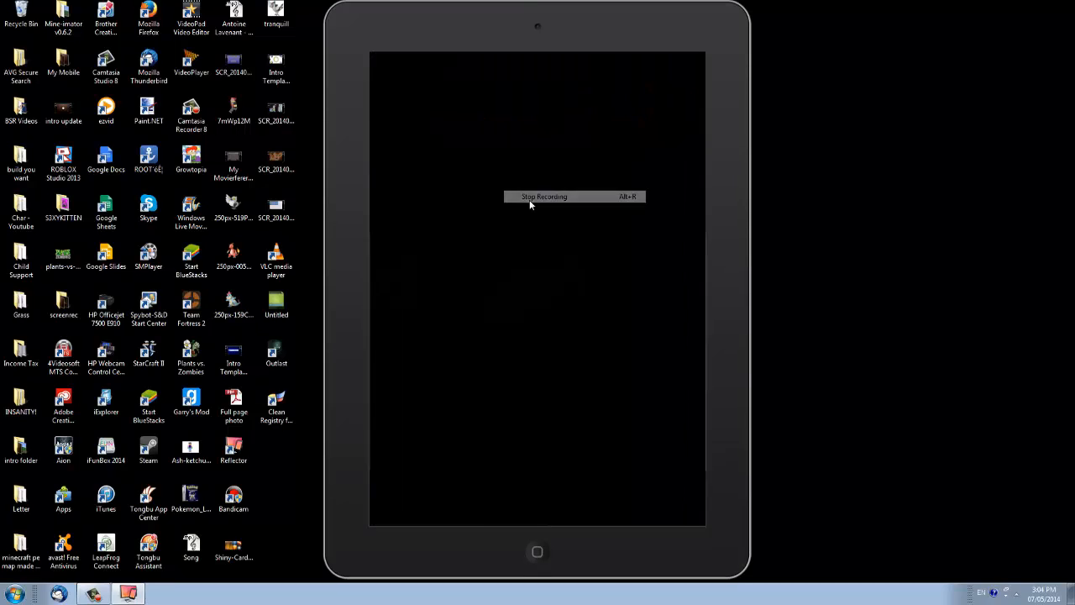
Stop recording, replace the existing Reflector Recording.mp4, and switch to Movie Maker.
{"action": "left_click", "coordinate": [544, 197]}
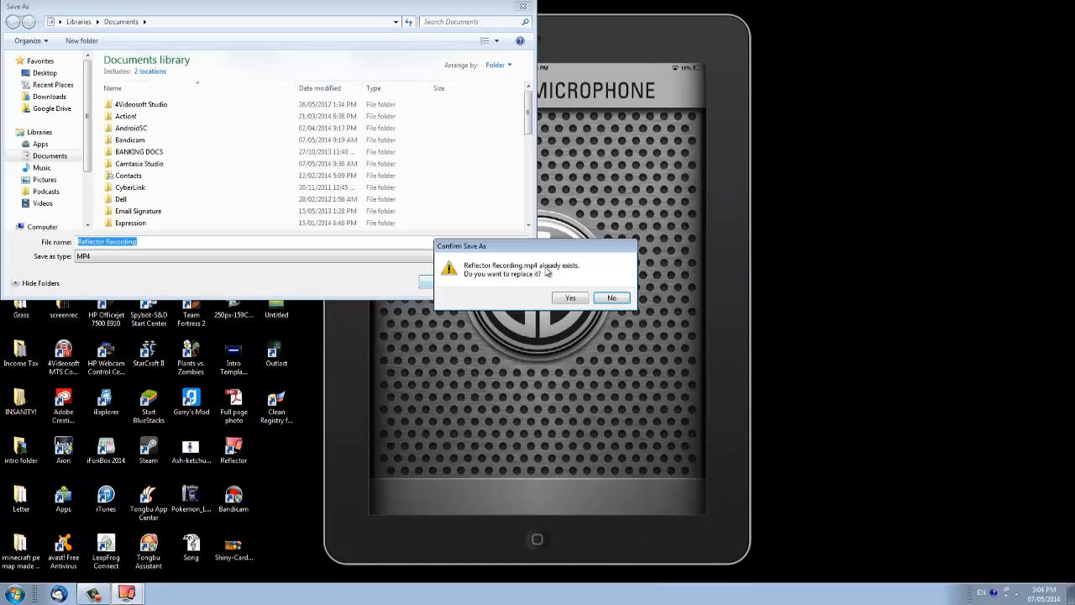
{"action": "left_click", "coordinate": [570, 298]}
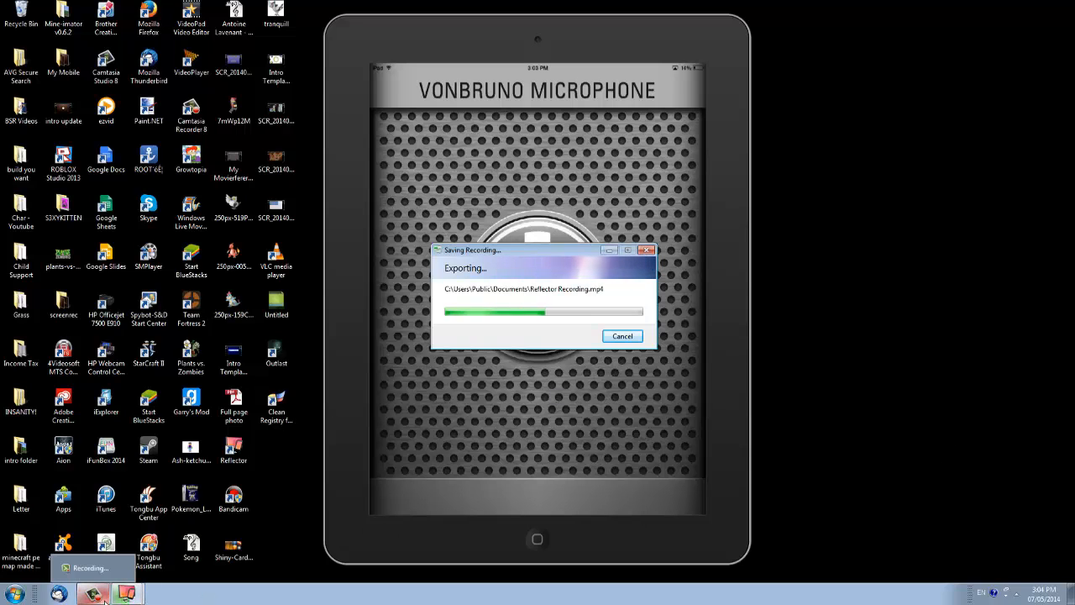
{"action": "left_click", "coordinate": [126, 593]}
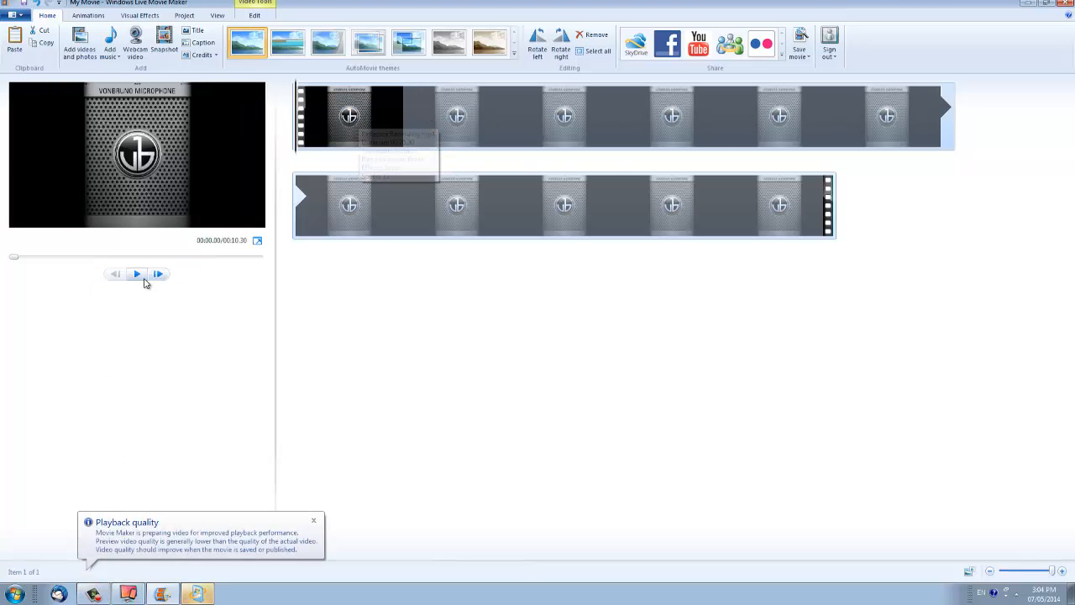
Play the new microphone-app clip in Movie Maker and return to the mirrored iPad.
{"action": "left_click", "coordinate": [137, 274]}
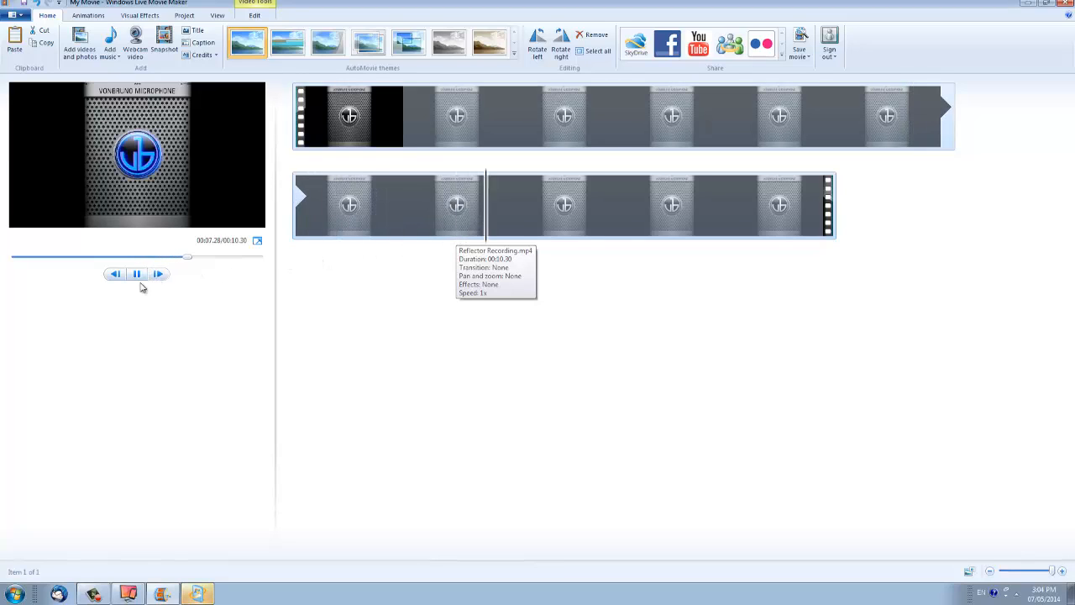
{"action": "left_click", "coordinate": [137, 273]}
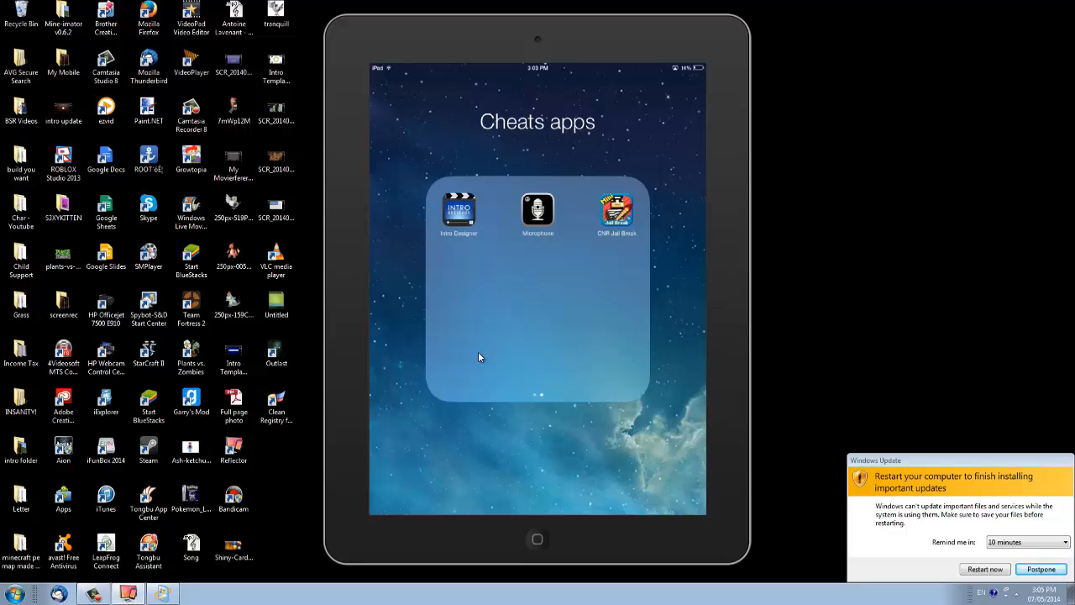
Launch Minecraft PE on the mirrored iPad and start a Reflector recording.
{"action": "left_click", "coordinate": [537, 210]}
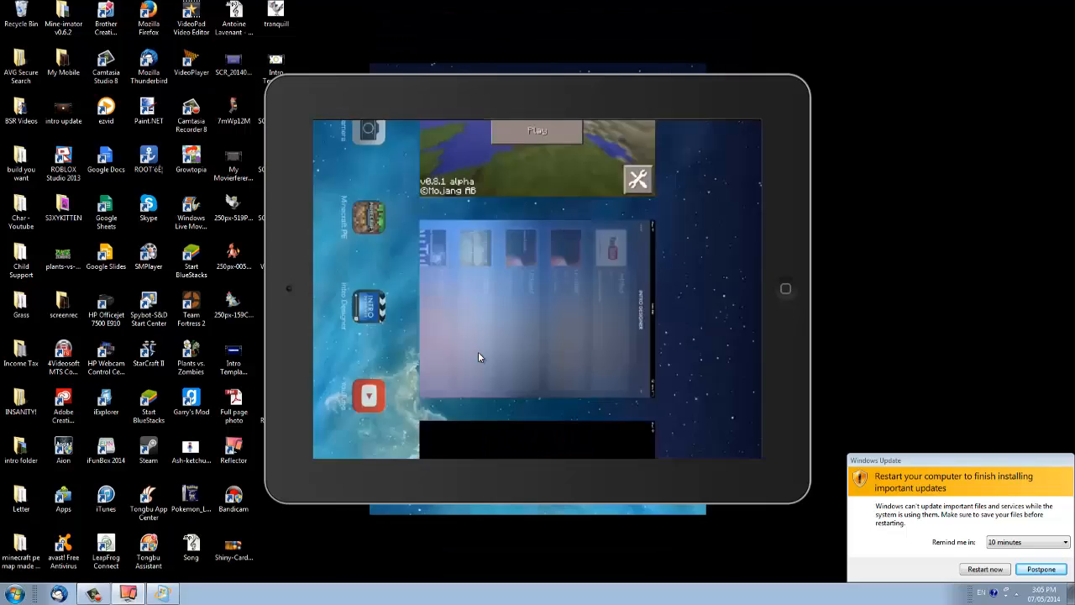
{"action": "left_click", "coordinate": [536, 131]}
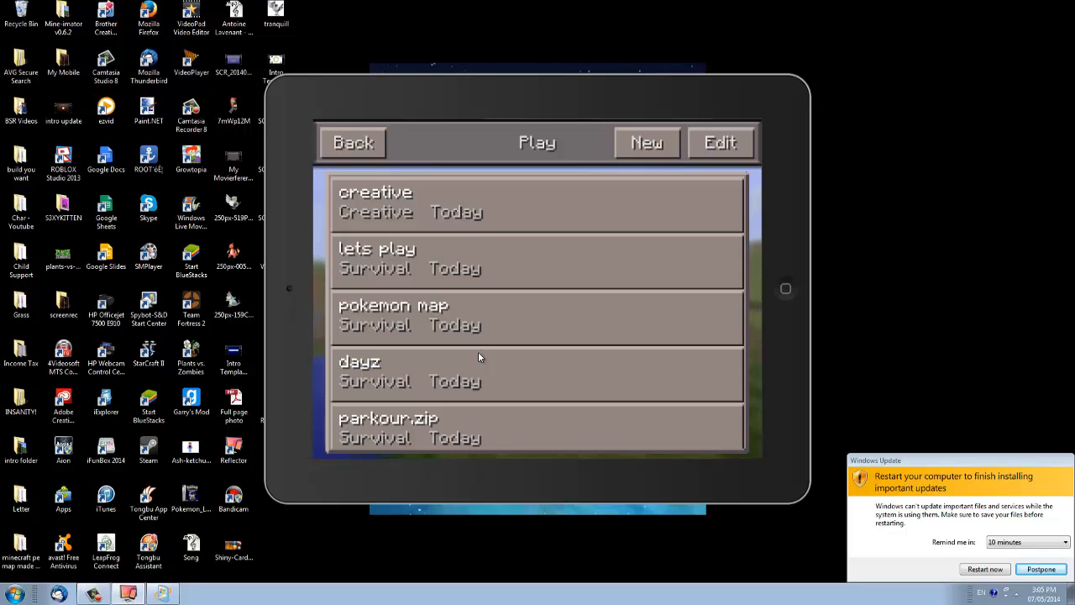
{"action": "right_click", "coordinate": [479, 315]}
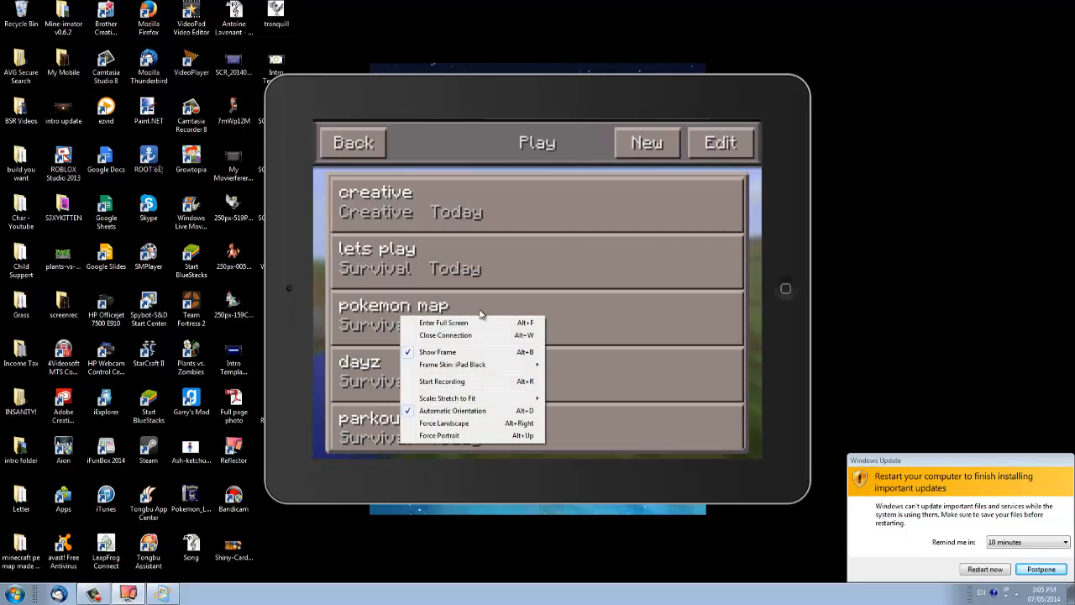
{"action": "left_click", "coordinate": [442, 381]}
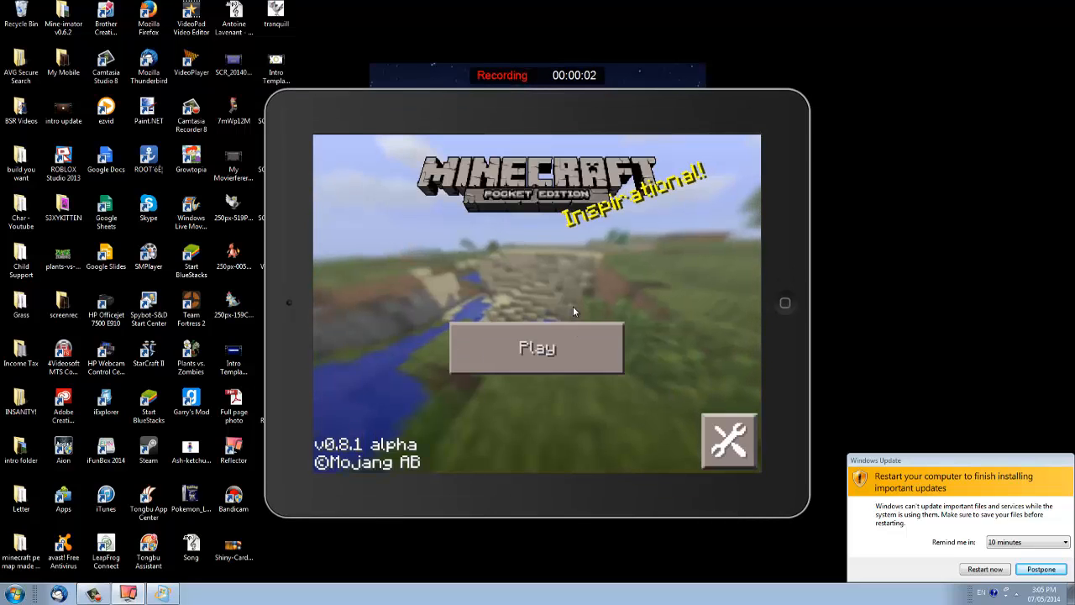
Load a flat glass creative world in Minecraft PE while Reflector records gameplay.
{"action": "left_click", "coordinate": [536, 348]}
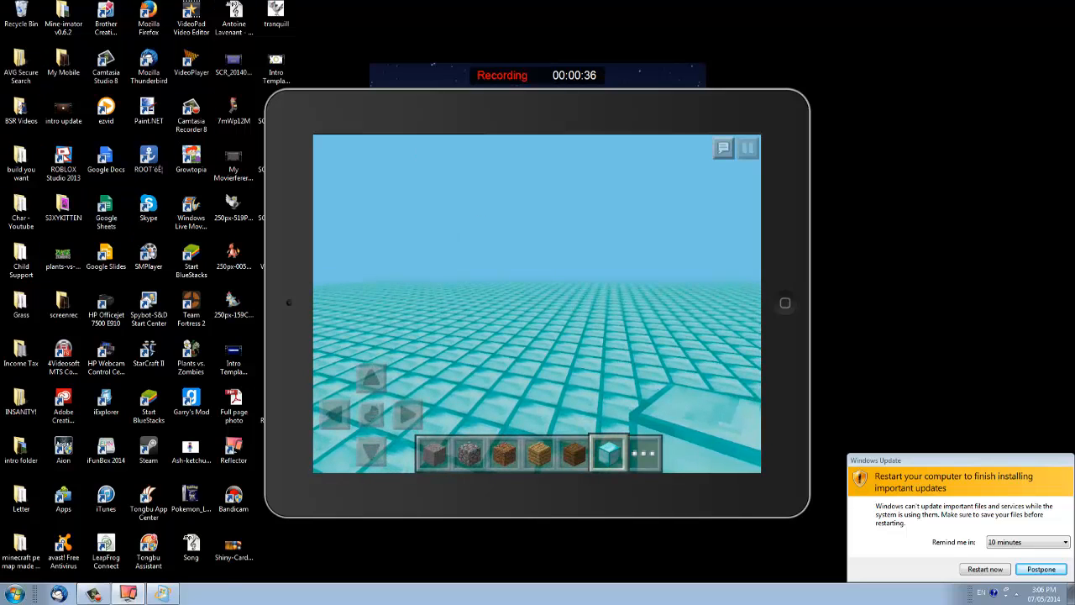
{"action": "left_click", "coordinate": [13, 593]}
{"action": "type", "text": "i fun box"}
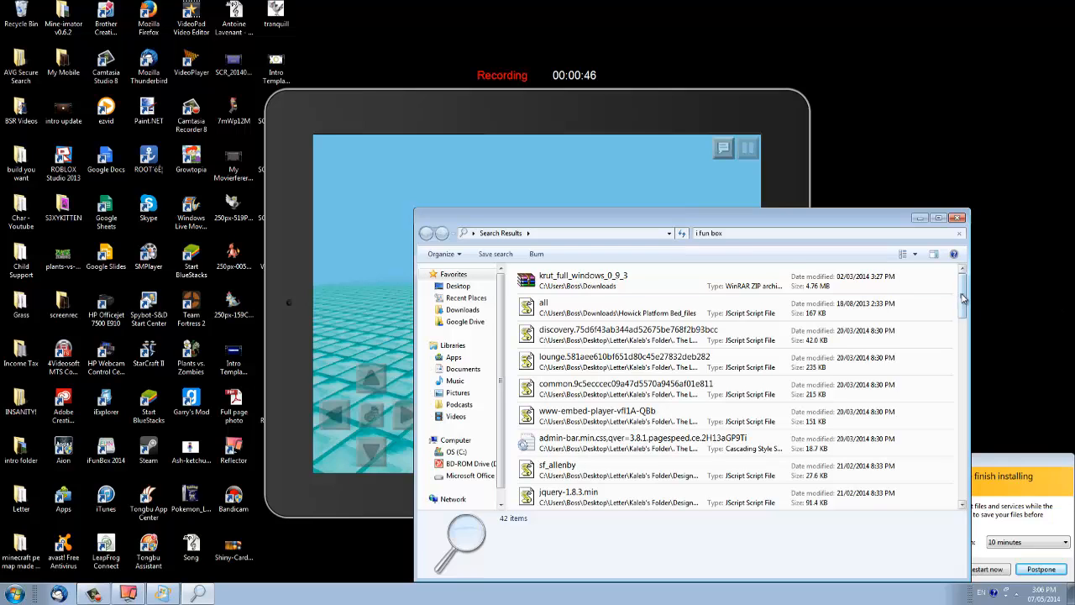
{"action": "scroll", "scroll_direction": "down", "scroll_amount": 3}
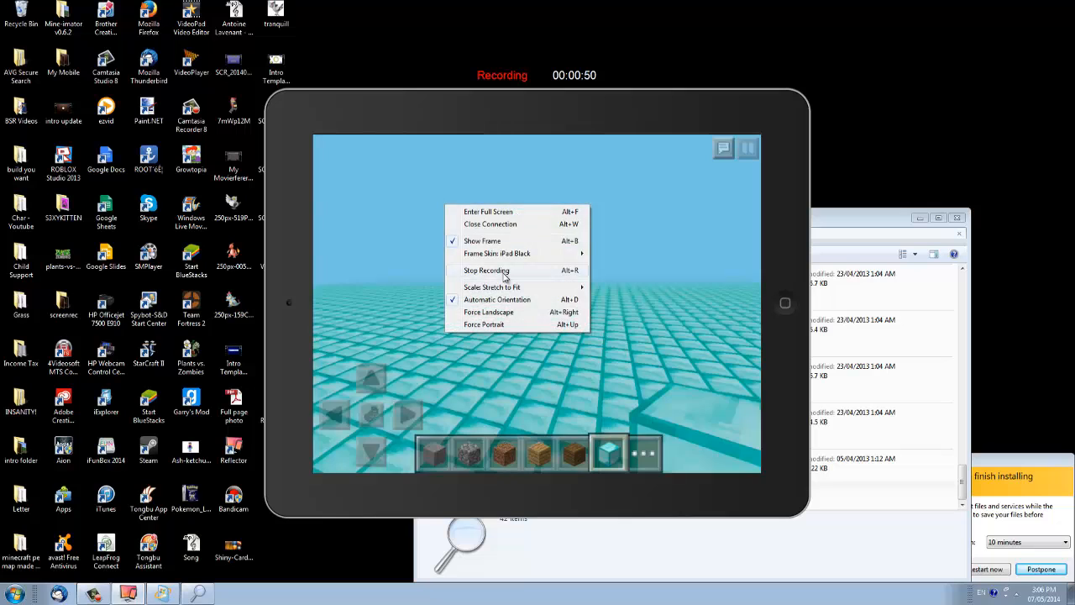
Stop the Minecraft recording, save over Reflector Recording.mp4, and close the file search window.
{"action": "left_click", "coordinate": [486, 270]}
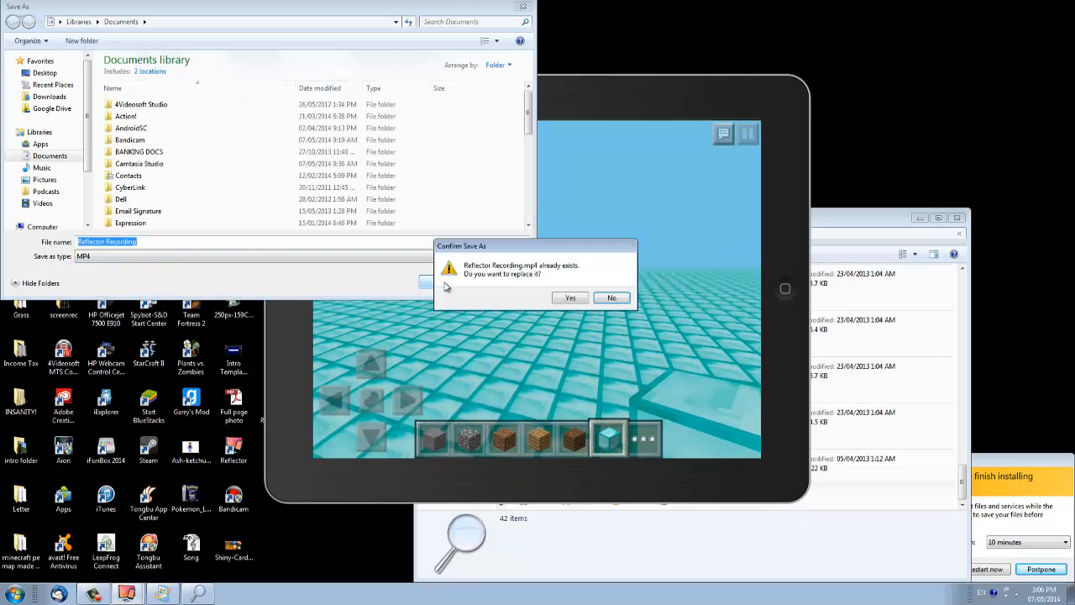
{"action": "left_click", "coordinate": [571, 298]}
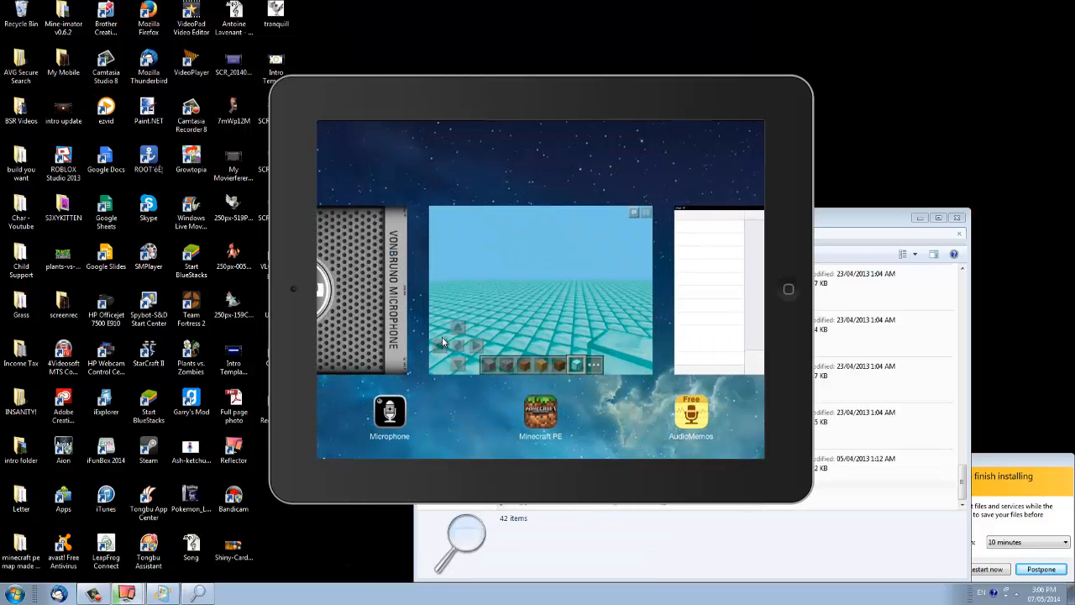
{"action": "left_click", "coordinate": [540, 417]}
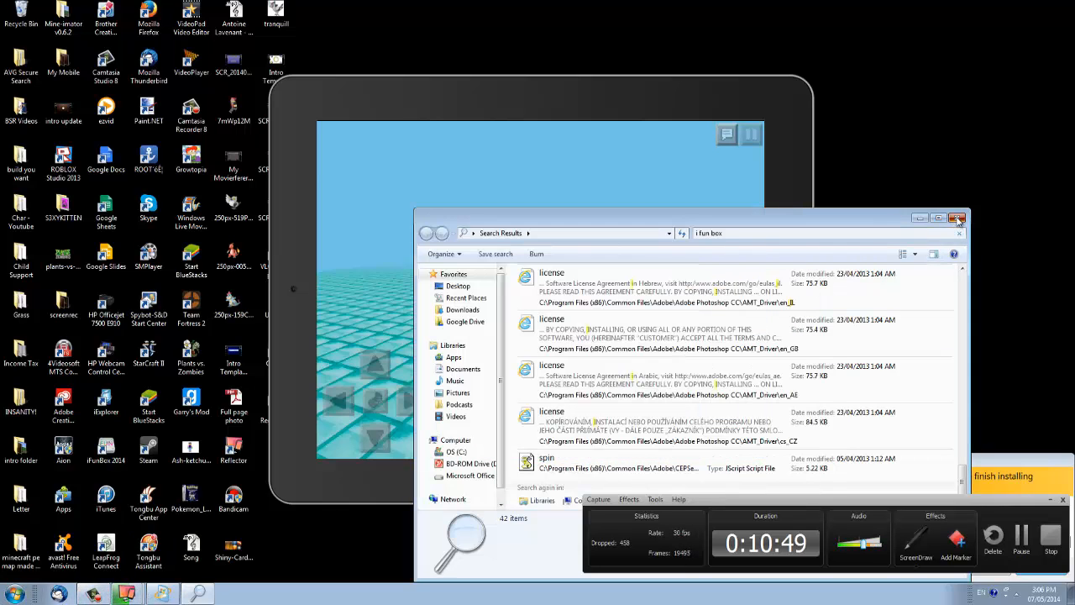
{"action": "left_click", "coordinate": [959, 217]}
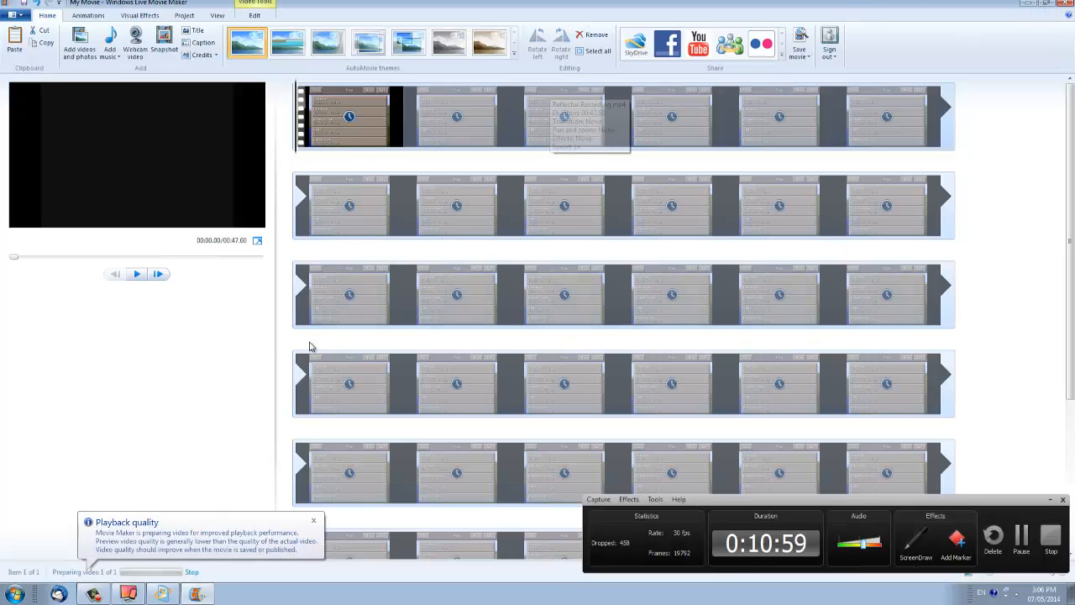
{"action": "mouse_move", "coordinate": [137, 274]}
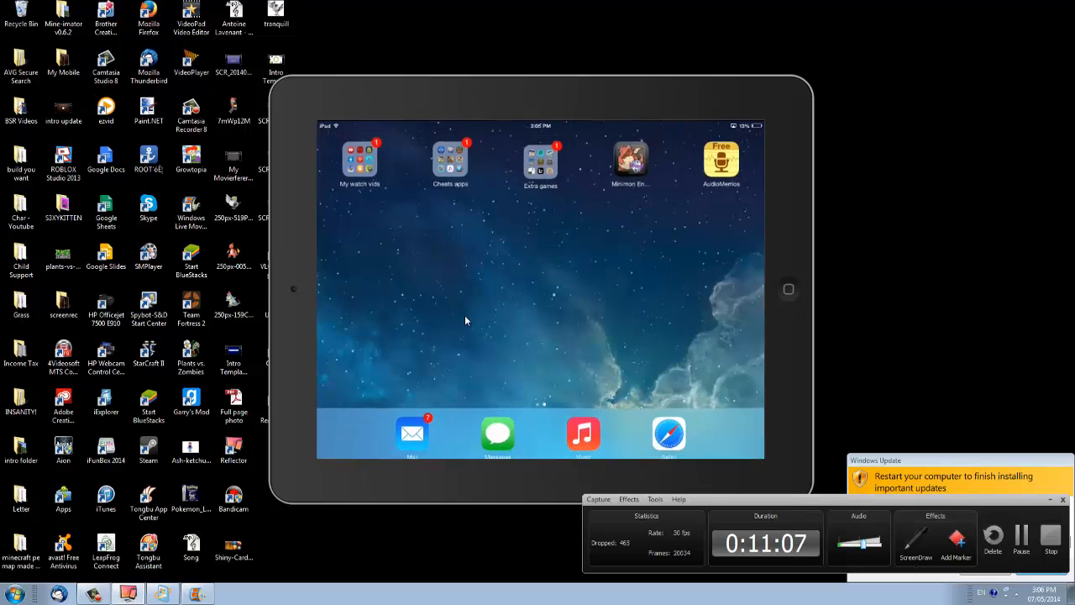
Search the mirrored App Store for 'air' and scroll through the results.
{"action": "left_click", "coordinate": [450, 159]}
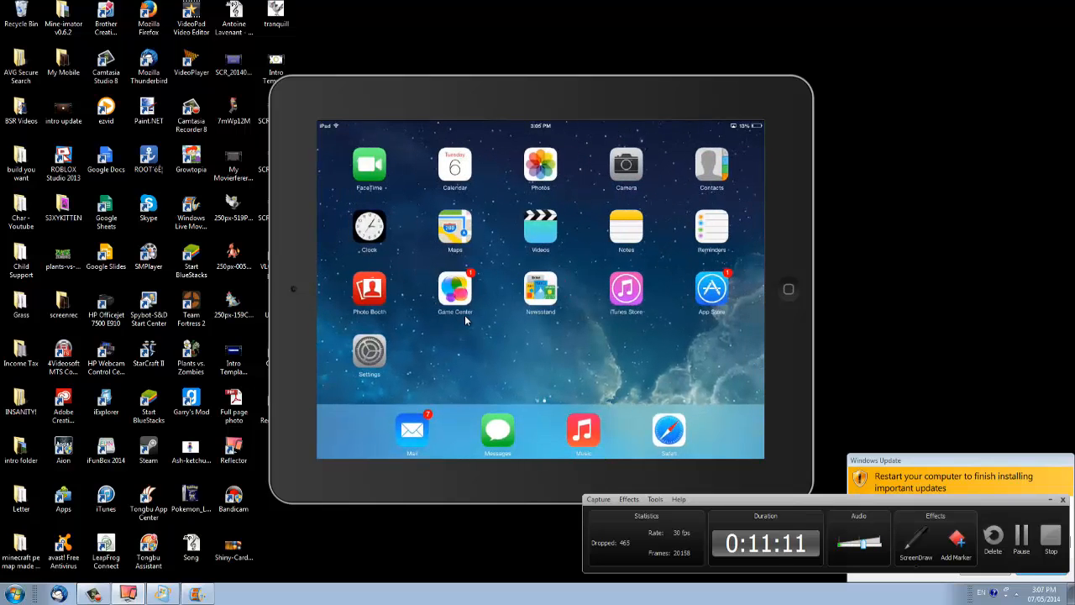
{"action": "left_click", "coordinate": [711, 289]}
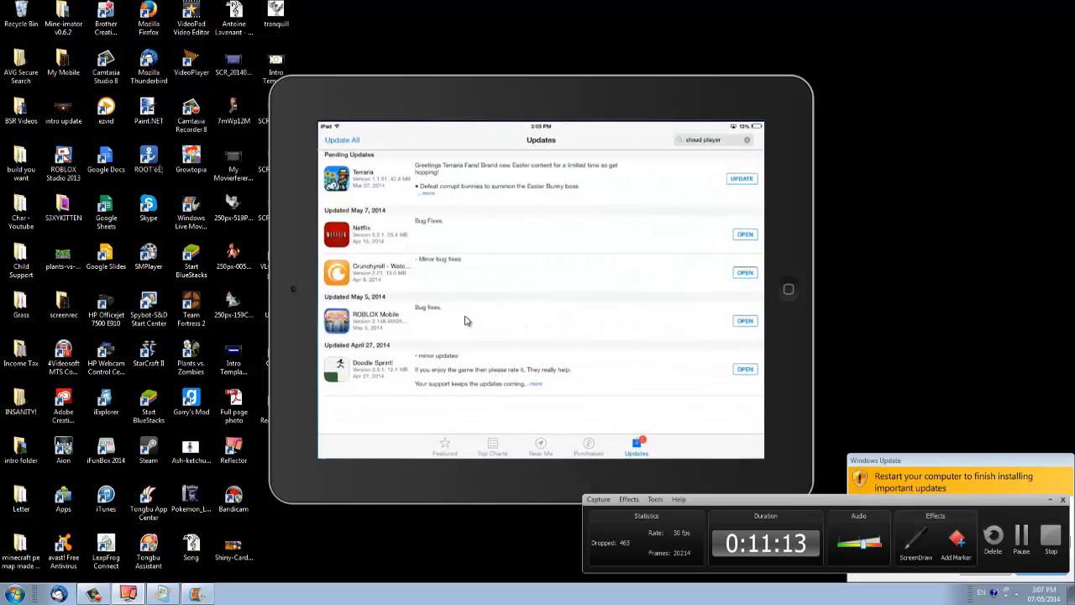
{"action": "left_click", "coordinate": [702, 139]}
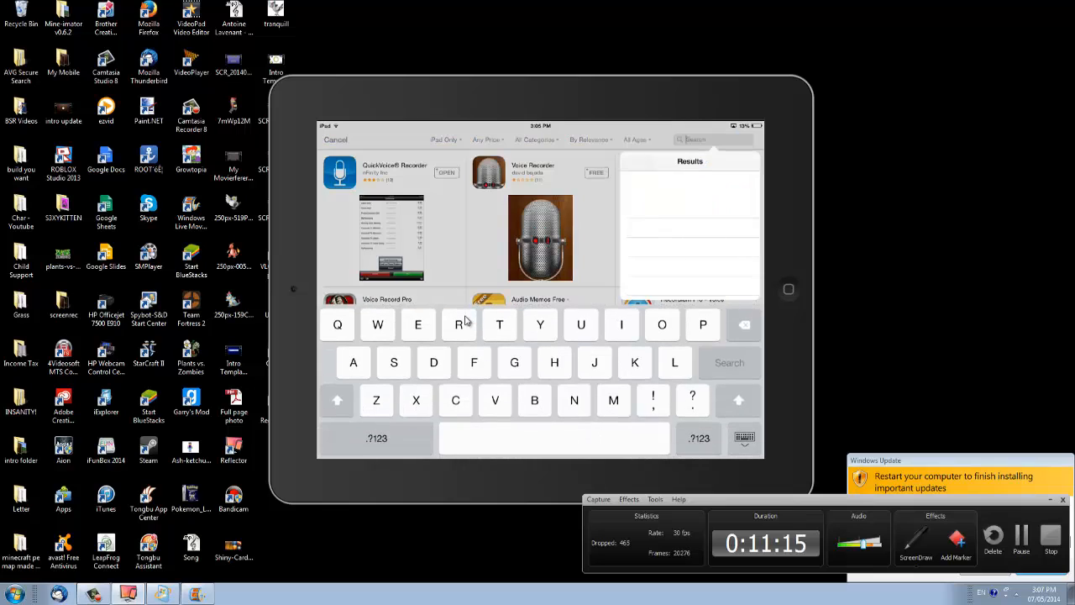
{"action": "type", "text": "air"}
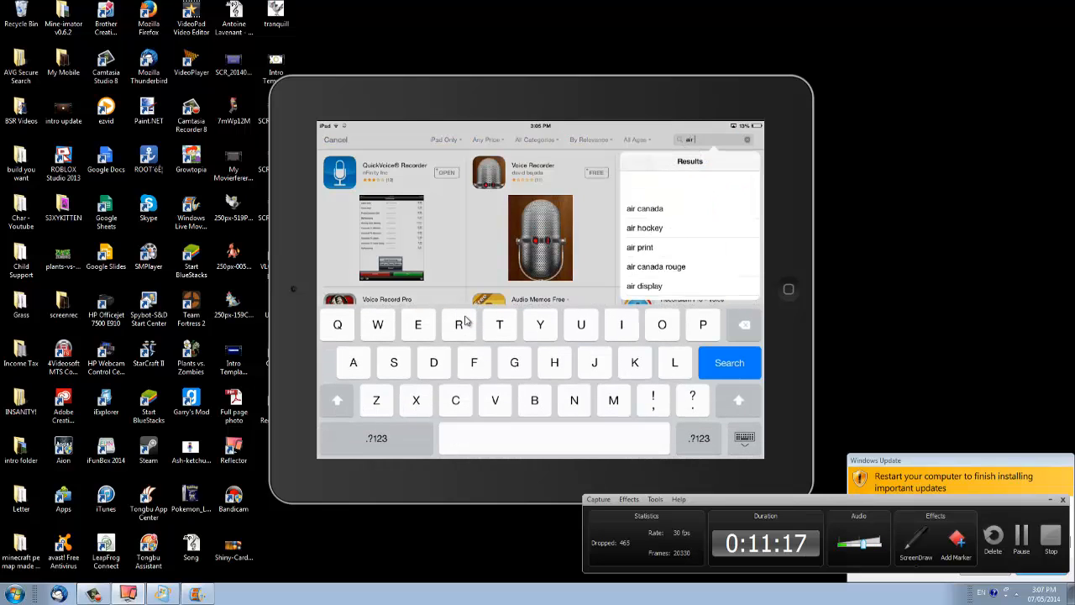
{"action": "left_click", "coordinate": [729, 362]}
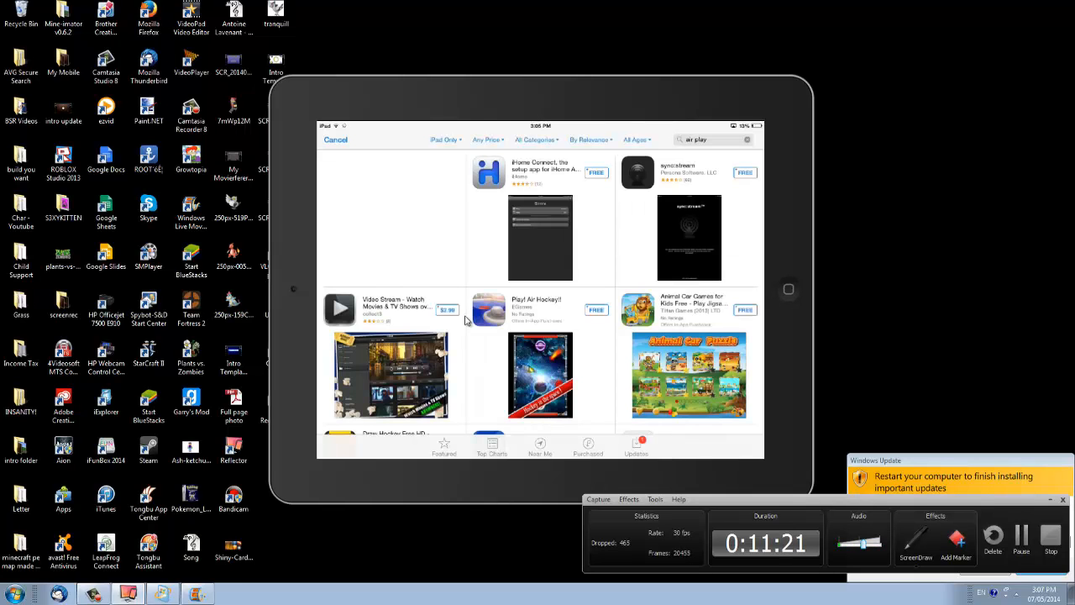
{"action": "scroll", "scroll_direction": "down", "scroll_amount": 3}
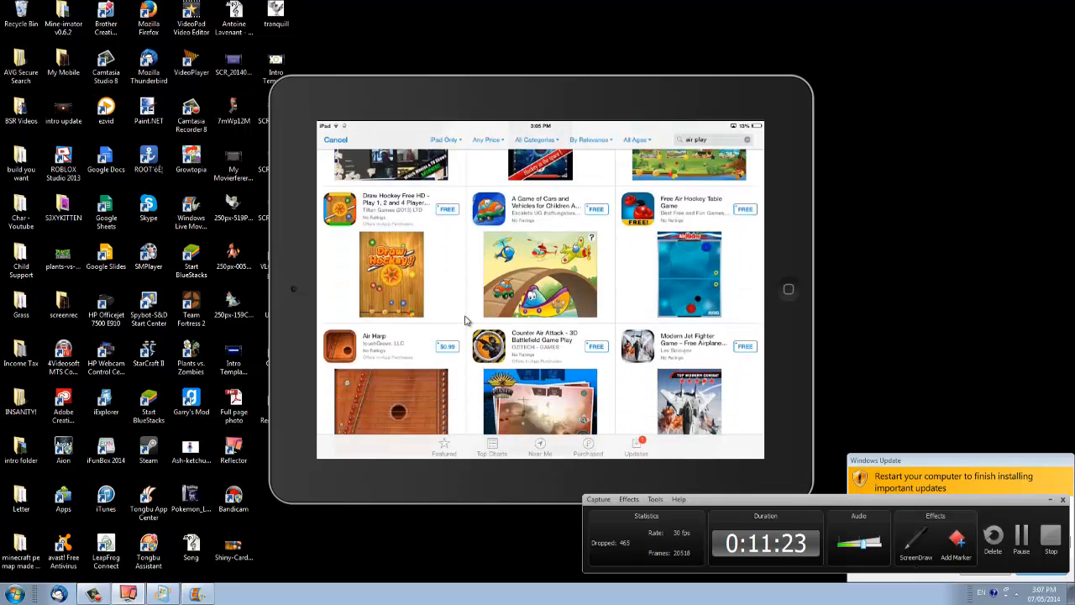
Start a new search with 'micro' and run the microphone suggestion.
{"action": "left_click", "coordinate": [689, 346]}
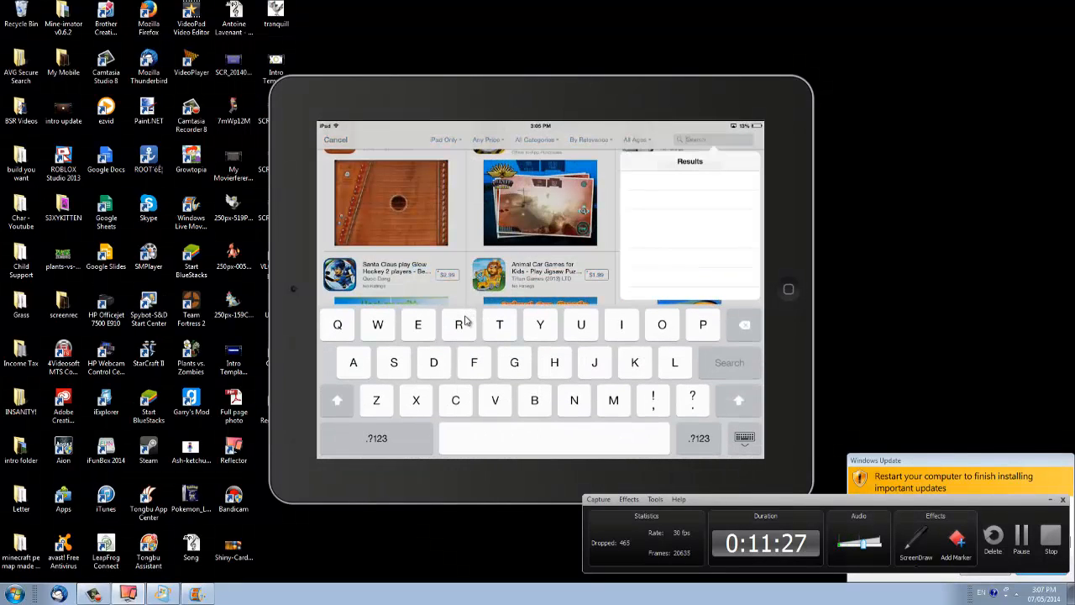
{"action": "type", "text": "microphone"}
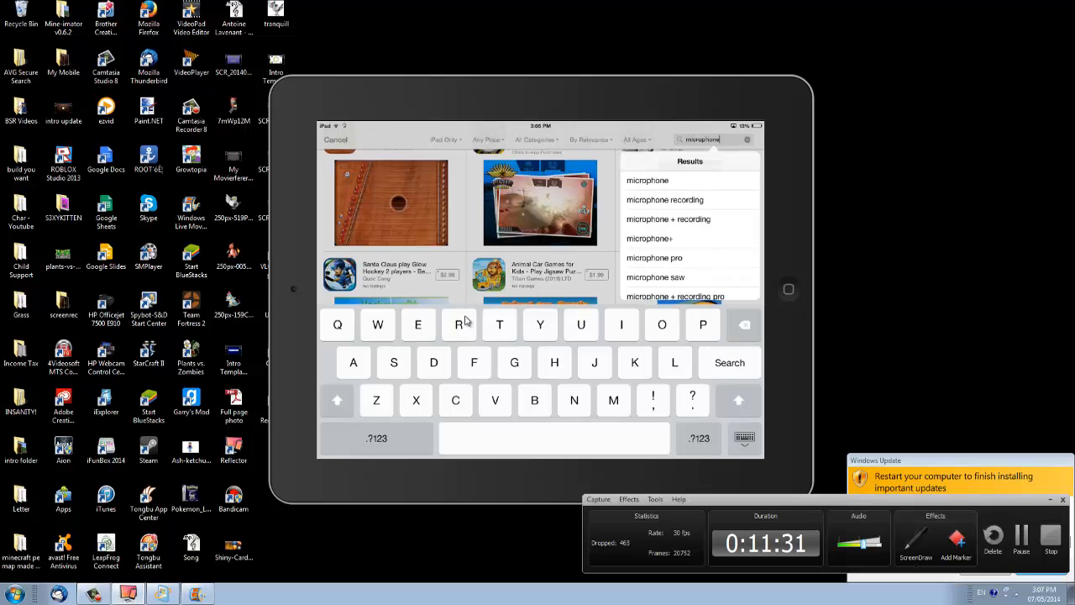
{"action": "left_click", "coordinate": [729, 362]}
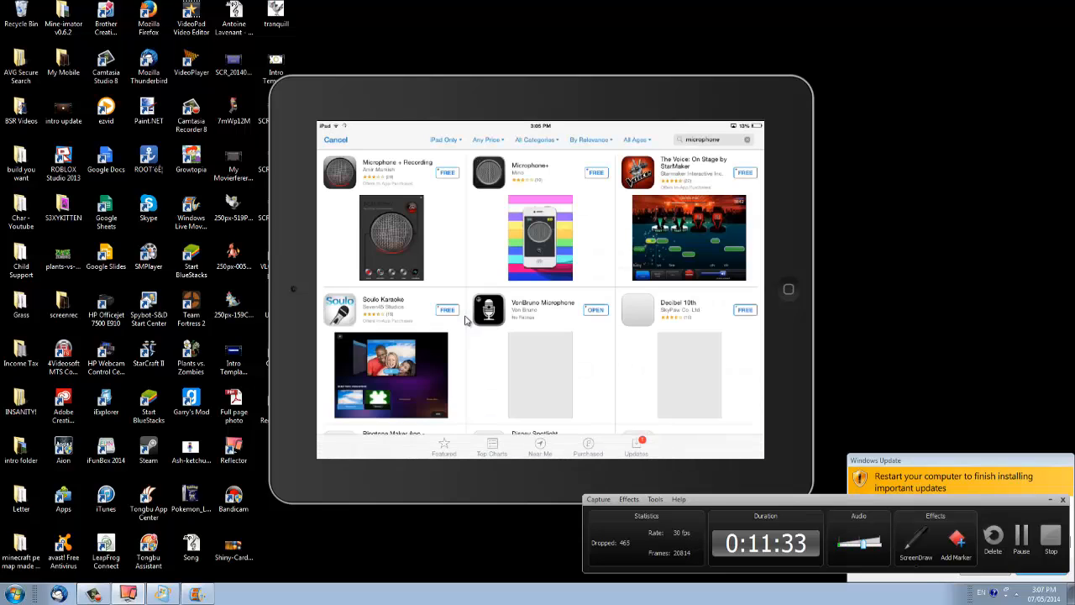
{"action": "scroll", "scroll_direction": "down", "scroll_amount": 3}
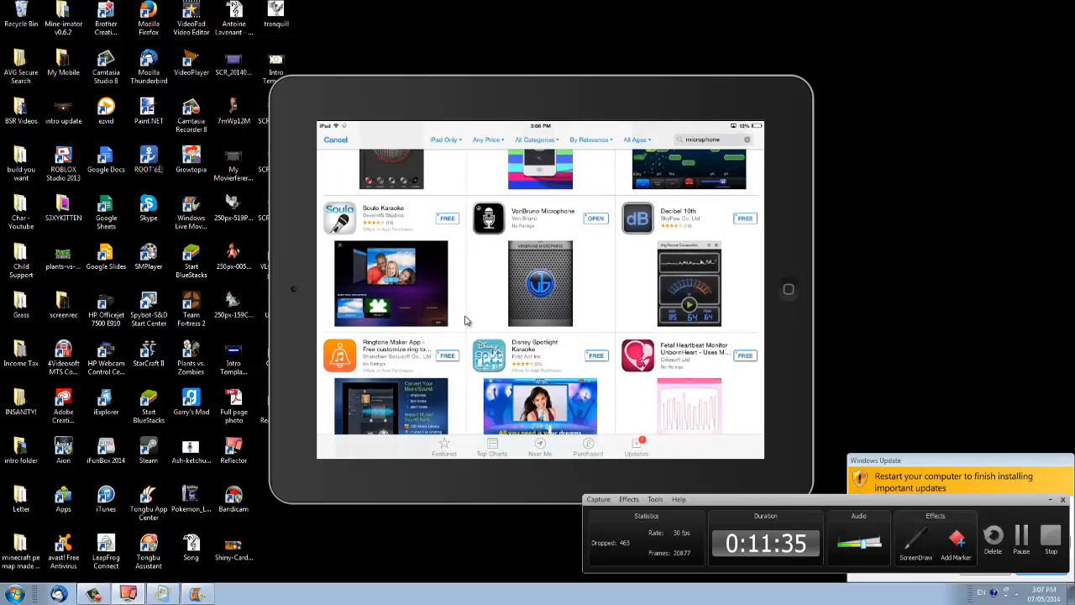
View the VonBruno Microphone app details, close them, and scroll the results.
{"action": "left_click", "coordinate": [540, 218]}
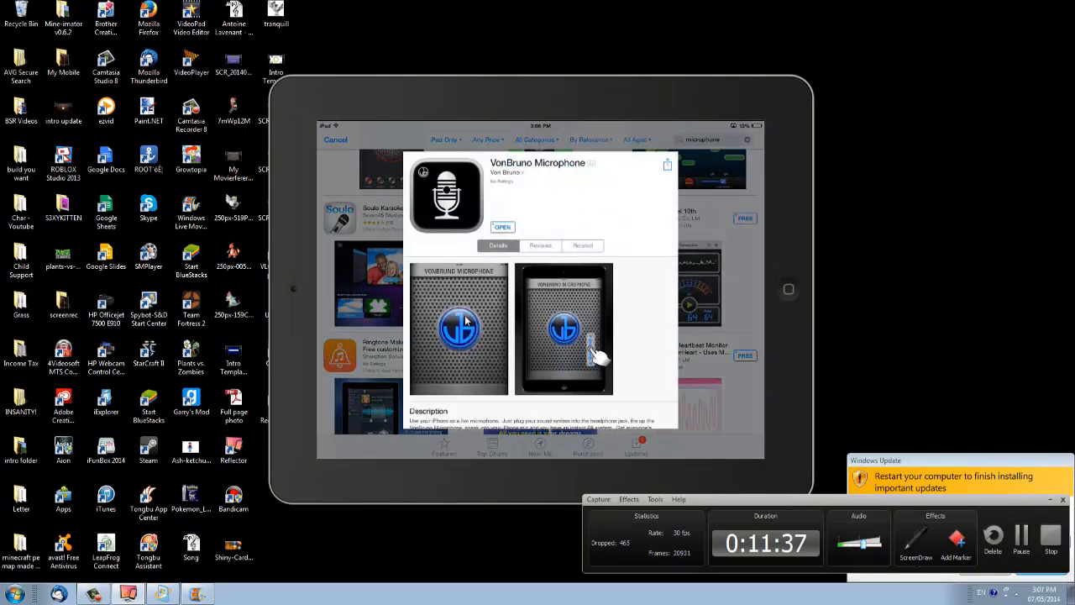
{"action": "scroll", "scroll_direction": "down", "scroll_amount": 3}
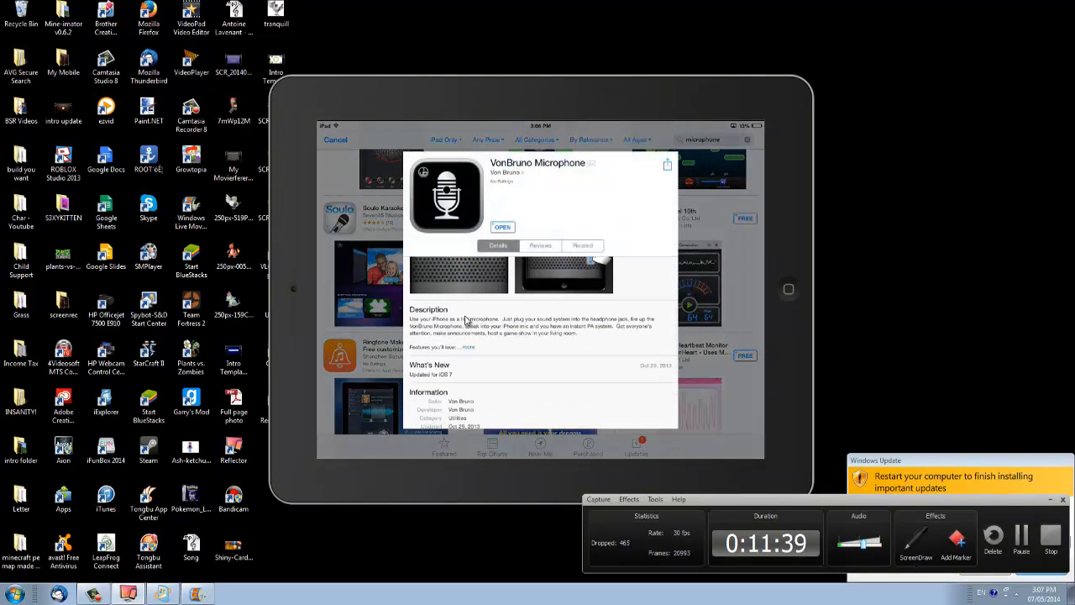
{"action": "left_click", "coordinate": [468, 347]}
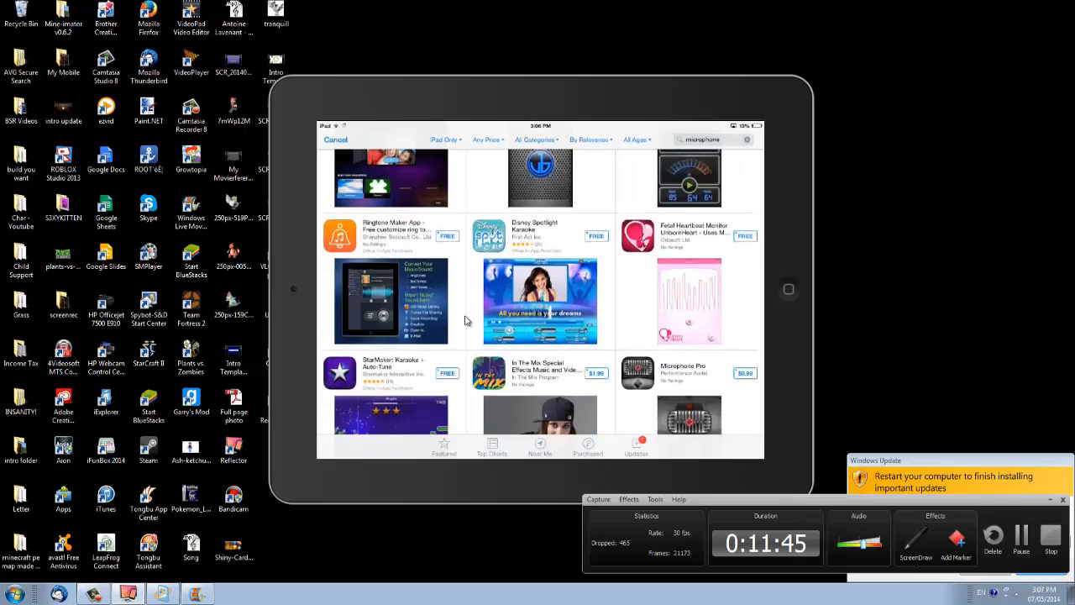
{"action": "scroll", "scroll_direction": "down", "scroll_amount": 3}
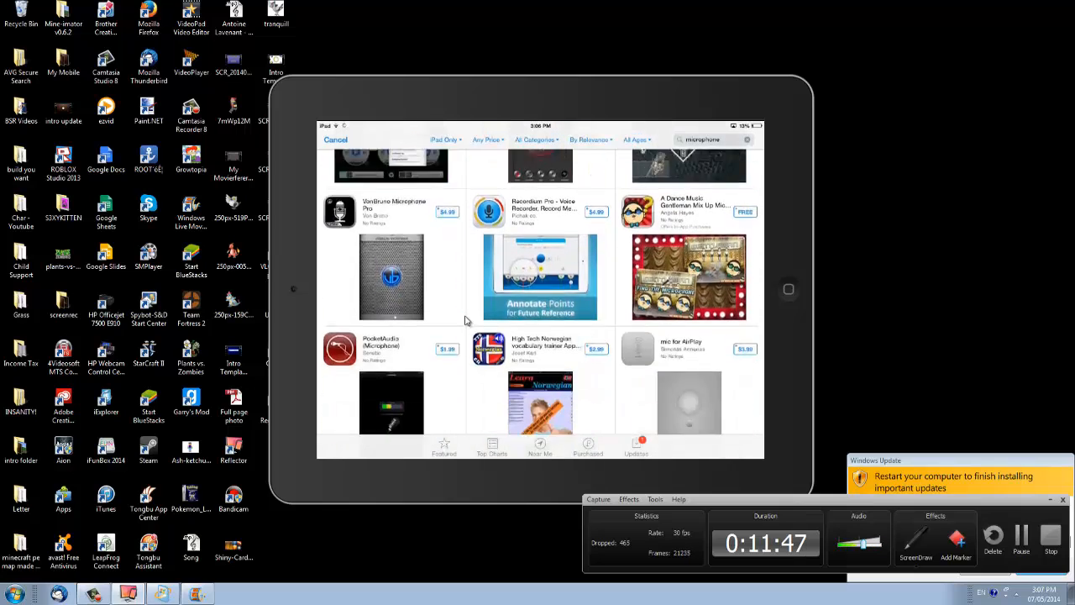
{"action": "scroll", "scroll_direction": "up", "scroll_amount": 3}
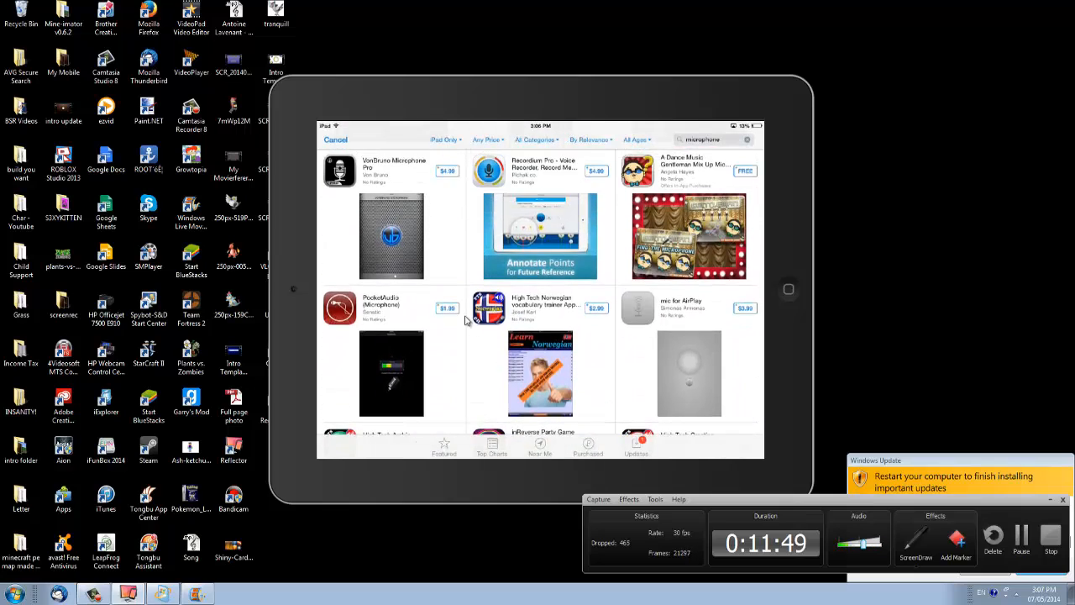
{"action": "left_click", "coordinate": [393, 171]}
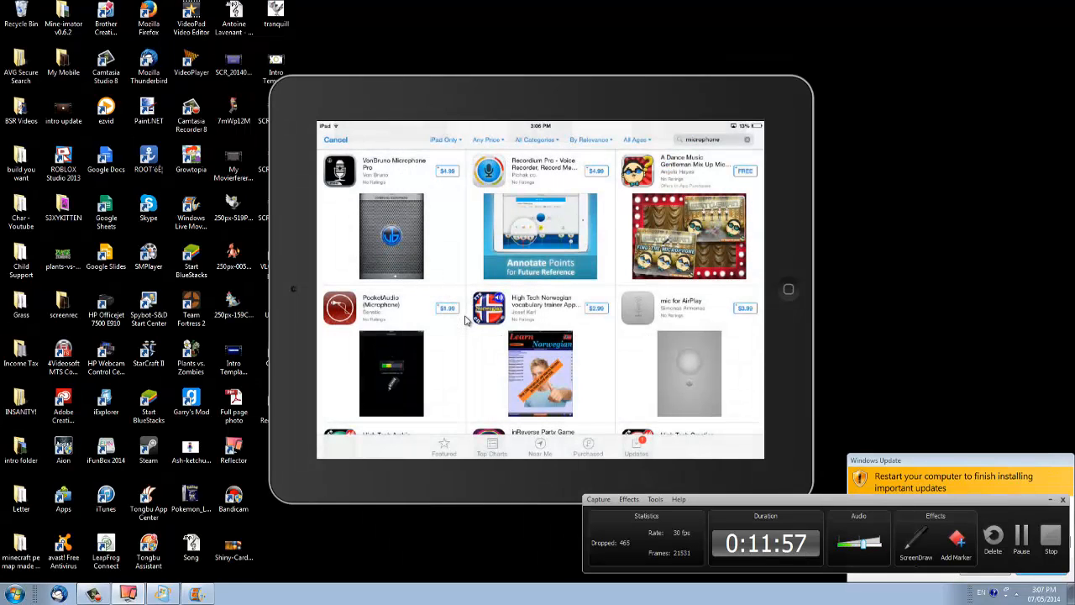
{"action": "mouse_move", "coordinate": [417, 351]}
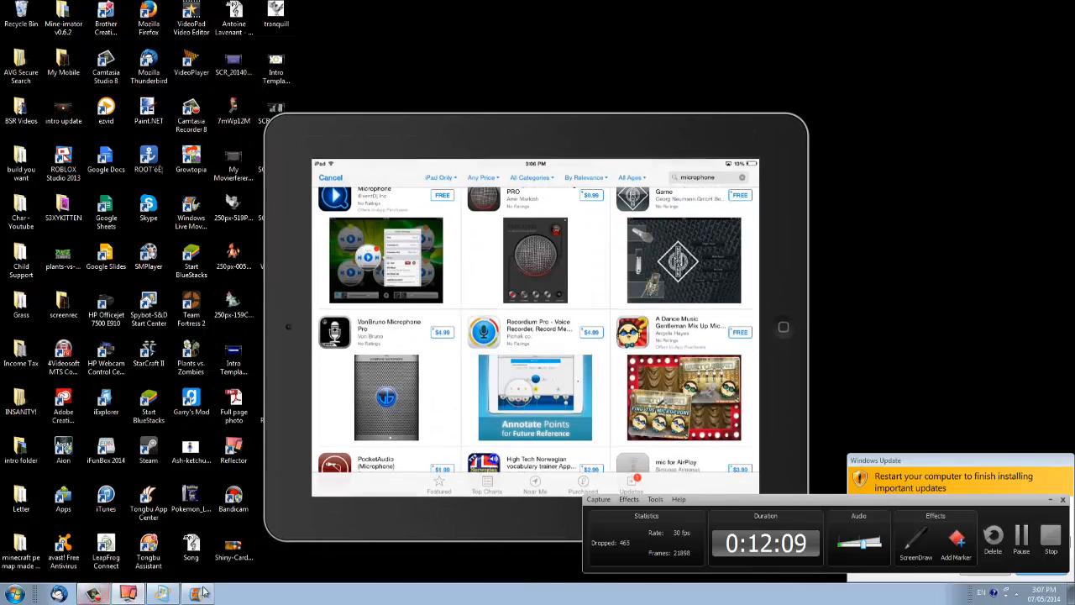
Switch to the Movie Maker project and play the 47-second Minecraft clip.
{"action": "left_click", "coordinate": [197, 593]}
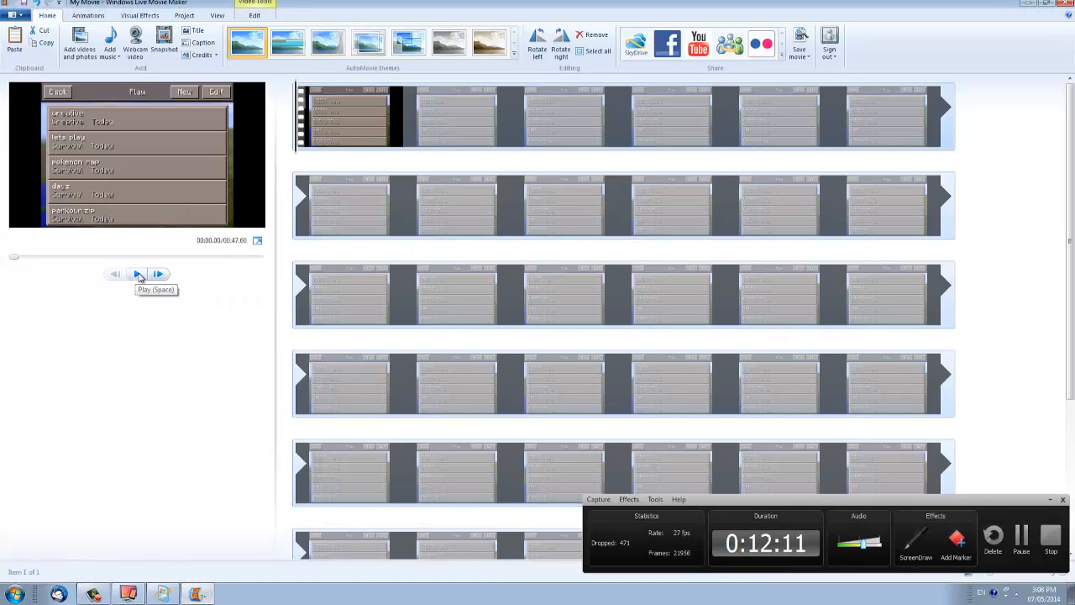
{"action": "left_click", "coordinate": [137, 275]}
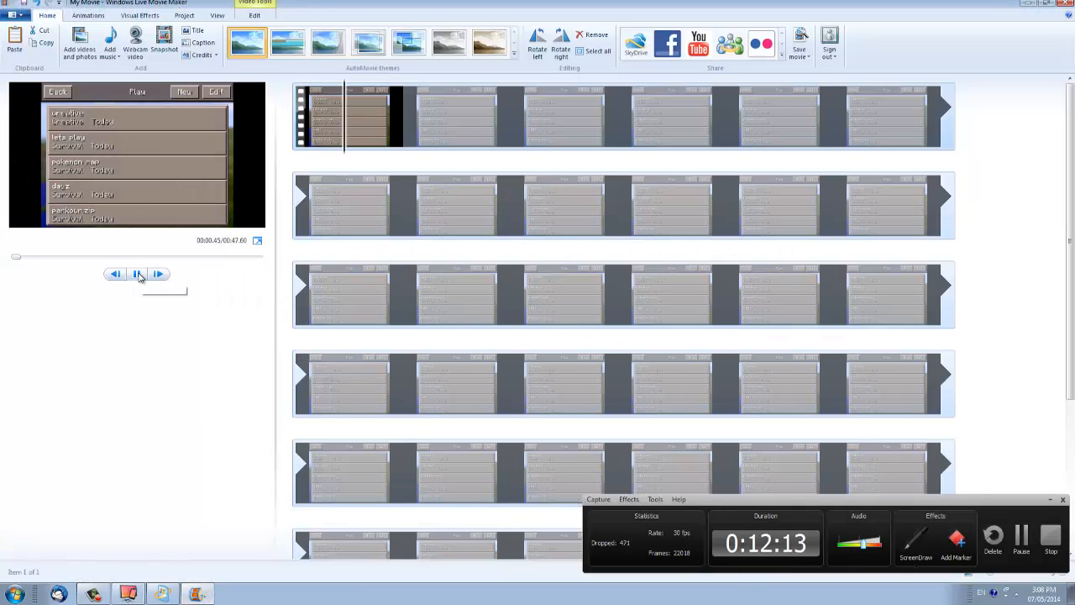
{"action": "left_click", "coordinate": [137, 274]}
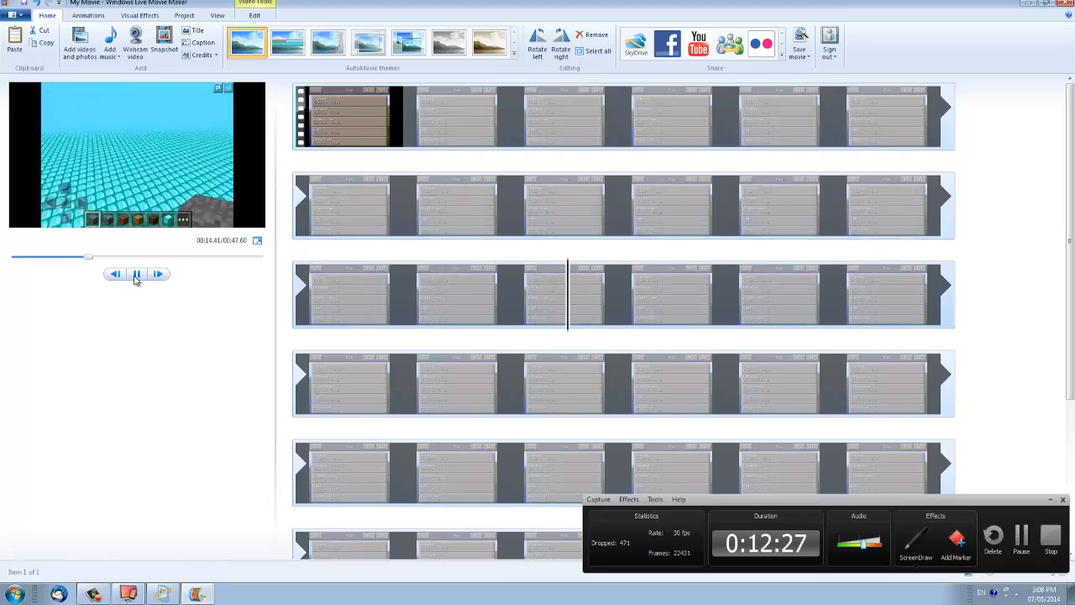
{"action": "left_click", "coordinate": [137, 274]}
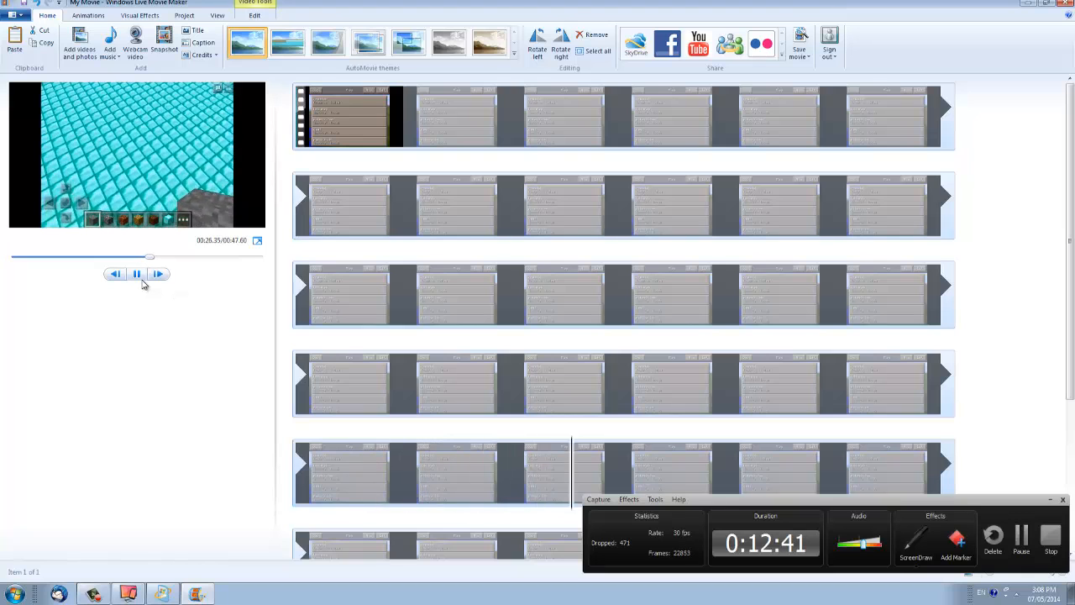
{"action": "left_click", "coordinate": [136, 274]}
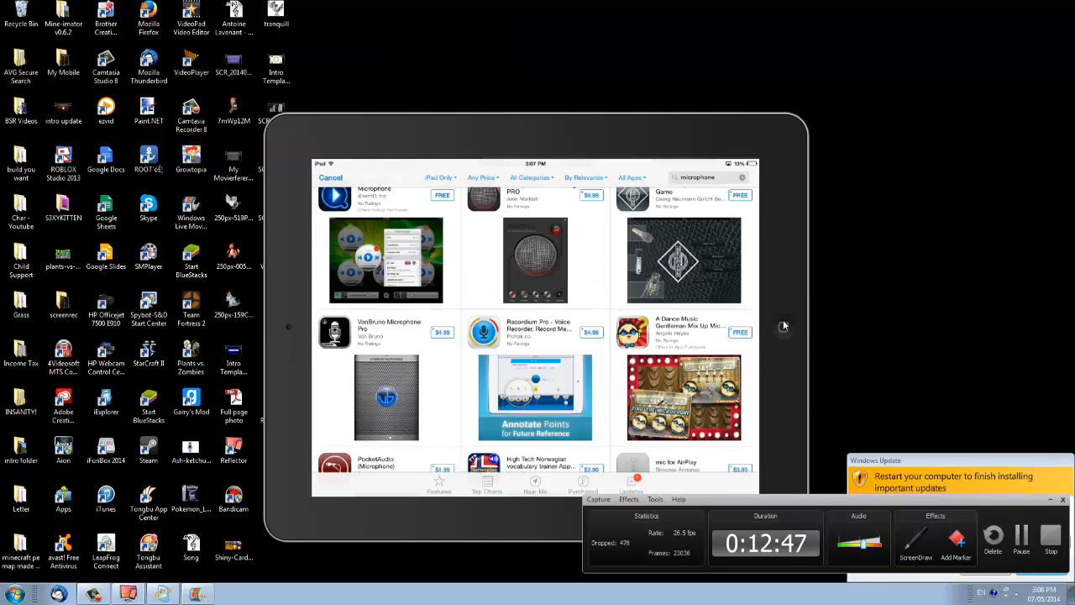
{"action": "mouse_move", "coordinate": [682, 334]}
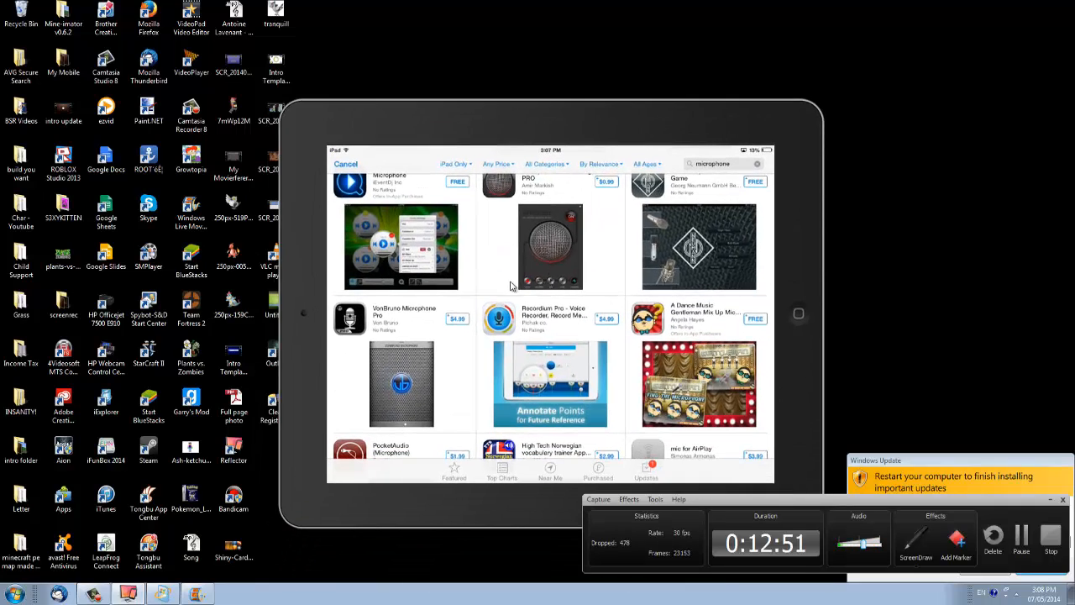
Scroll the microphone app results up and down, then close the Reflector window.
{"action": "scroll", "scroll_direction": "up", "scroll_amount": 3}
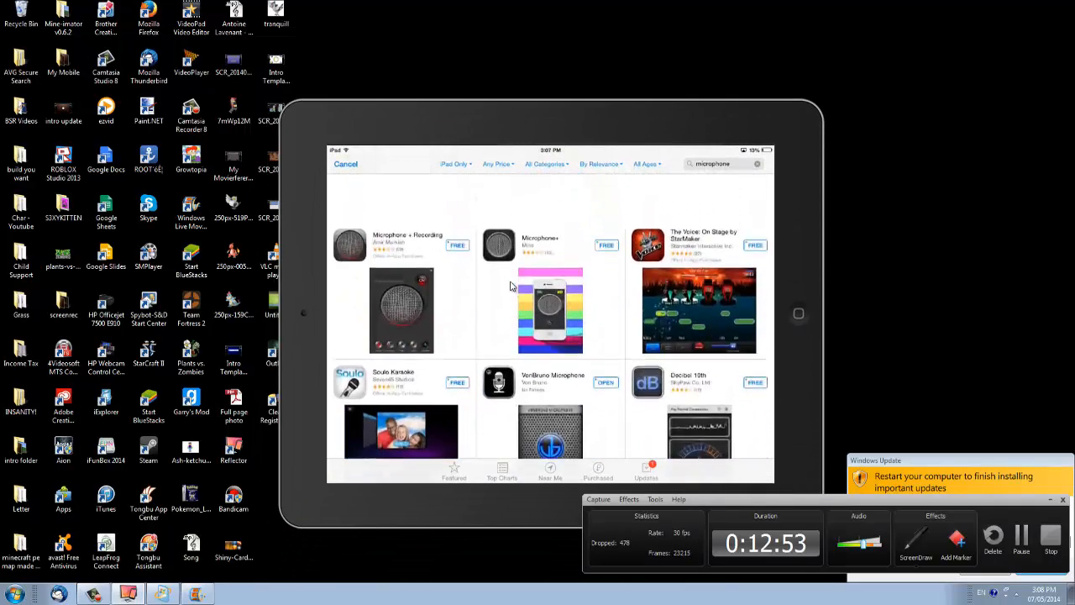
{"action": "scroll", "scroll_direction": "down", "scroll_amount": 3}
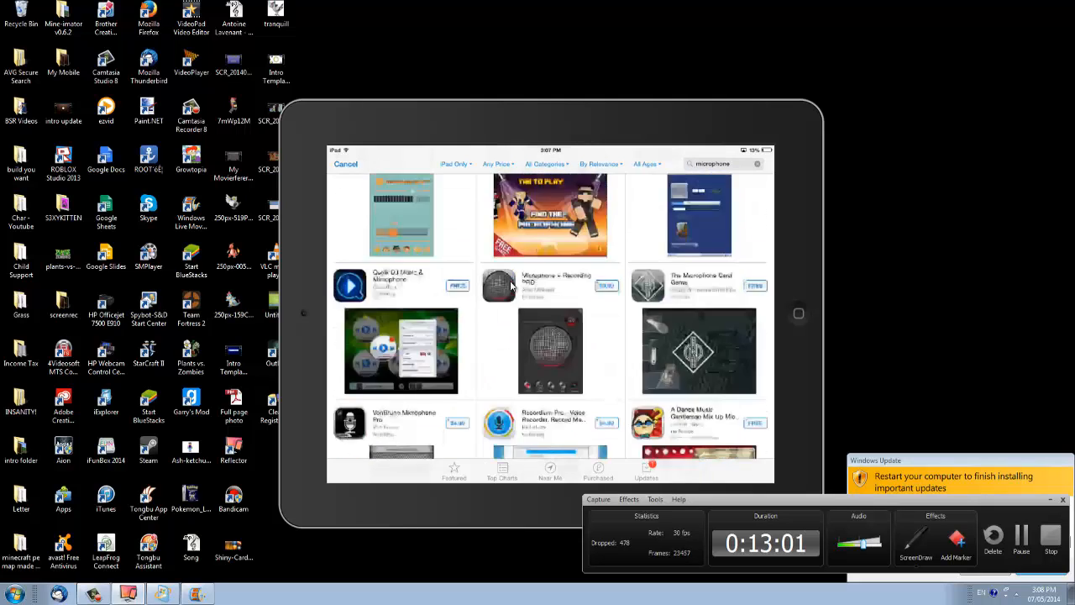
{"action": "scroll", "scroll_direction": "up", "scroll_amount": 3}
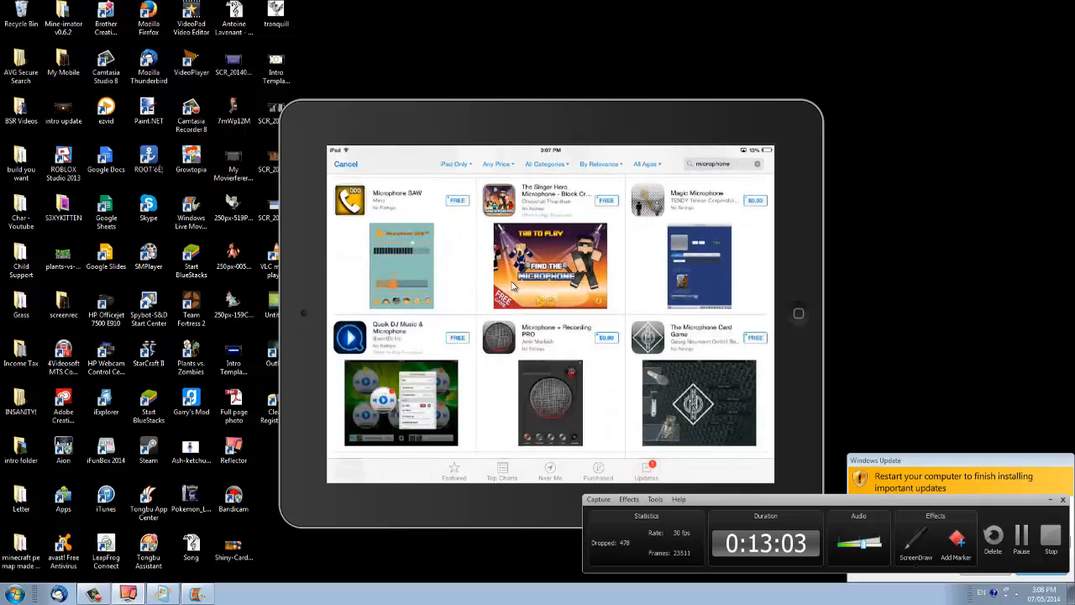
{"action": "scroll", "scroll_direction": "down", "scroll_amount": 3}
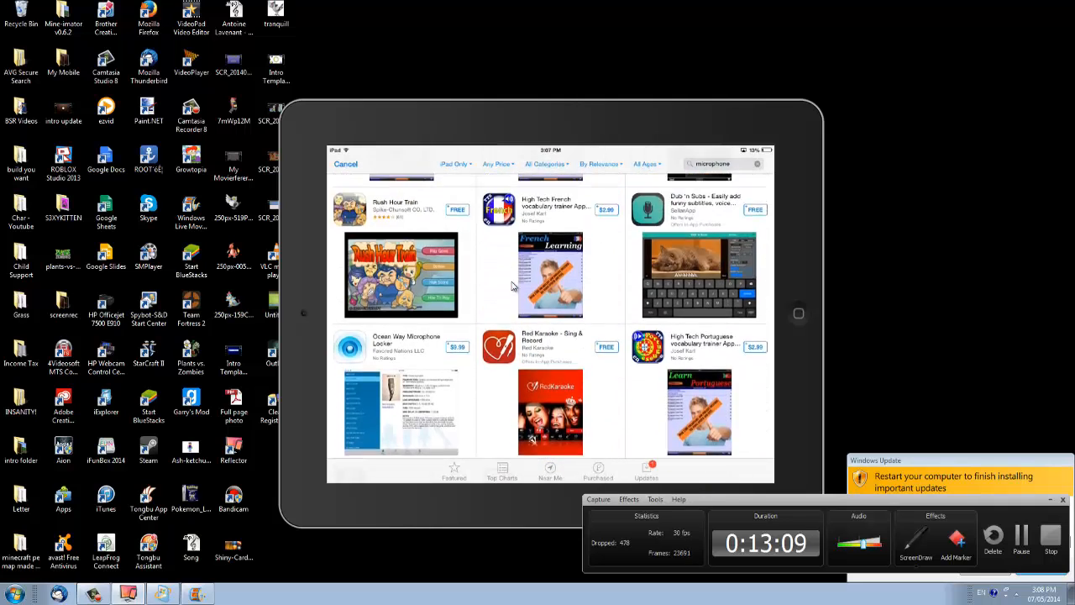
{"action": "left_click", "coordinate": [646, 471]}
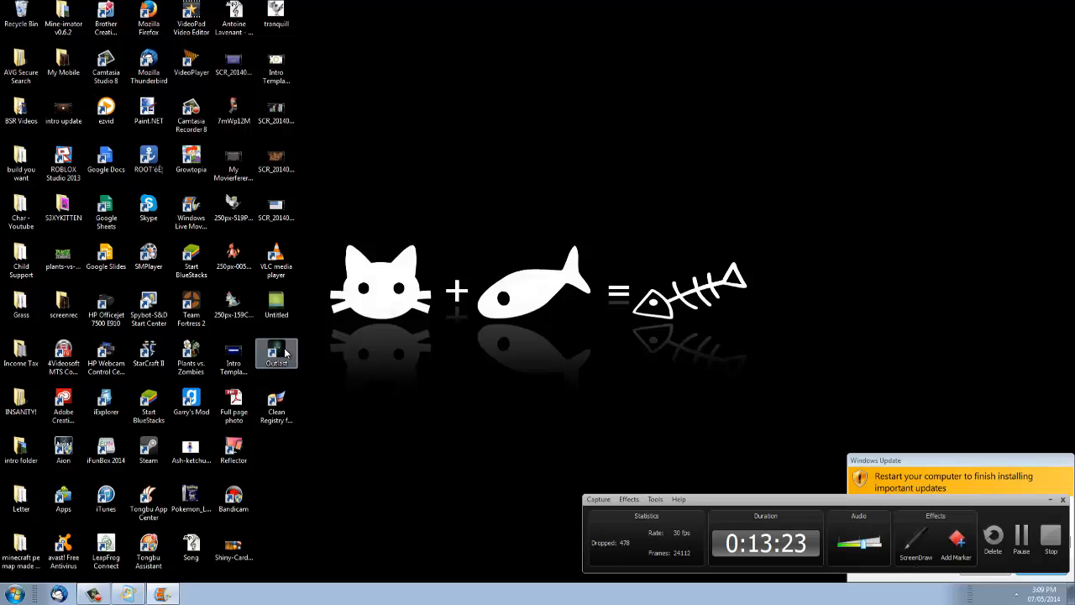
{"action": "mouse_move", "coordinate": [299, 362]}
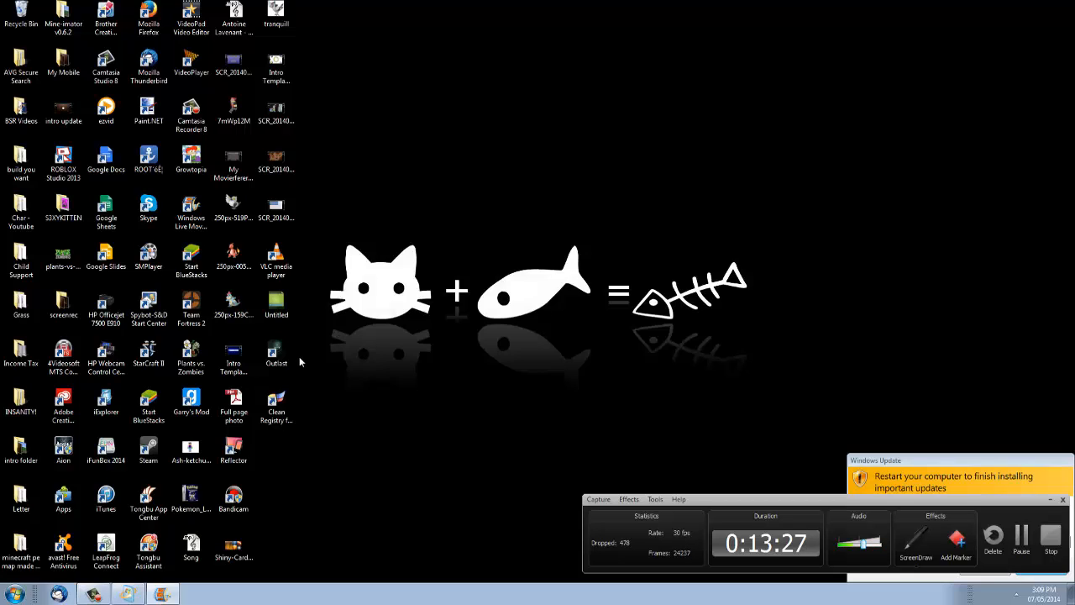
{"action": "left_click", "coordinate": [277, 353]}
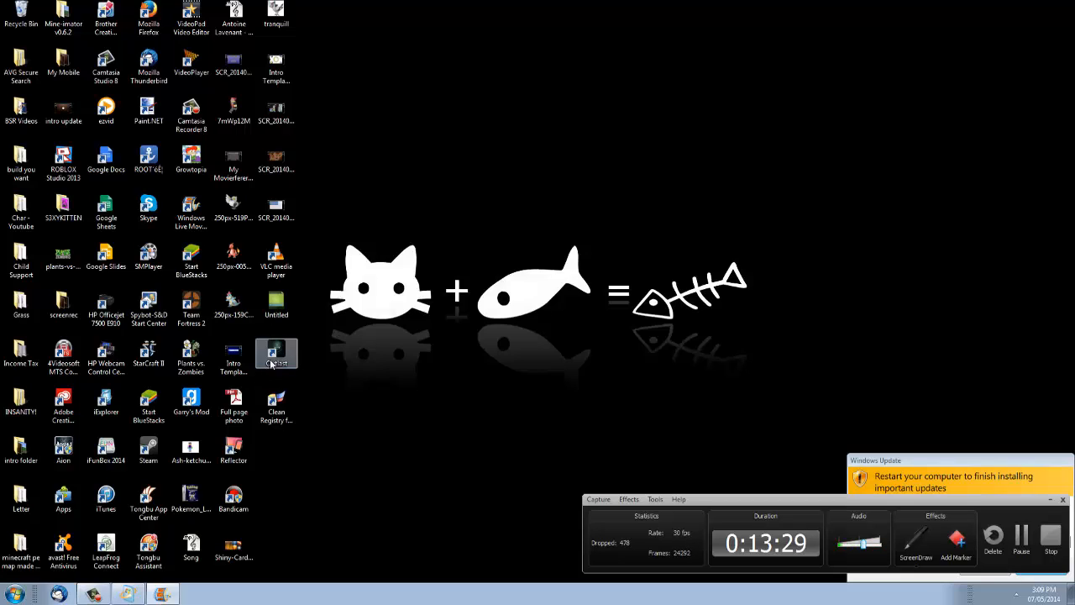